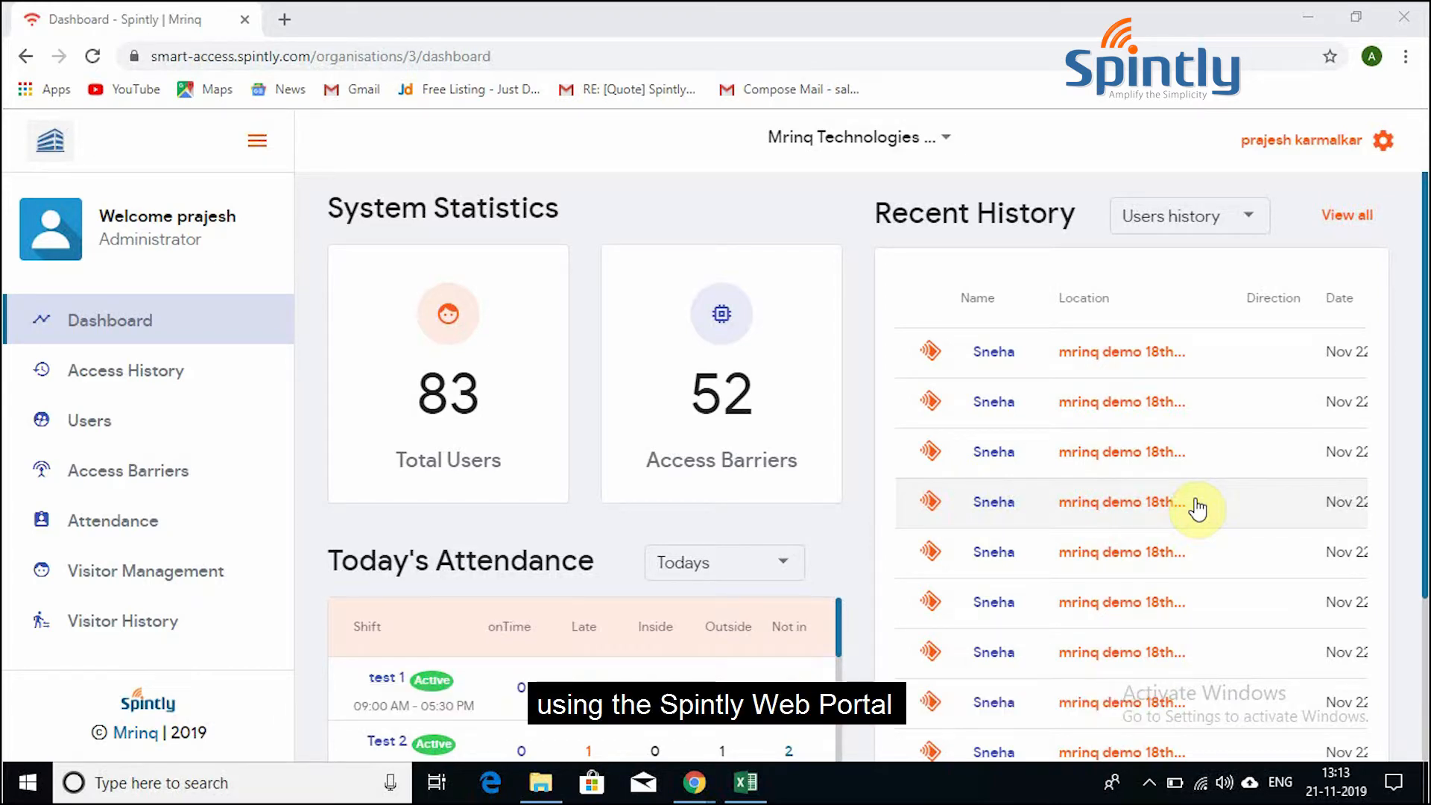
pyautogui.moveTo(733, 247)
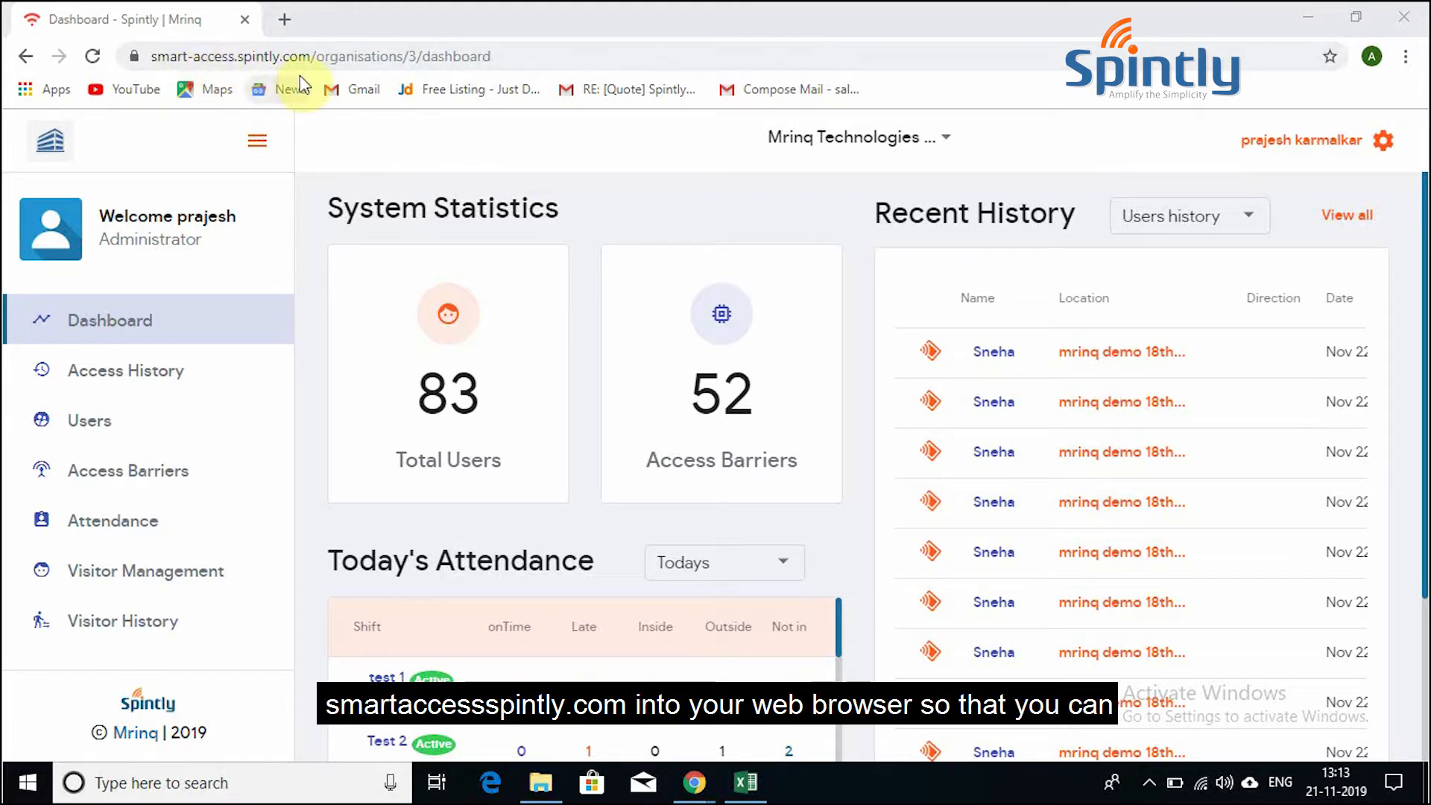
pyautogui.moveTo(342, 144)
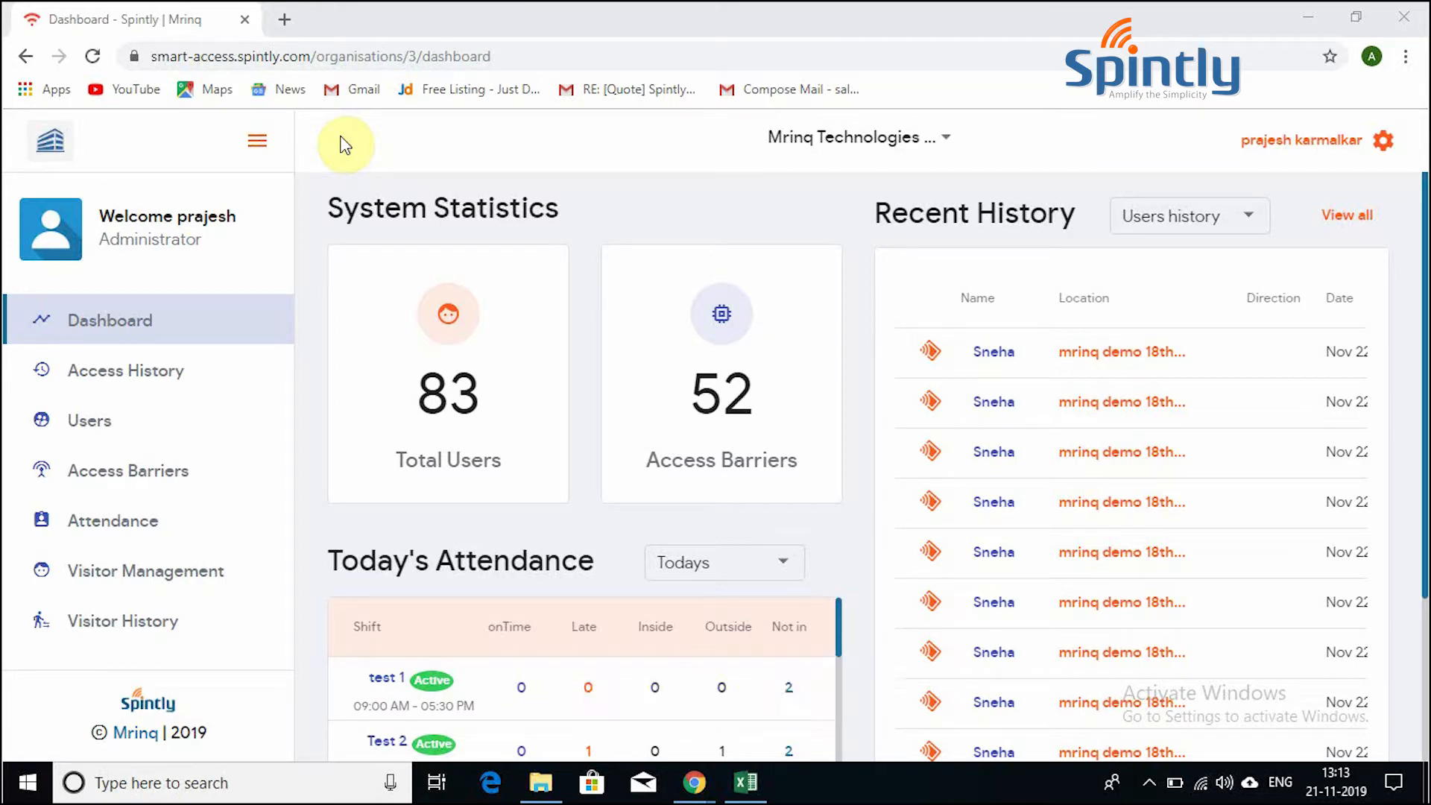
pyautogui.moveTo(127, 276)
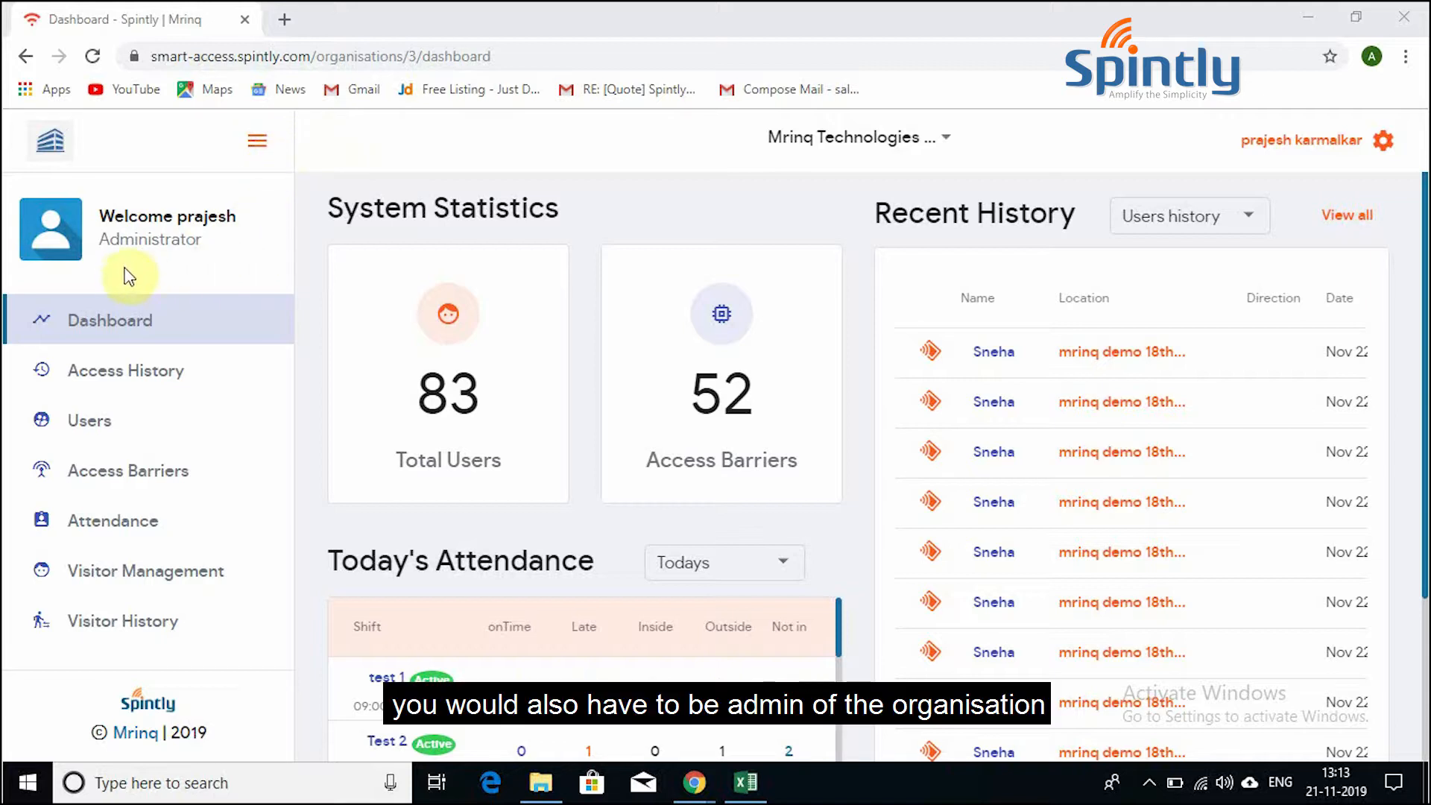
pyautogui.moveTo(187, 274)
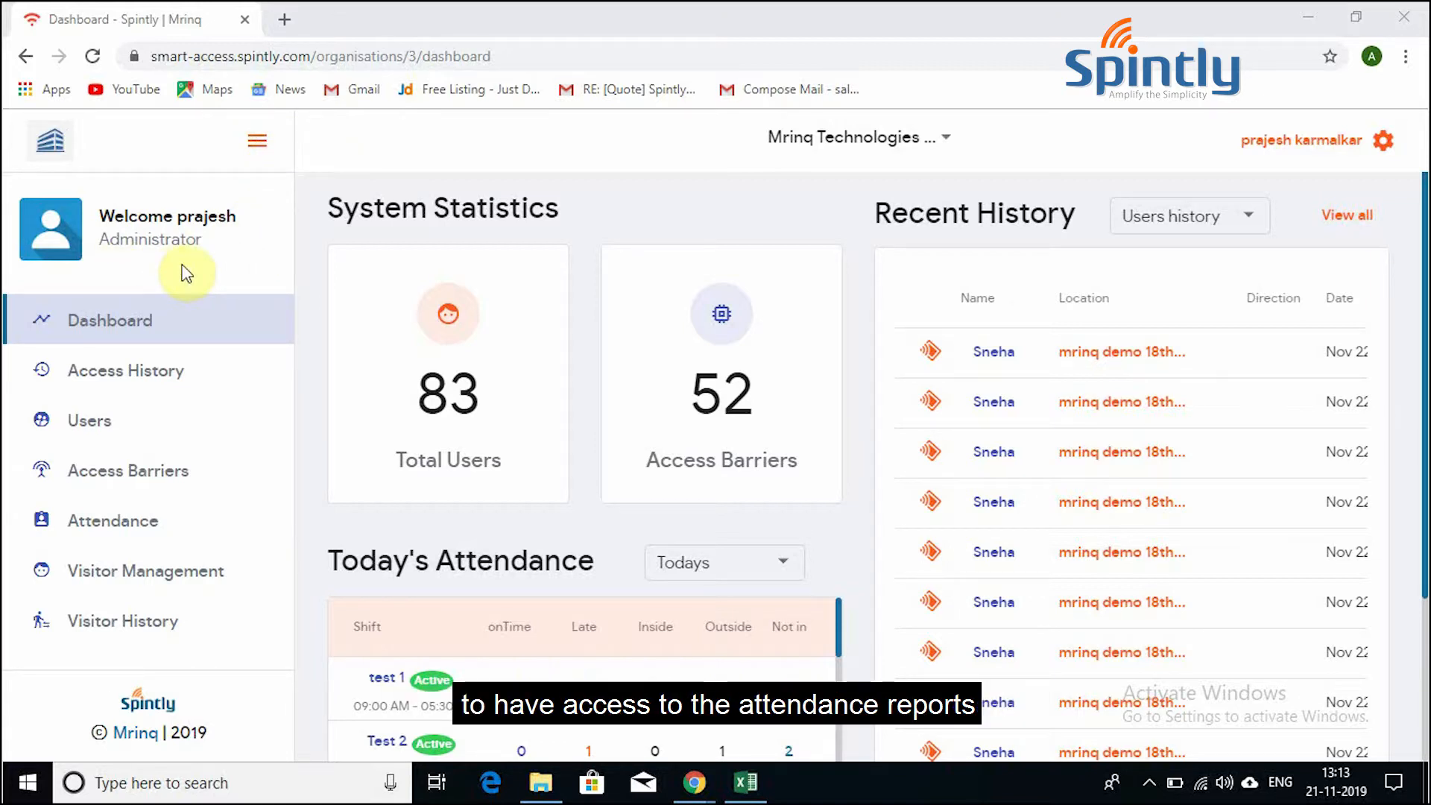
pyautogui.moveTo(133, 470)
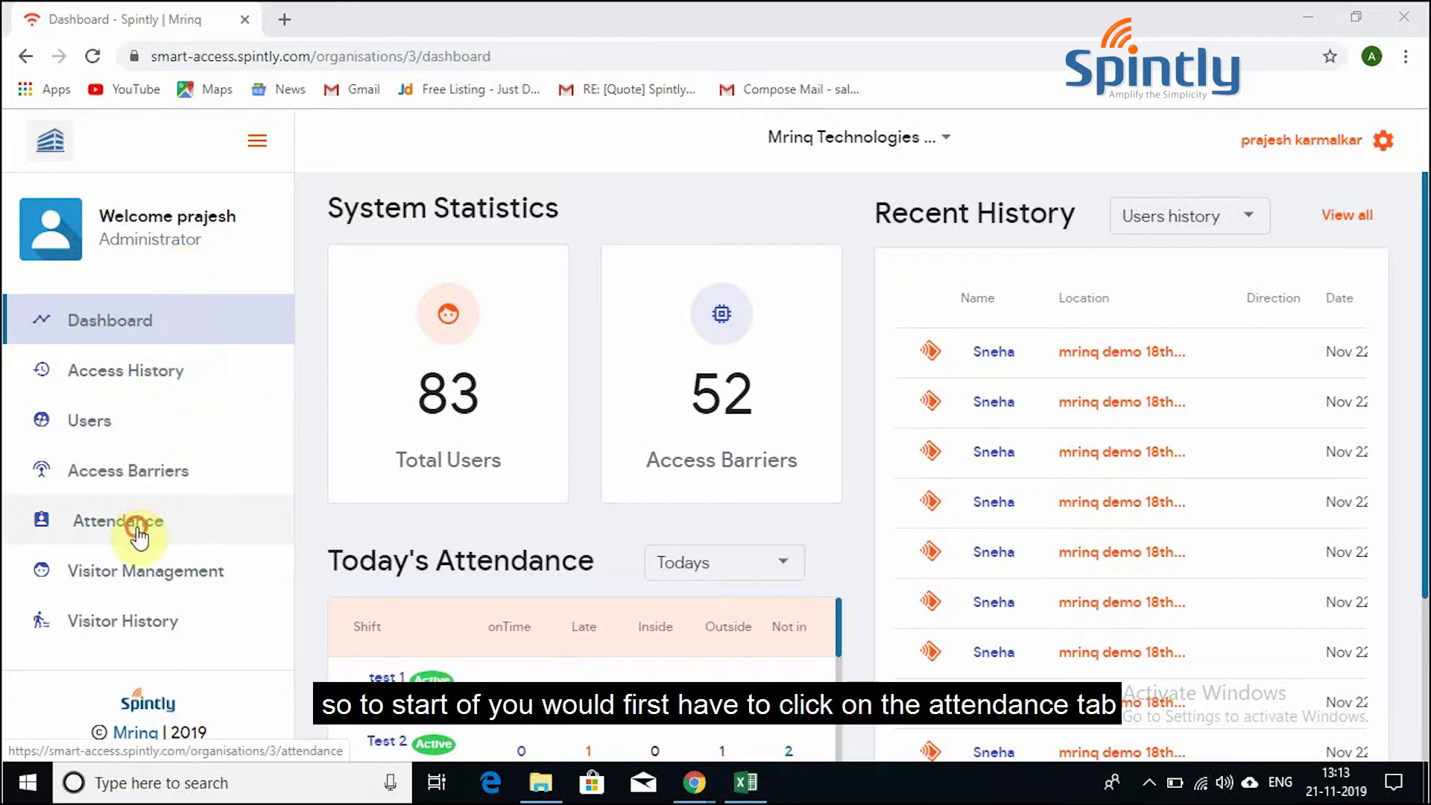
# Step: Go to the Attendance page and open the Filter users dialog for 21 November 2019
pyautogui.click(117, 520)
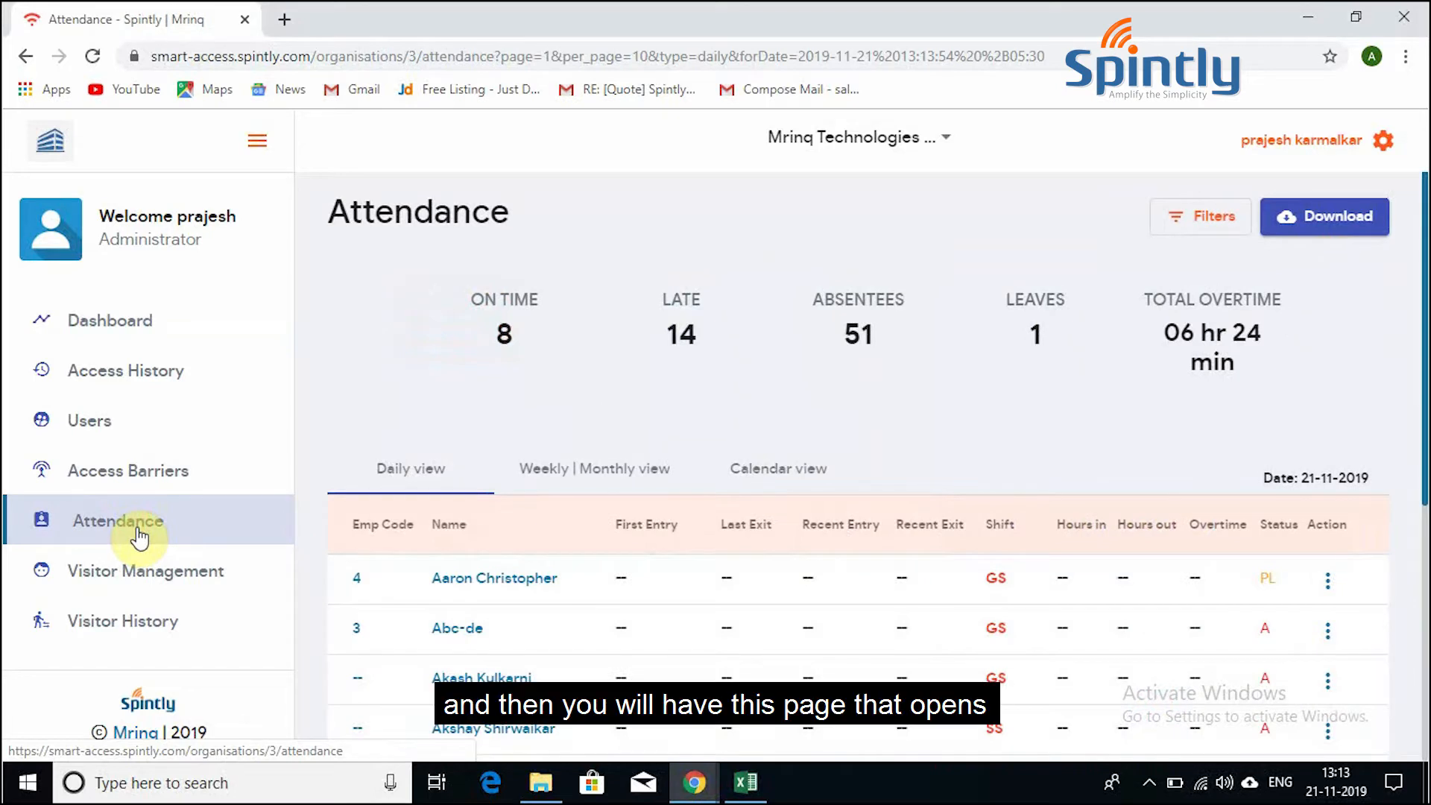
pyautogui.moveTo(929, 542)
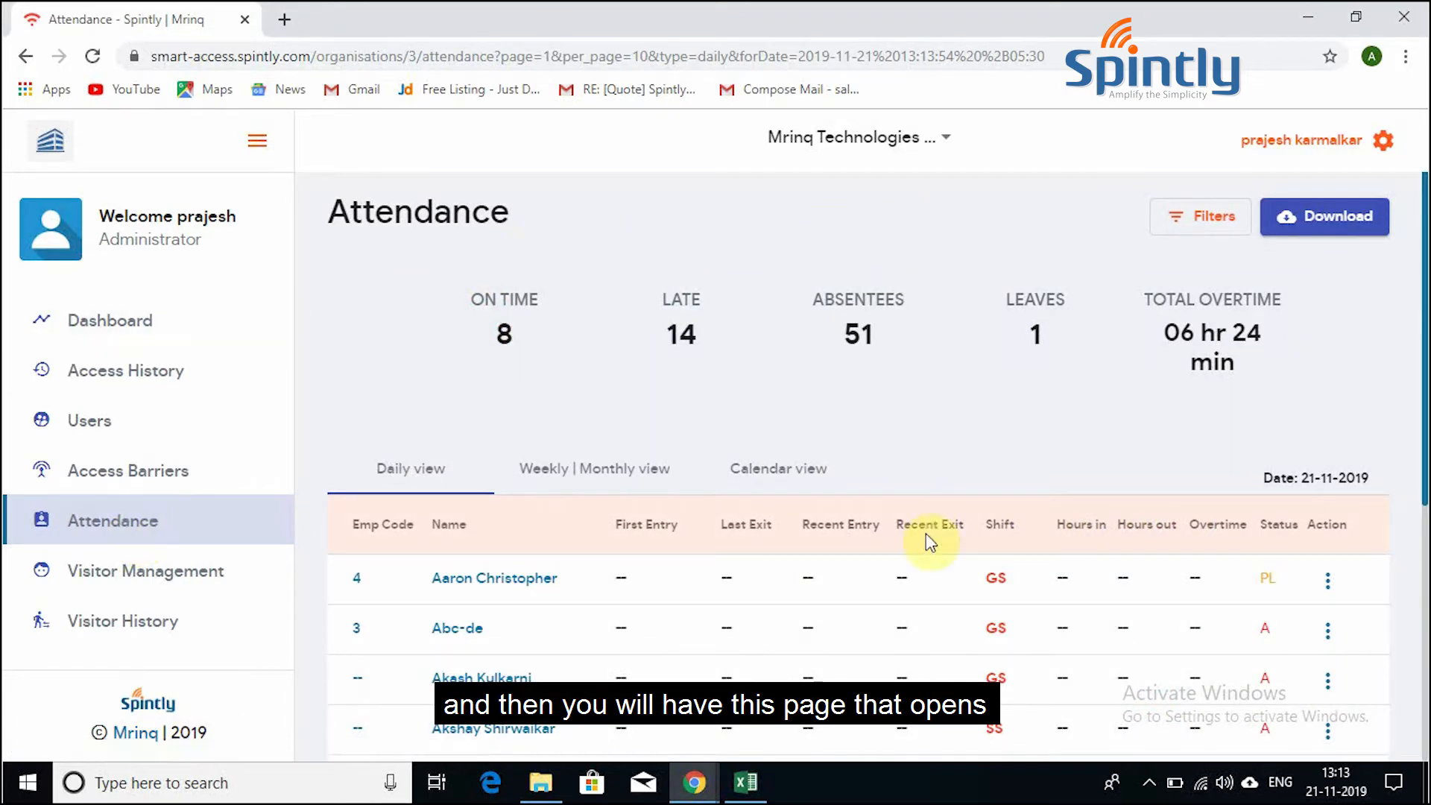
pyautogui.moveTo(840, 511)
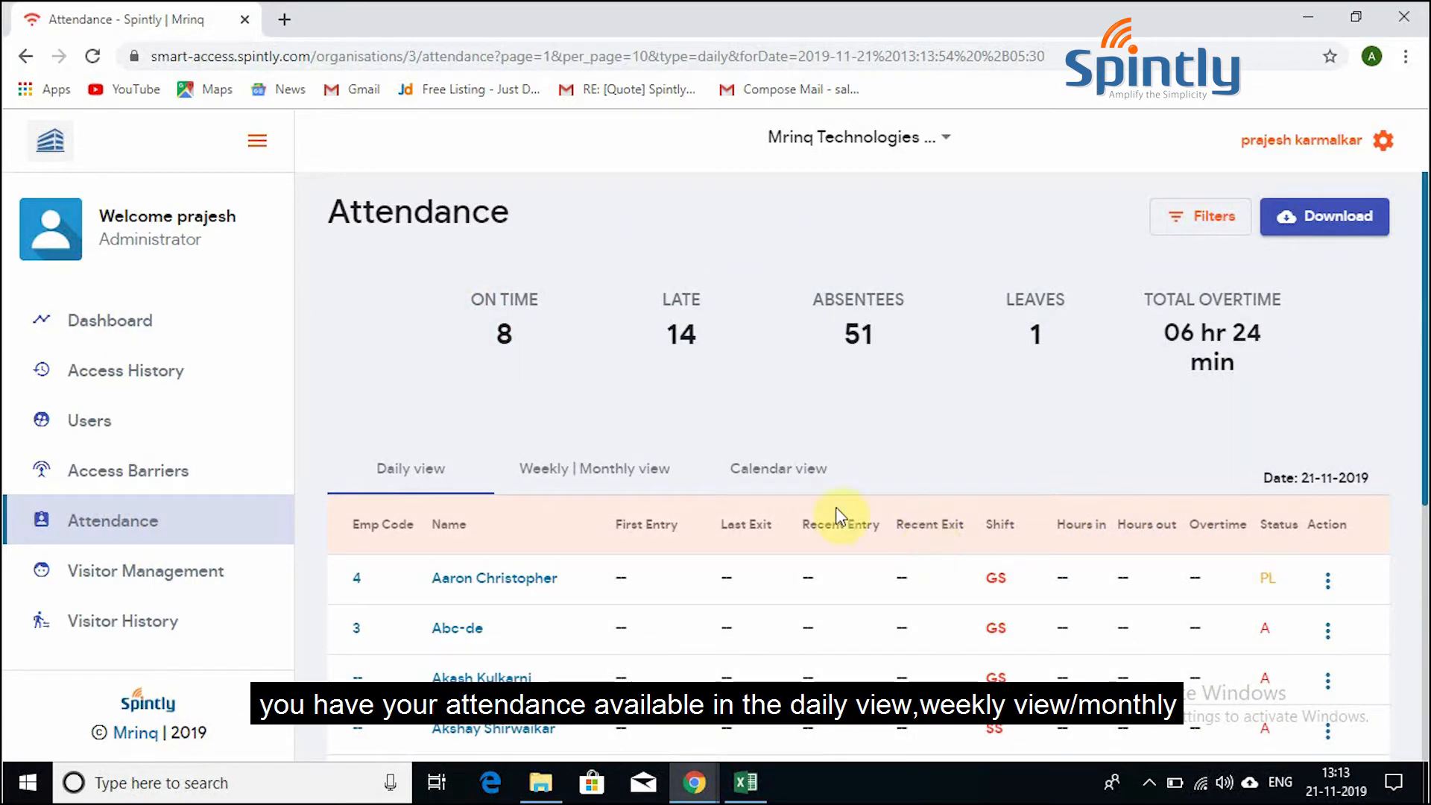
pyautogui.moveTo(601, 481)
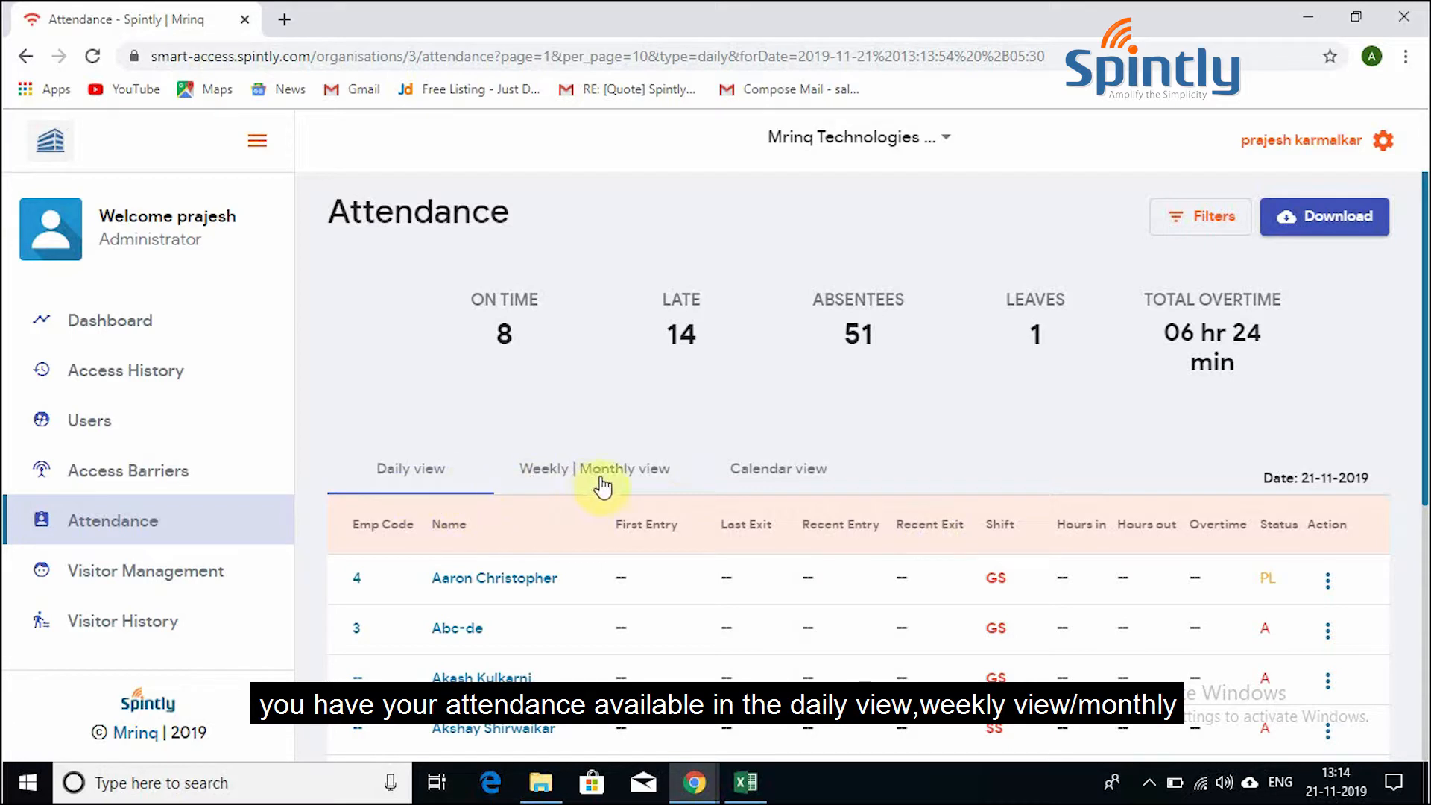
pyautogui.moveTo(792, 503)
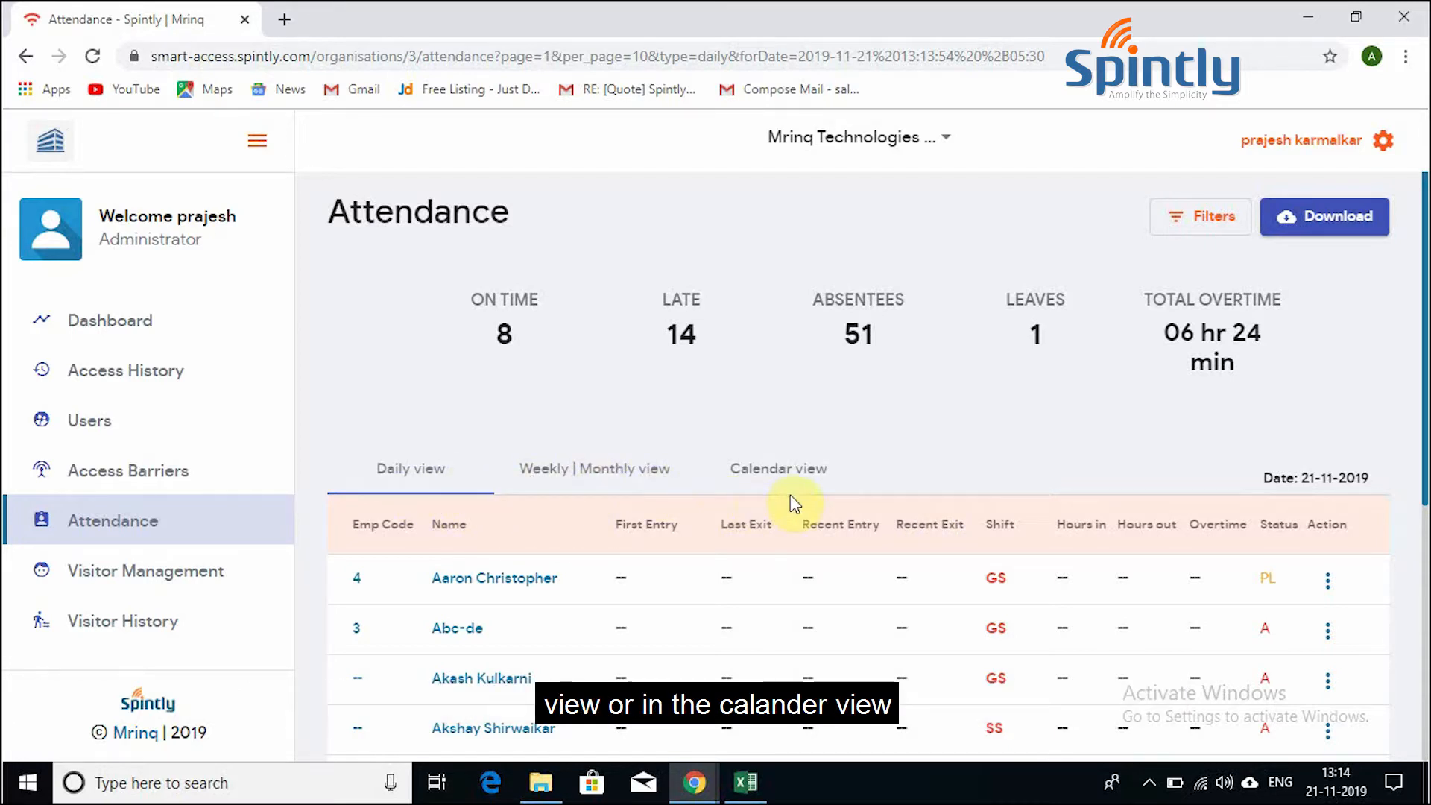
pyautogui.moveTo(469, 472)
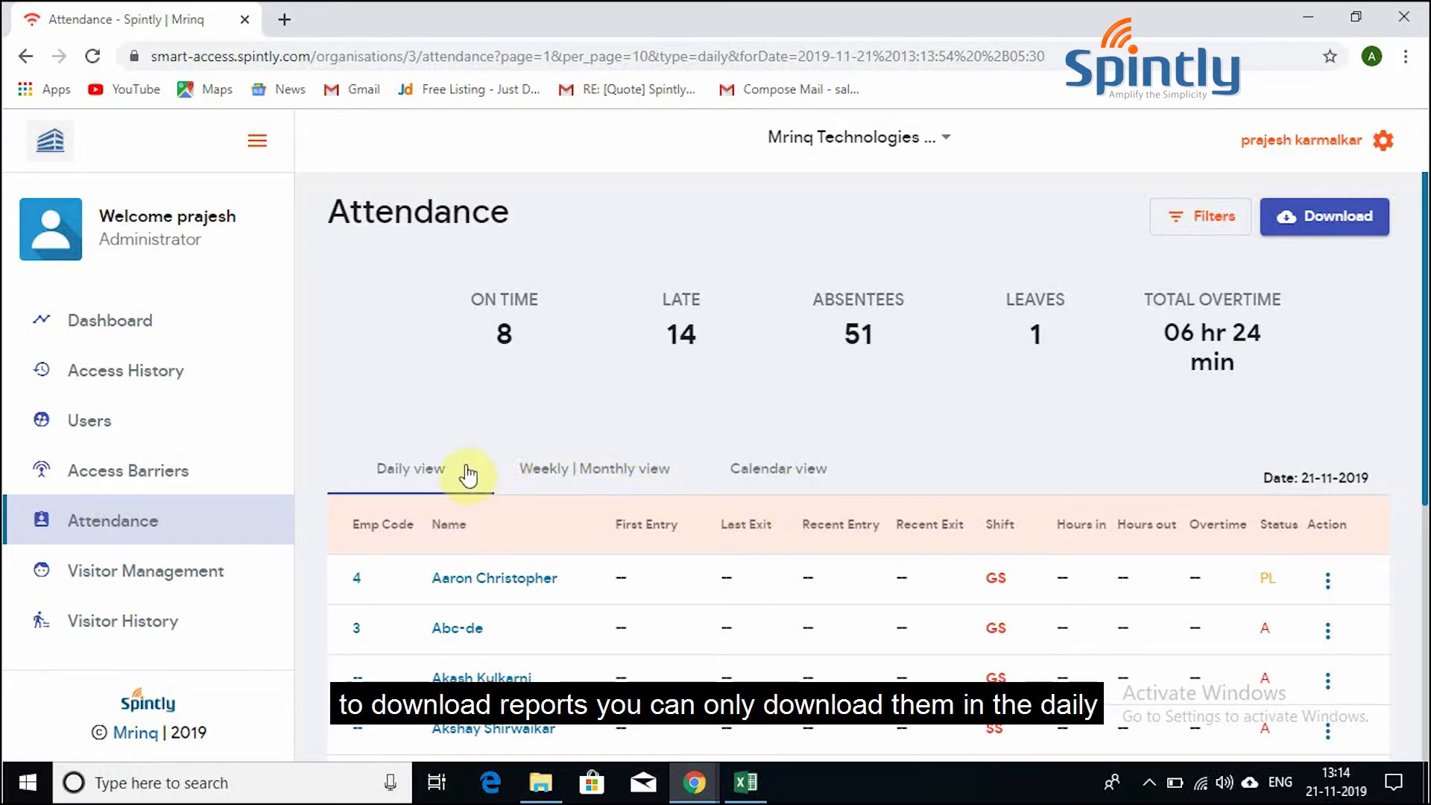
pyautogui.moveTo(561, 497)
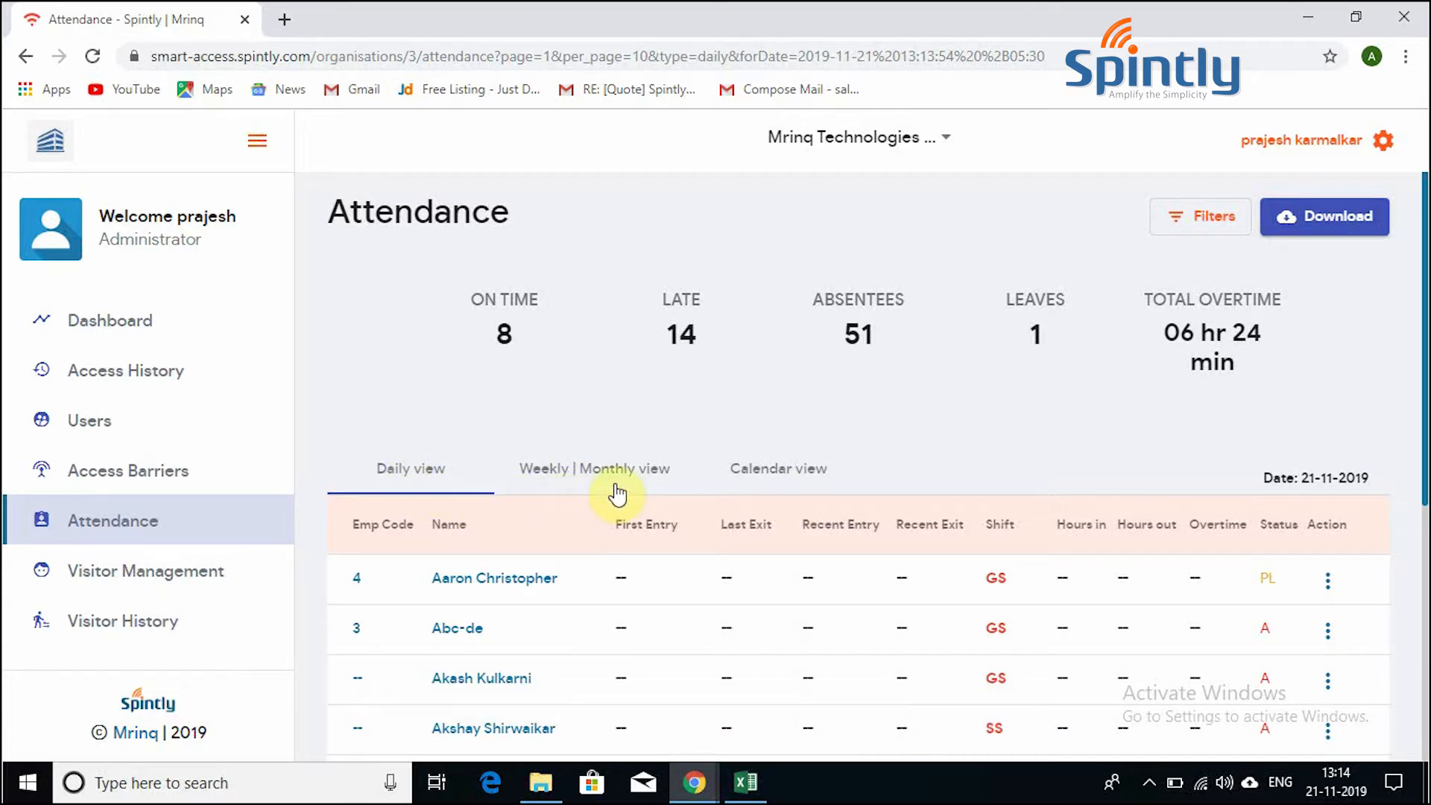
pyautogui.moveTo(1131, 379)
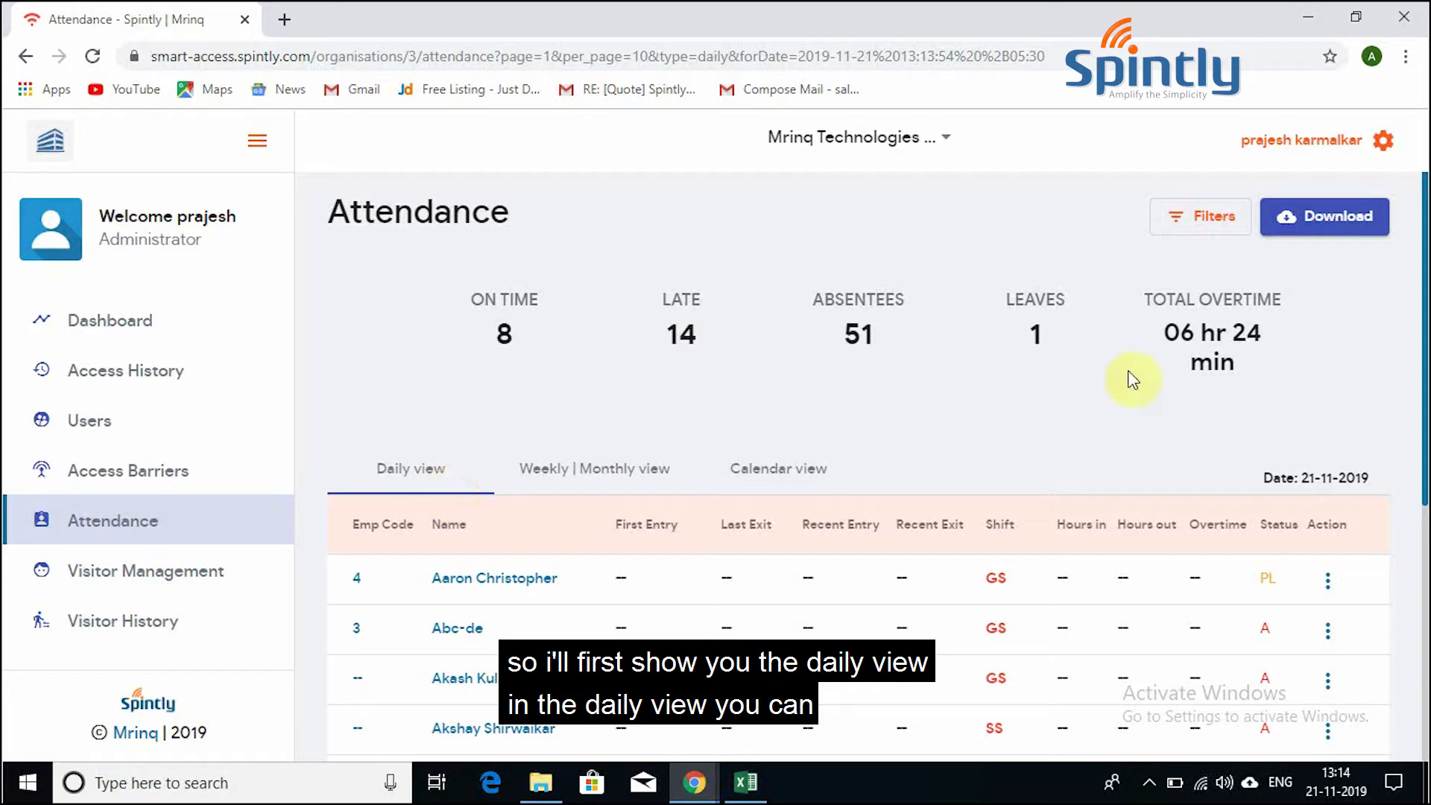
pyautogui.click(1199, 217)
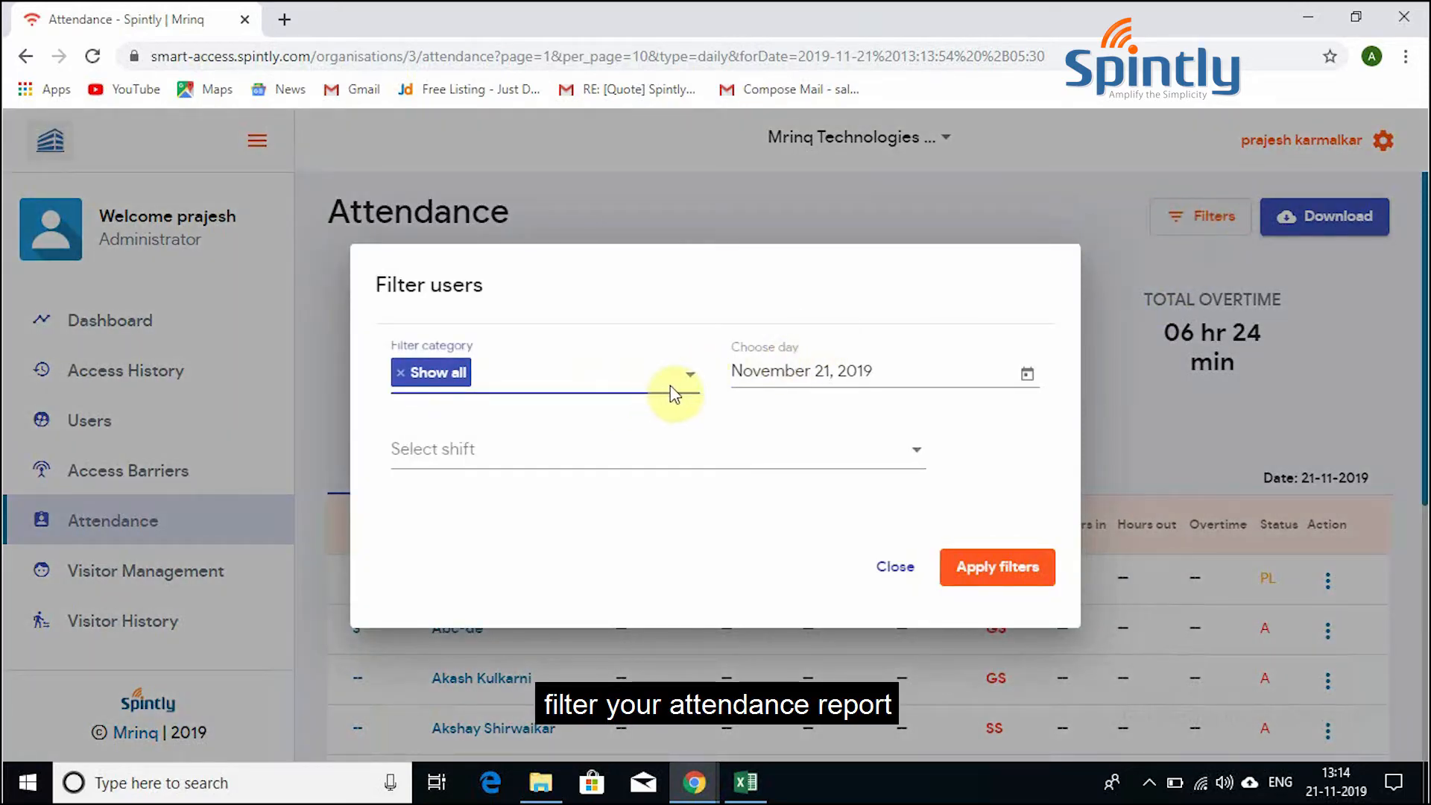
# Step: Filter attendance to category Late, day 20 November 2019, and First Shift
pyautogui.click(688, 373)
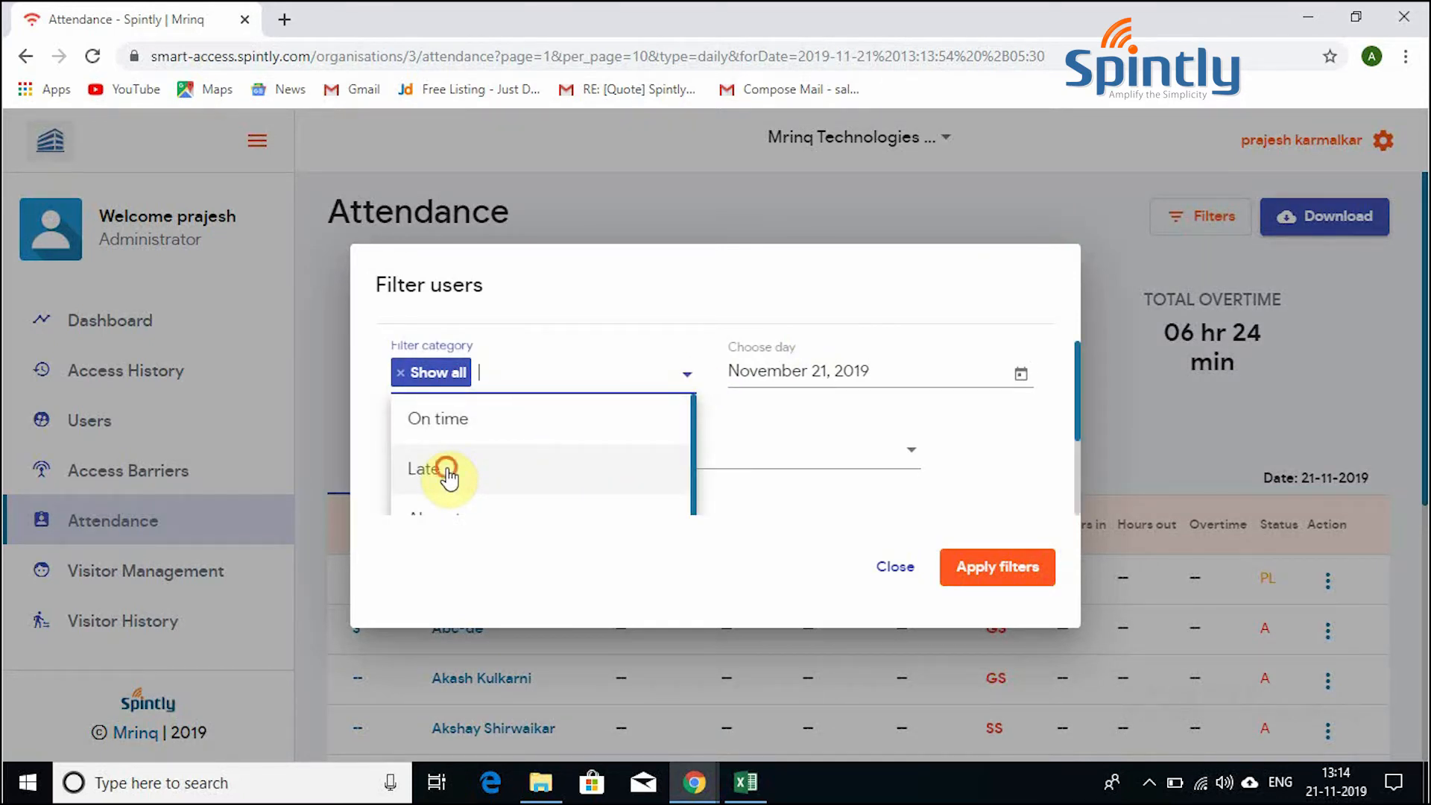
pyautogui.click(422, 468)
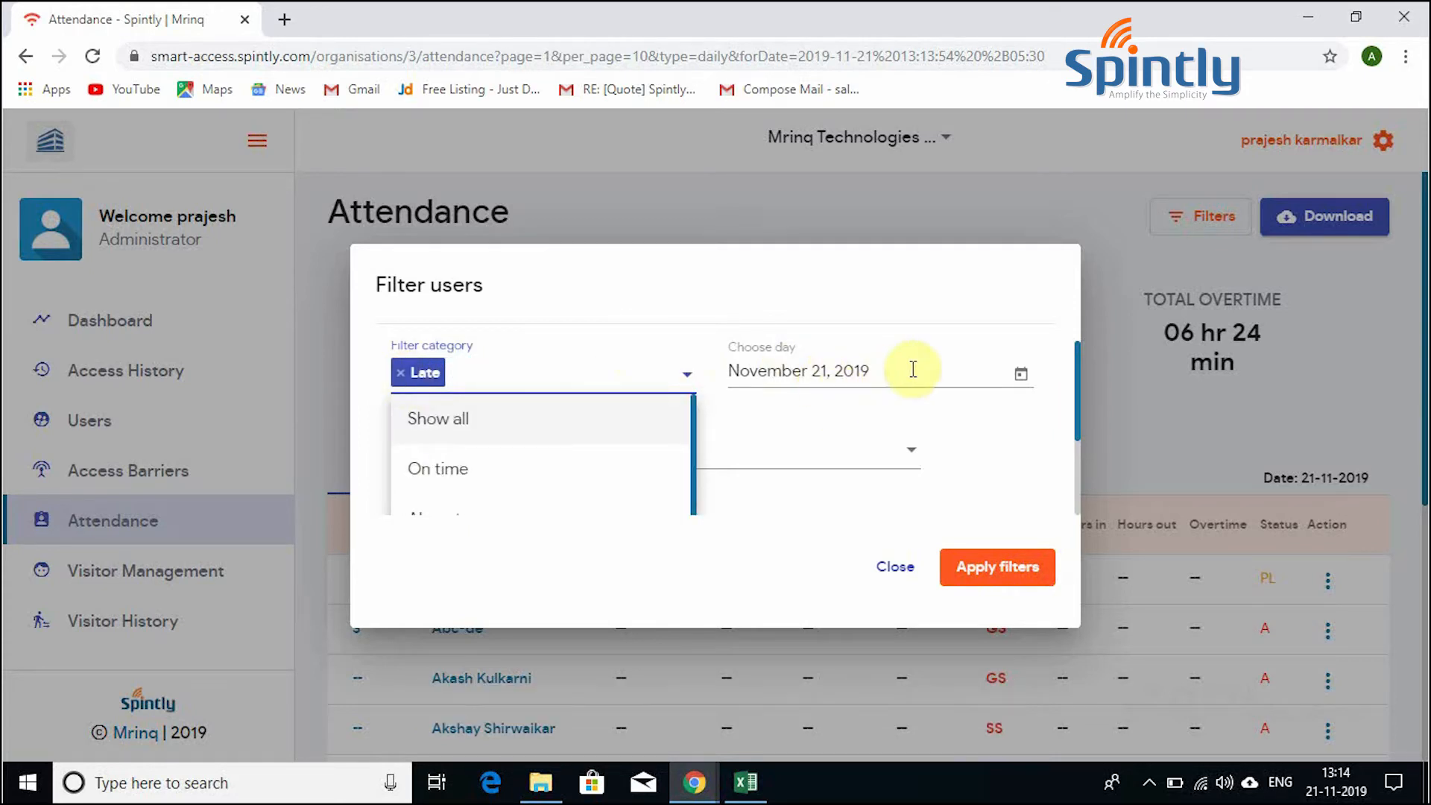
pyautogui.click(1021, 374)
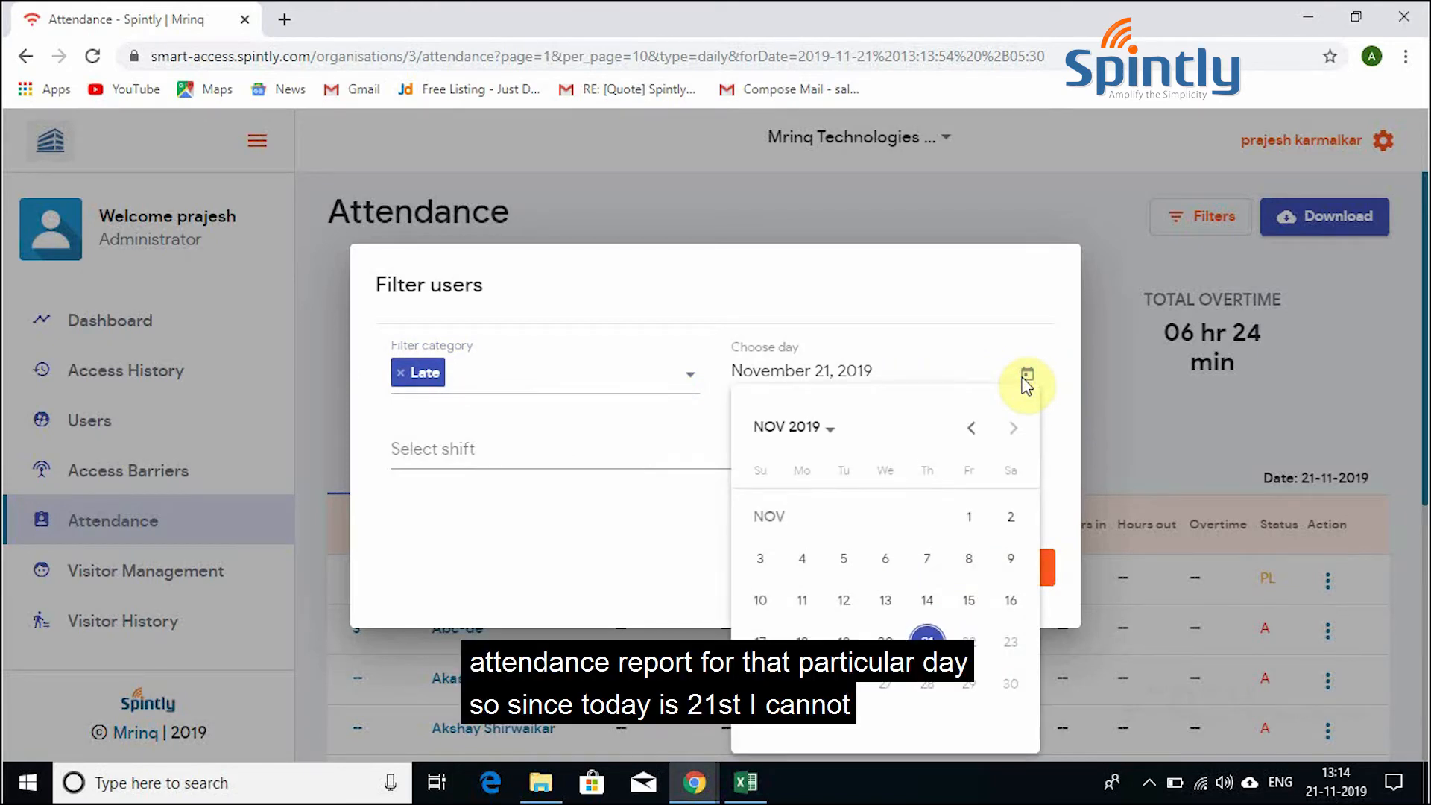
pyautogui.moveTo(824, 390)
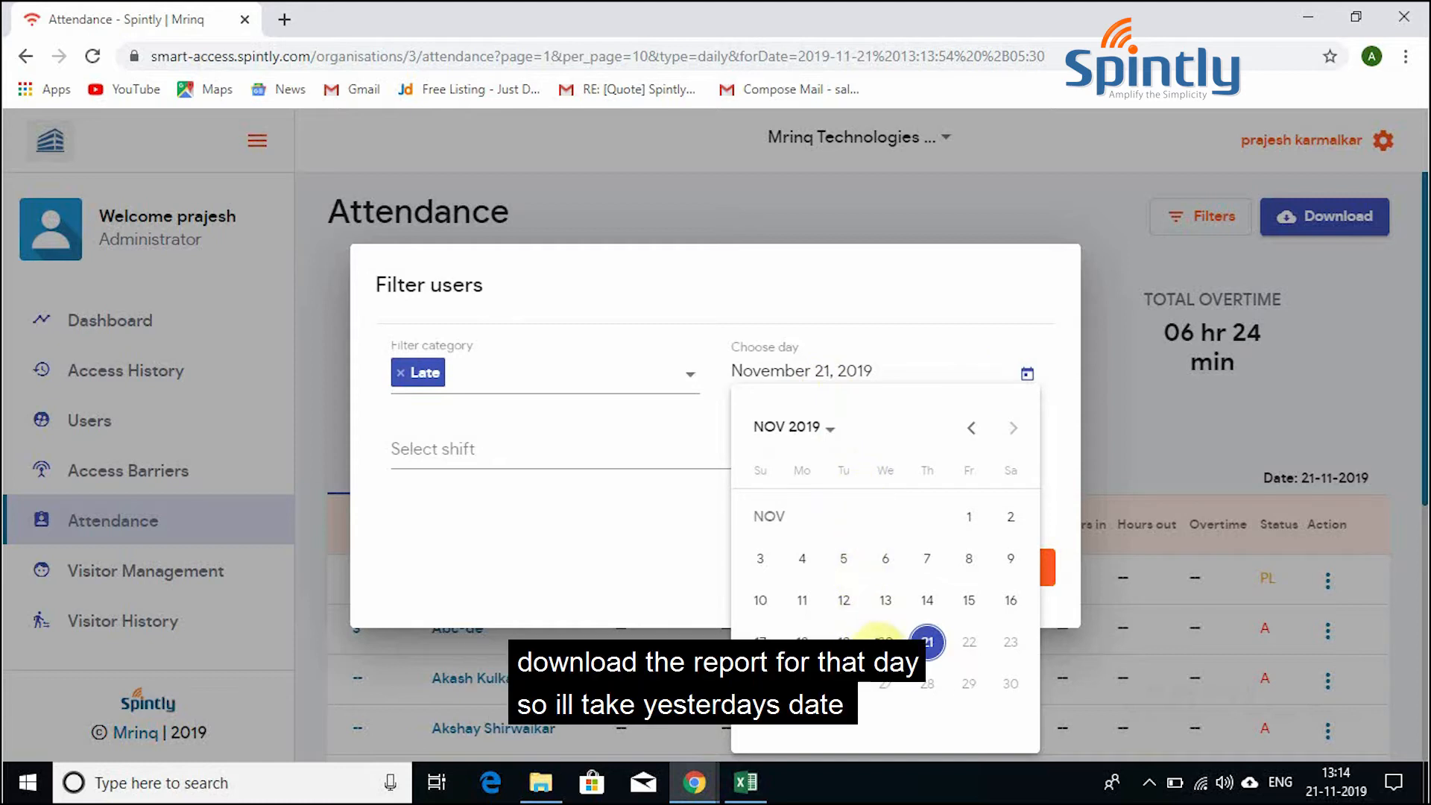
pyautogui.click(880, 642)
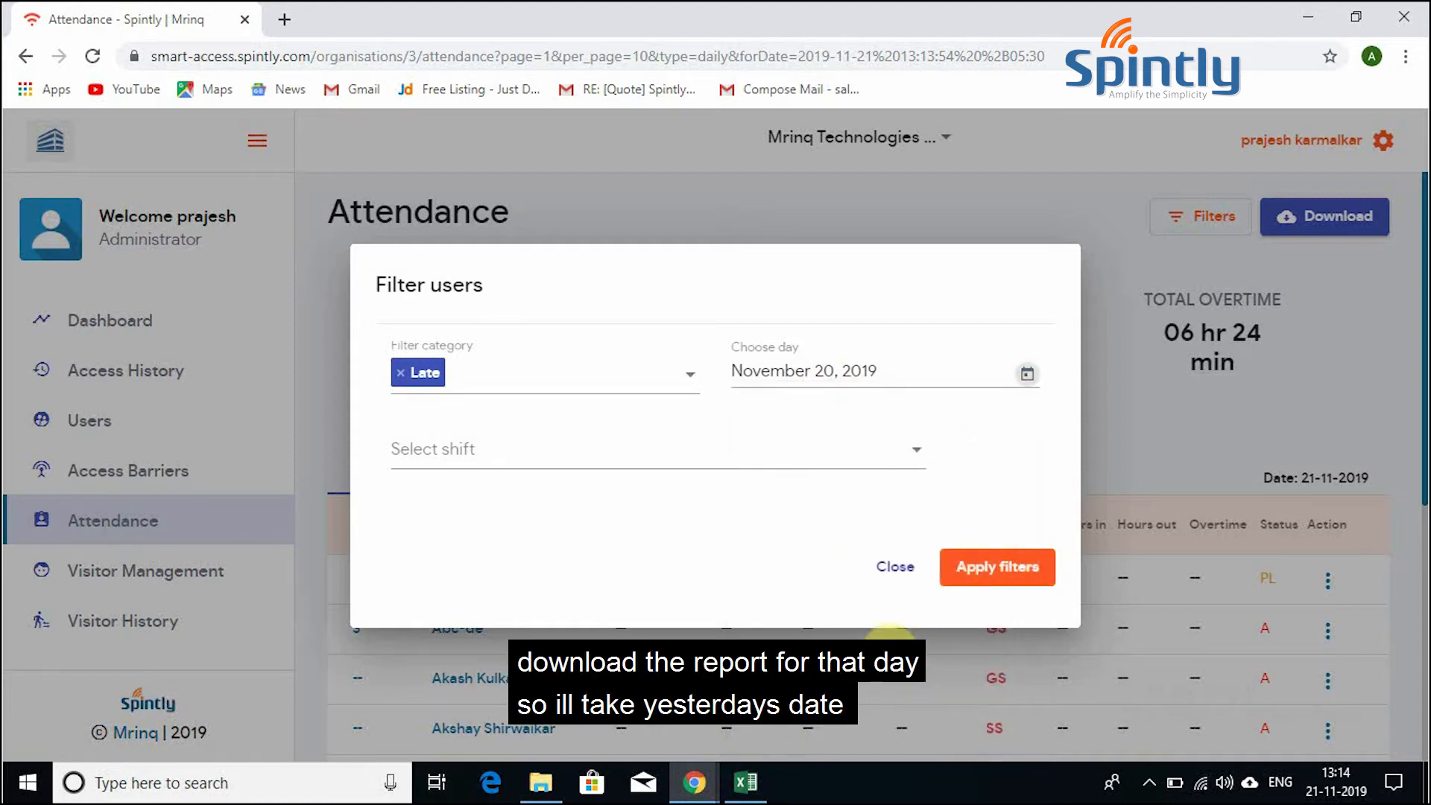
pyautogui.click(652, 448)
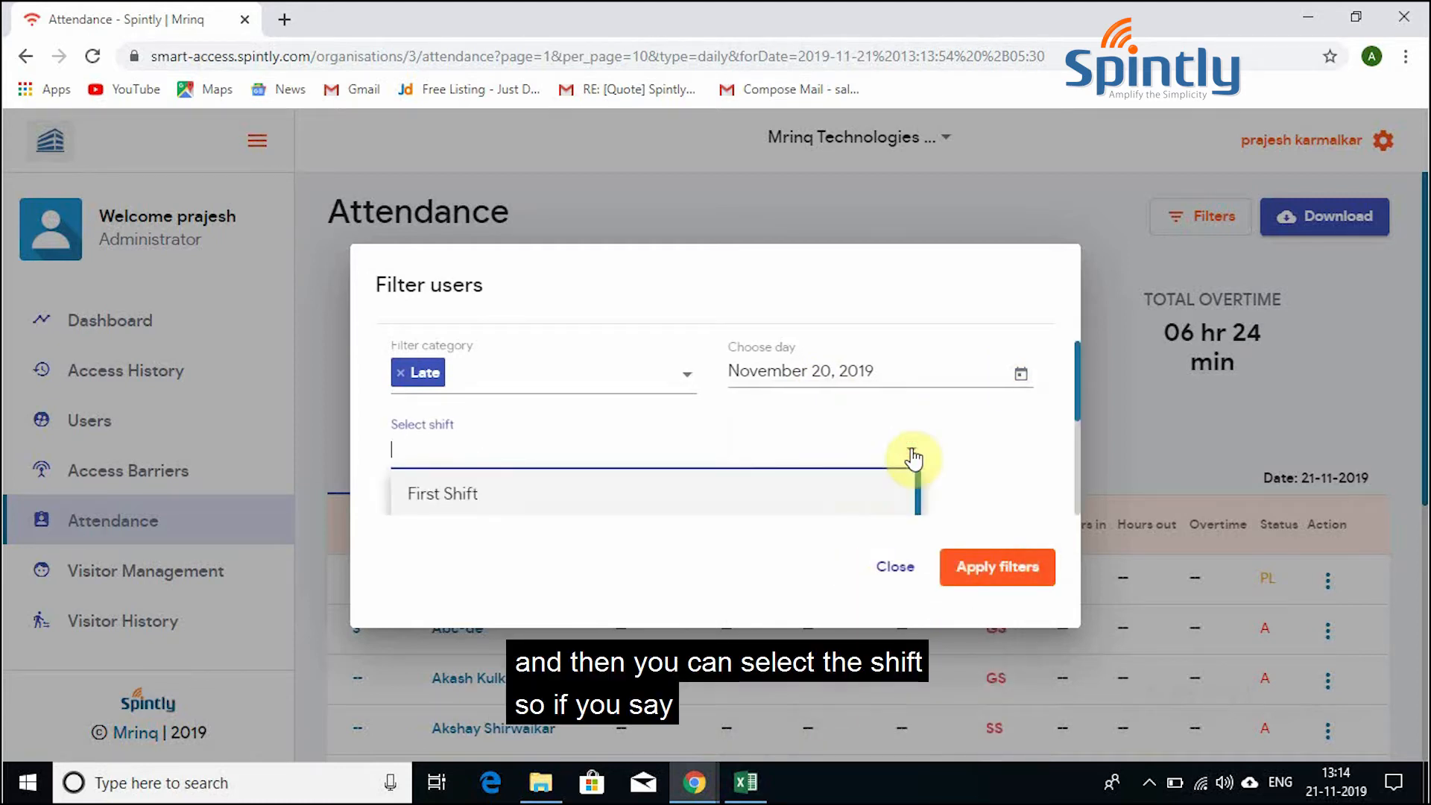
pyautogui.click(442, 494)
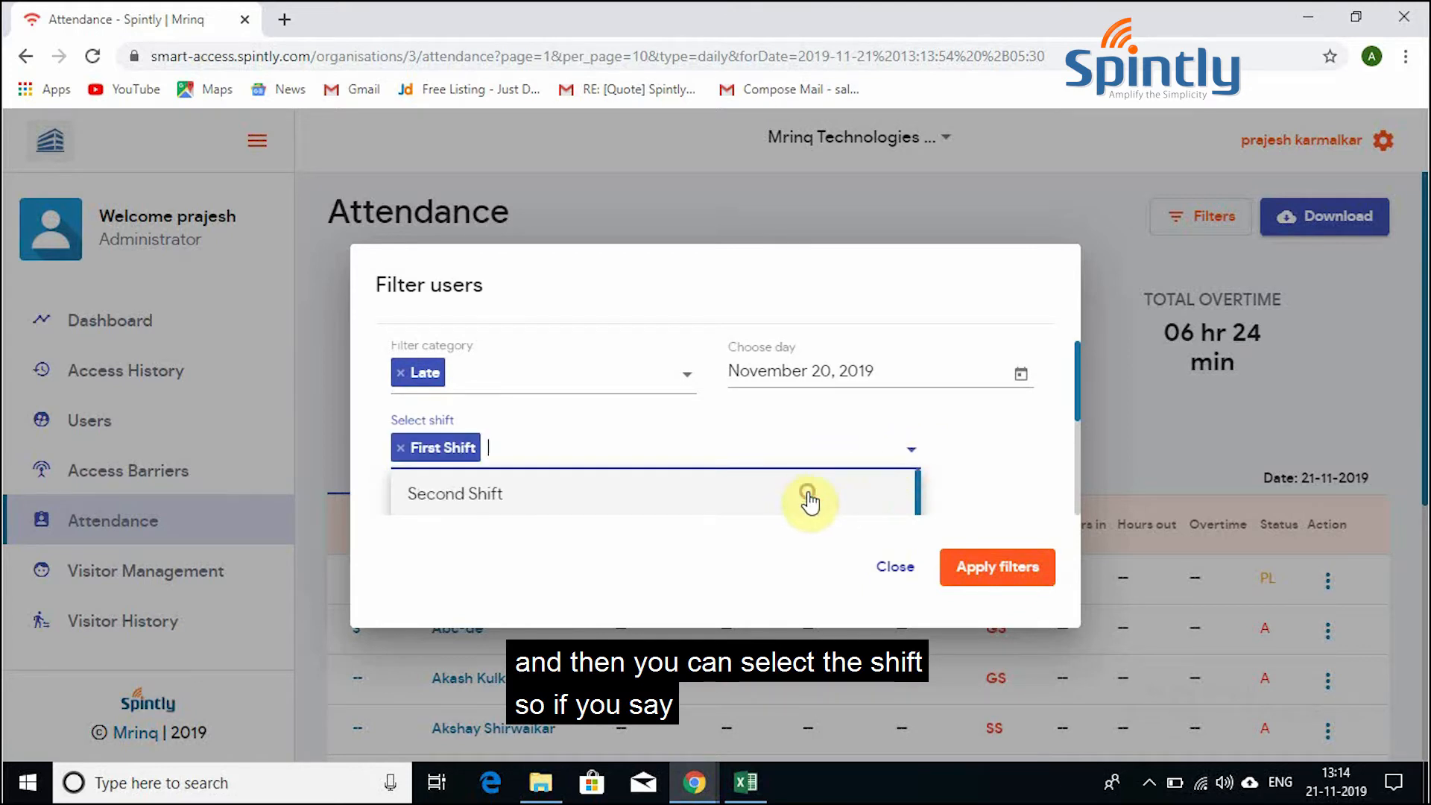
pyautogui.moveTo(996, 566)
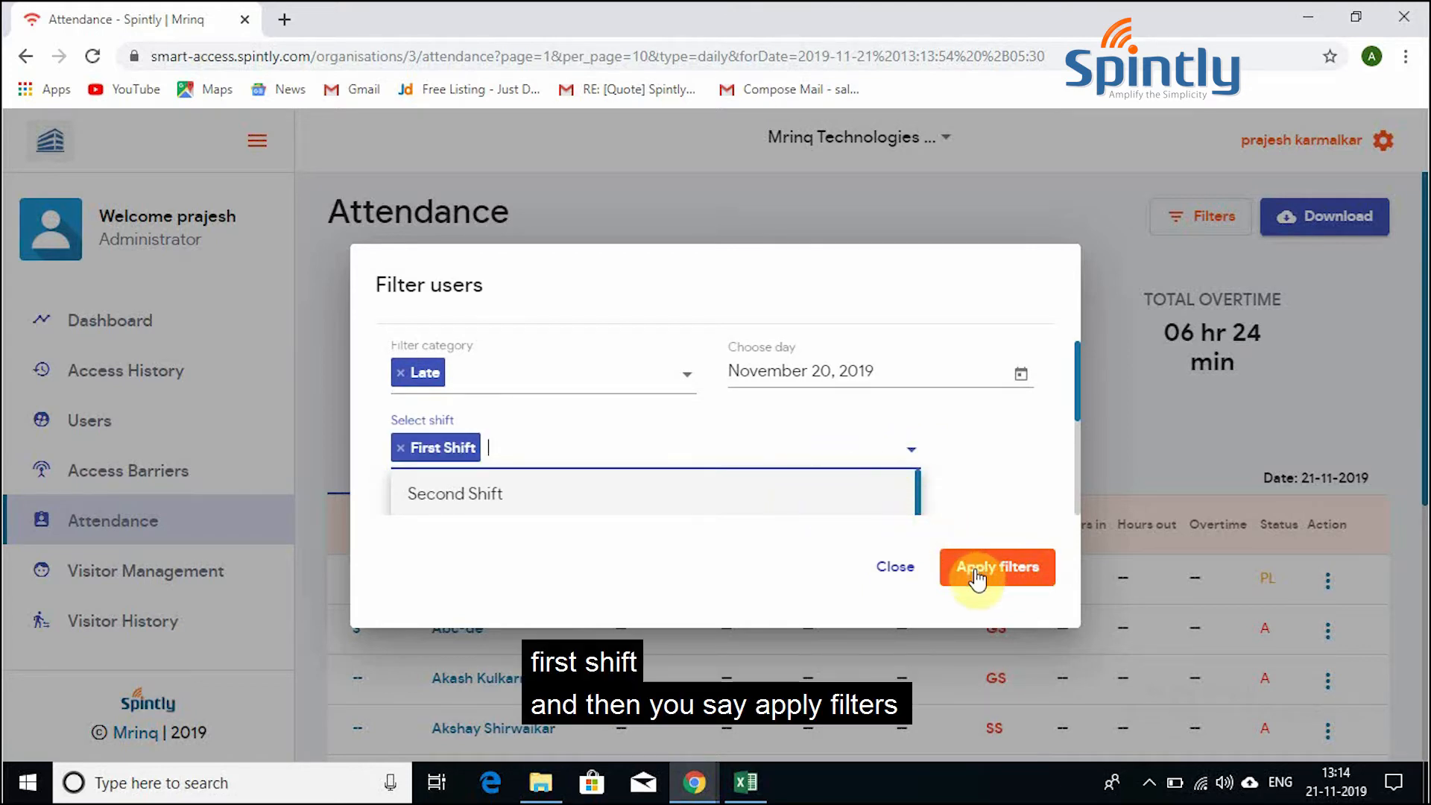
# Step: Apply the Late, First Shift filters for 20-11-2019 and download the report as Excel
pyautogui.click(996, 567)
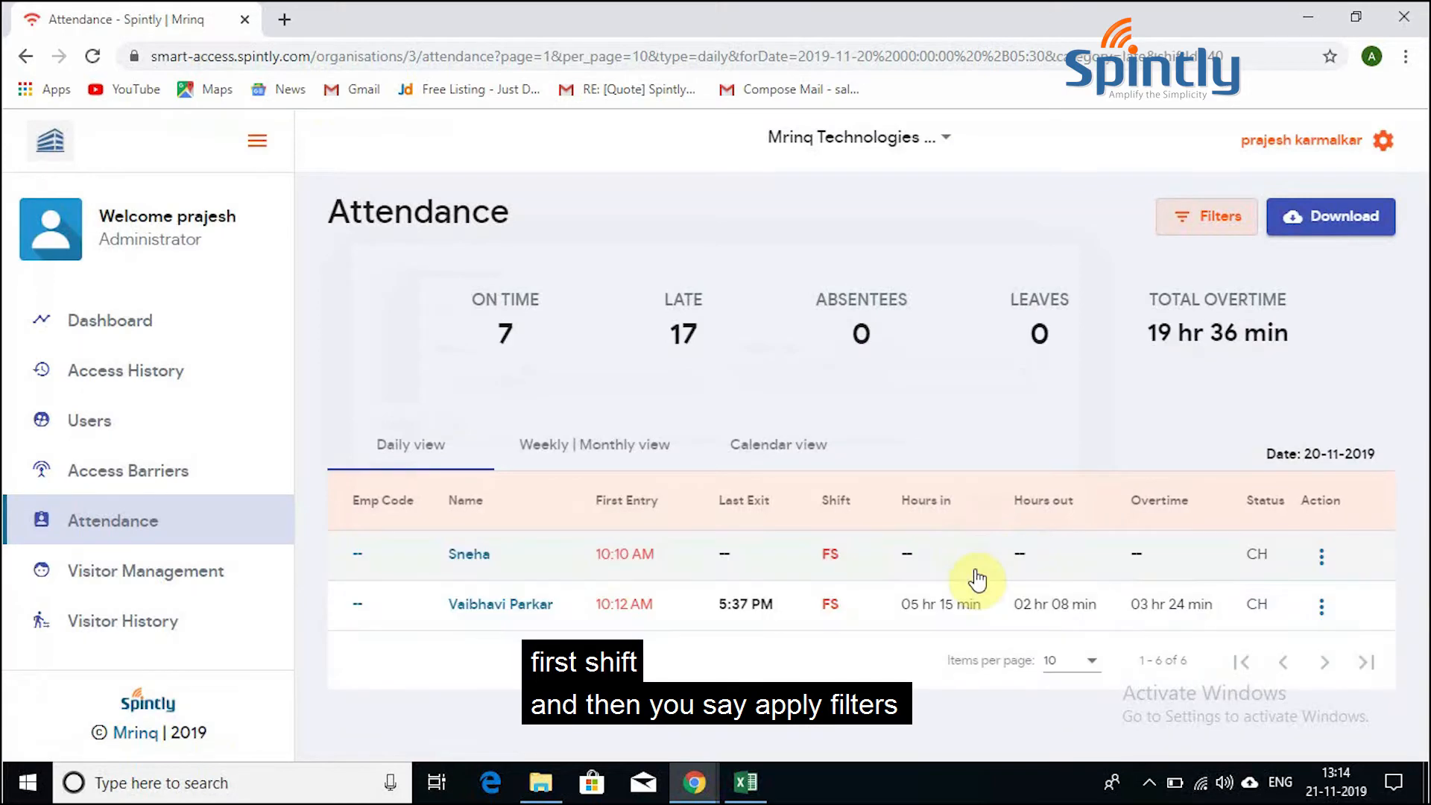
pyautogui.moveTo(857, 530)
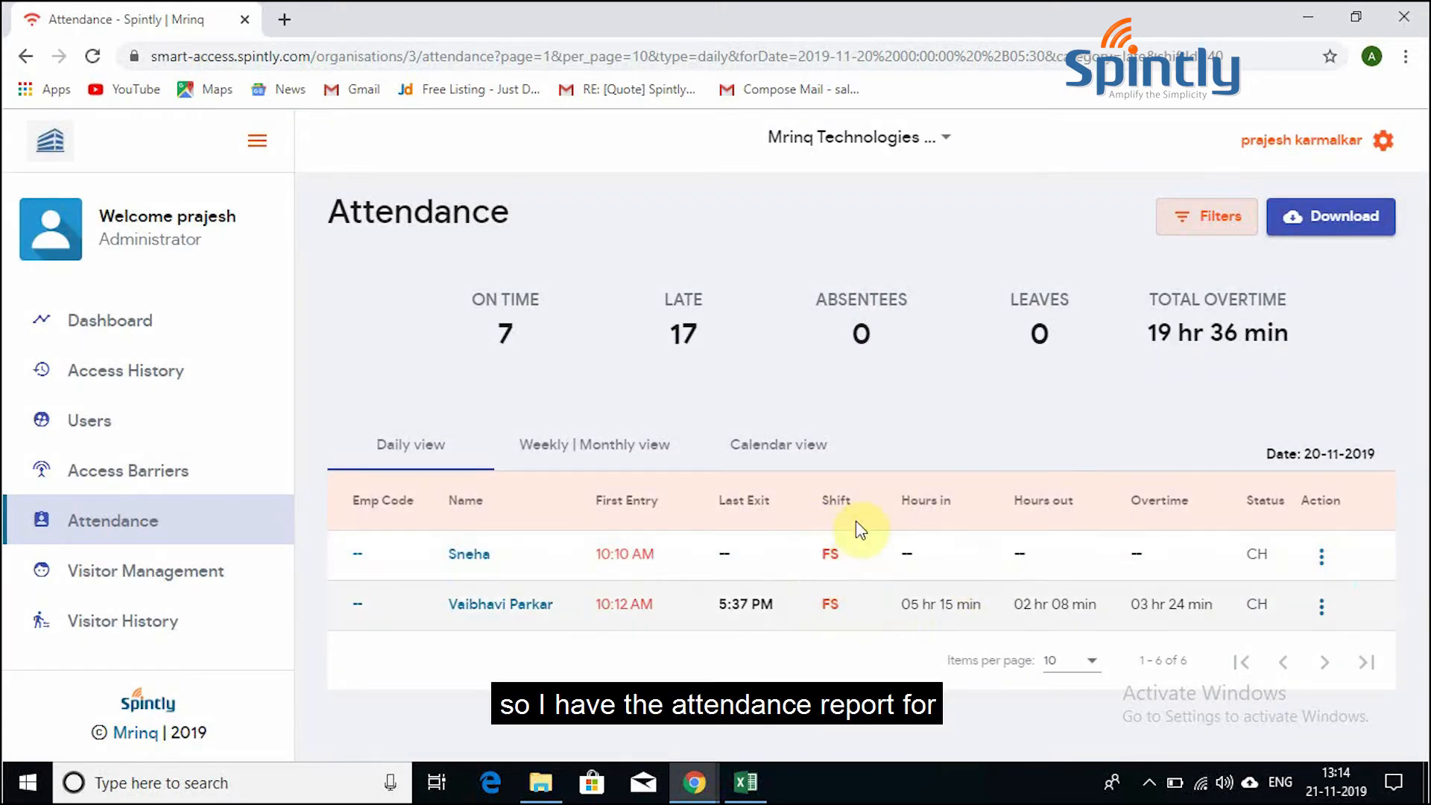
pyautogui.moveTo(972, 447)
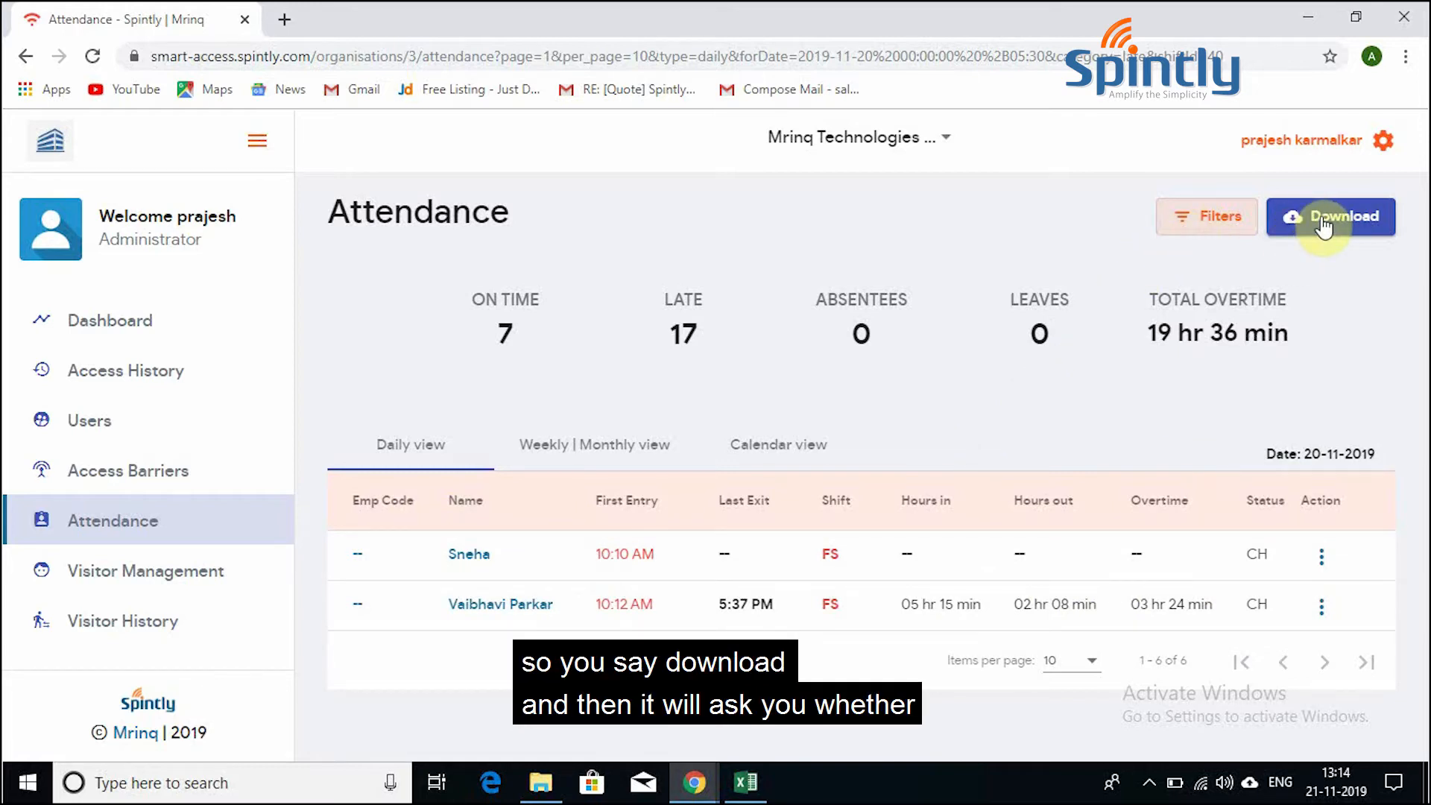
pyautogui.click(1330, 216)
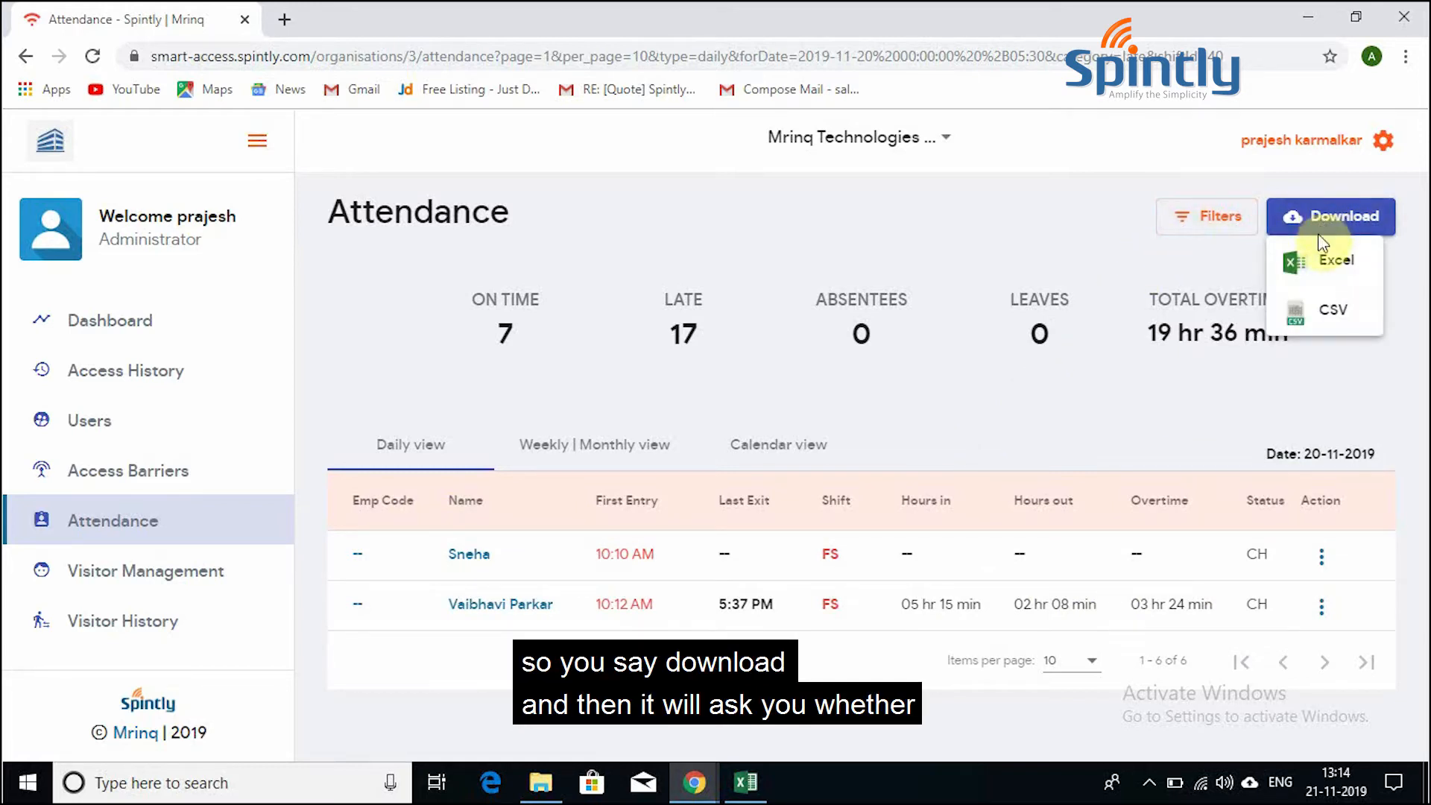
pyautogui.moveTo(1248, 276)
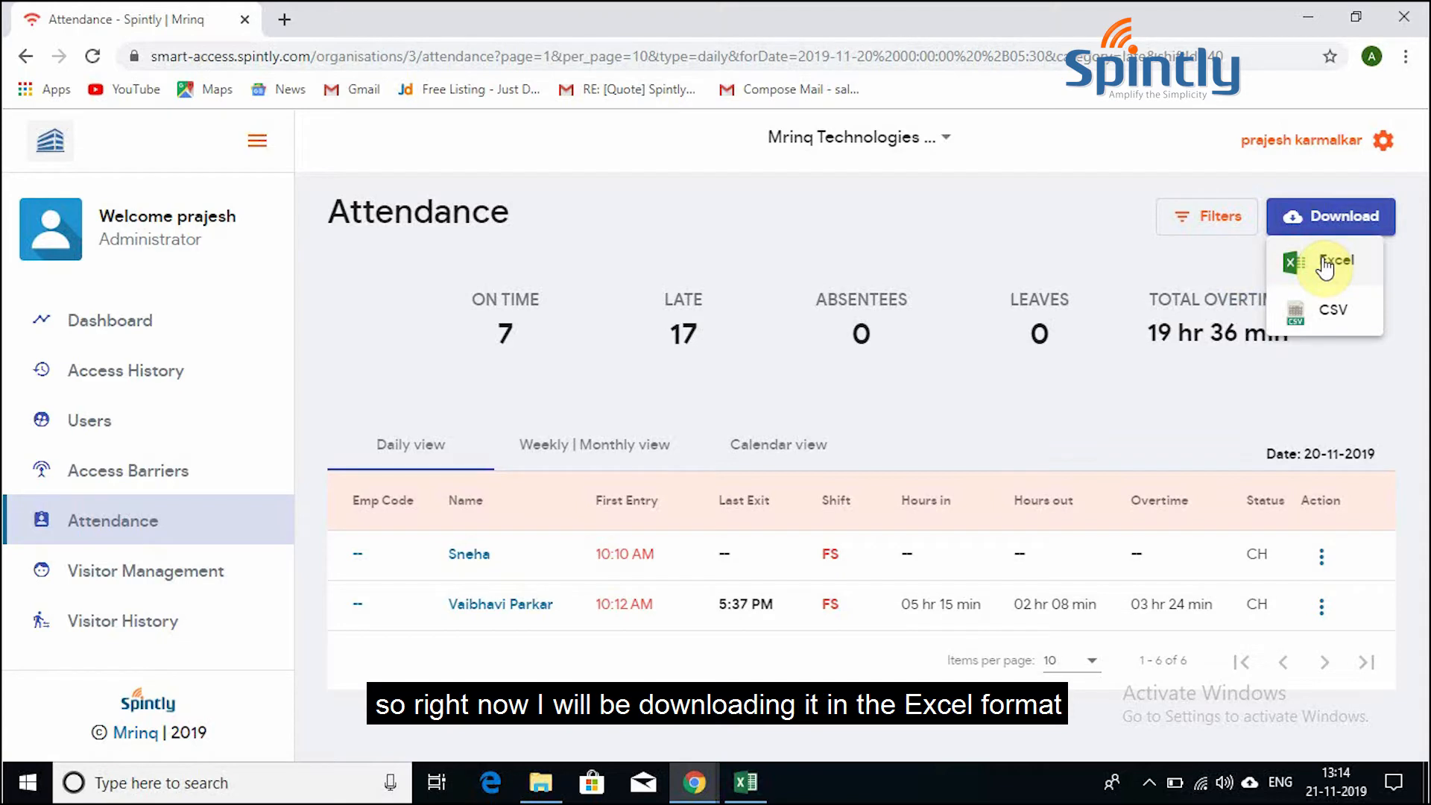
pyautogui.click(1331, 265)
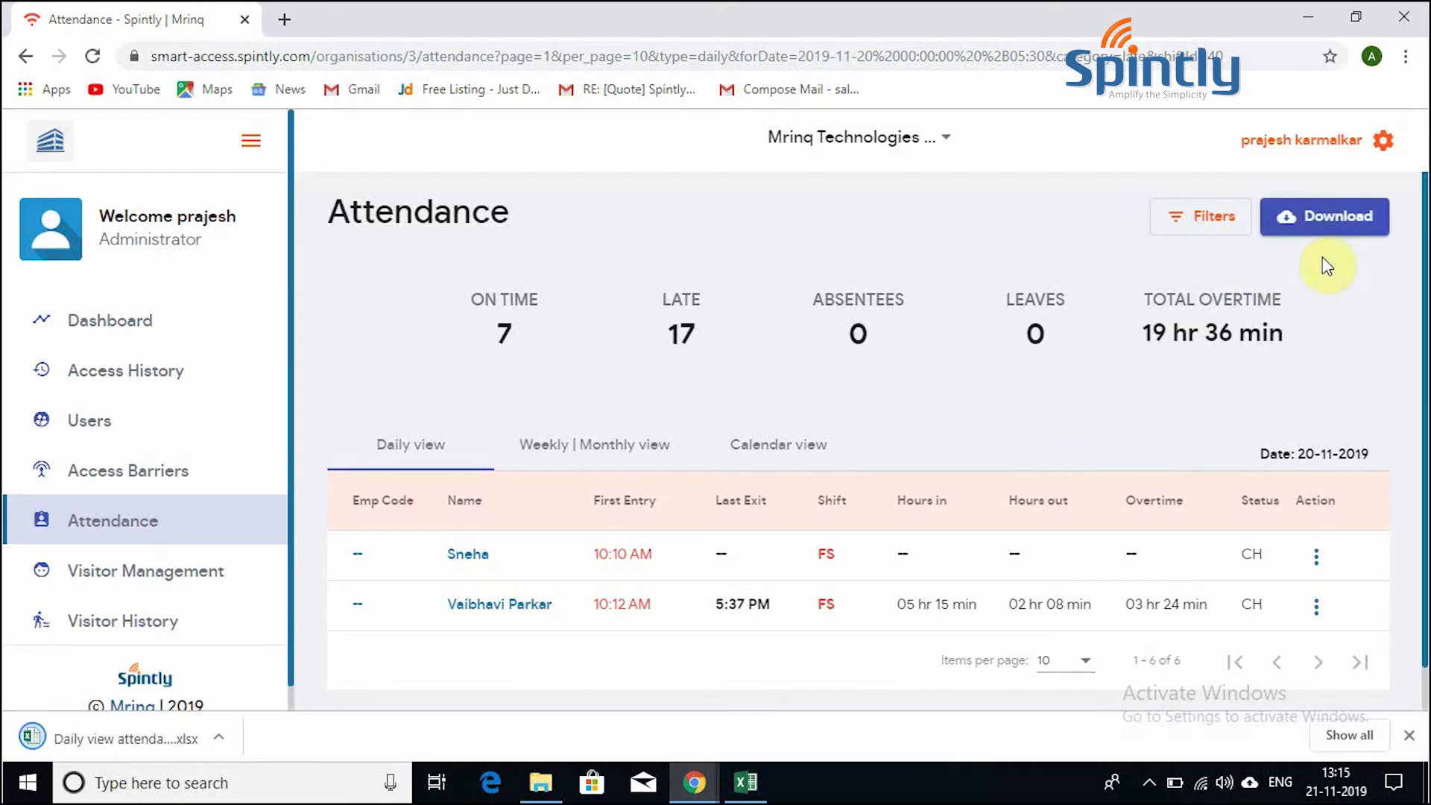
pyautogui.moveTo(290, 517)
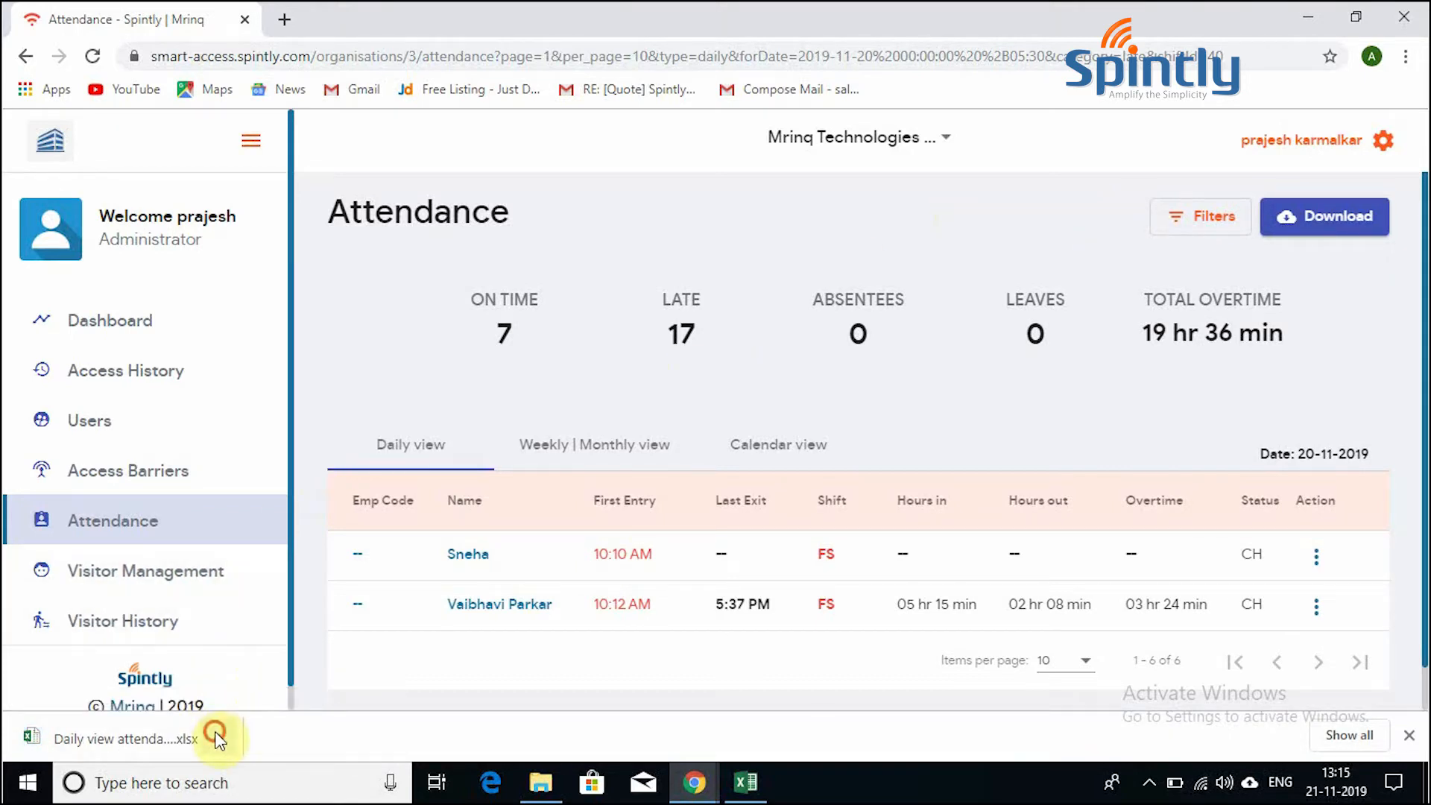
# Step: Open the downloaded daily attendance .xlsx file from Chrome's download bar
pyautogui.click(217, 739)
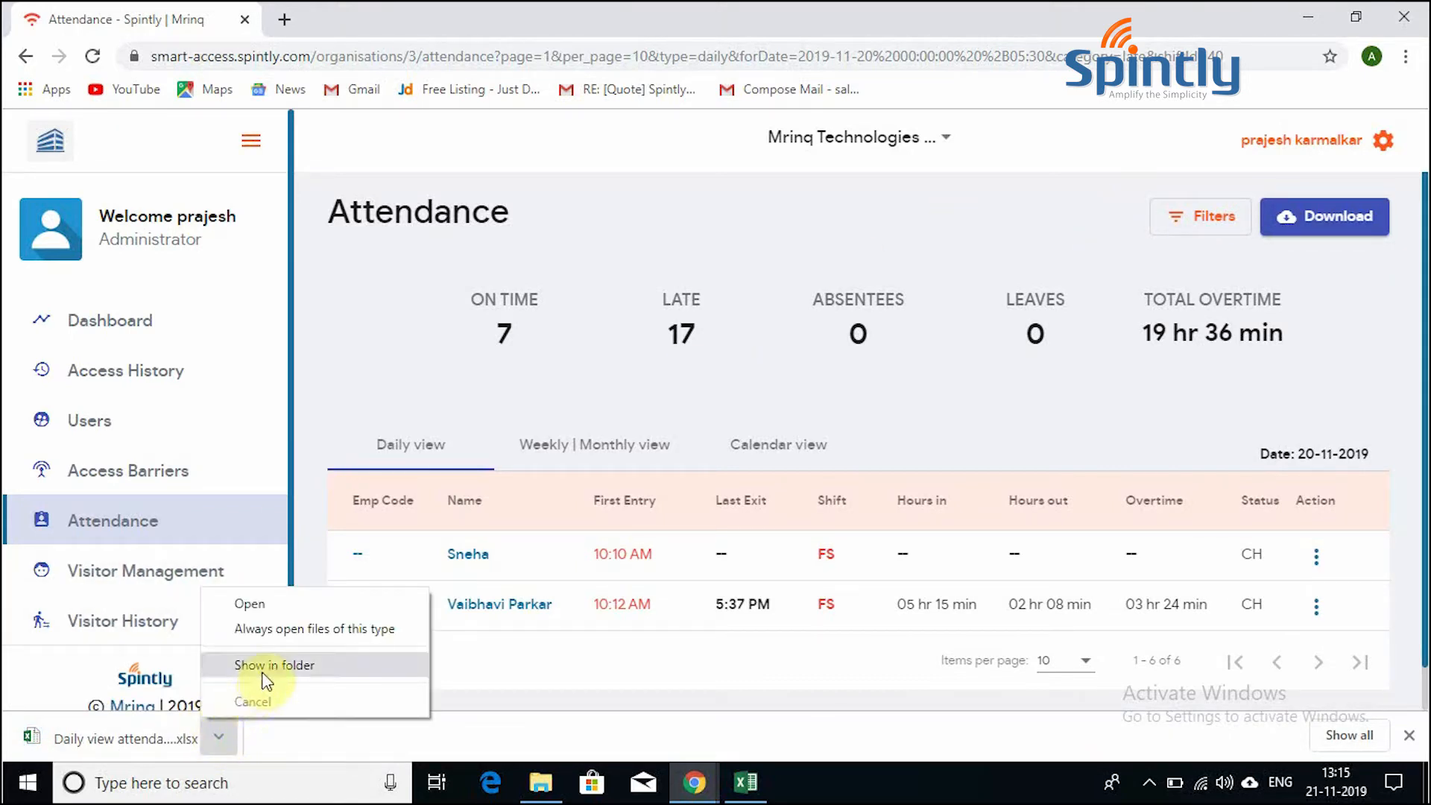
pyautogui.click(249, 603)
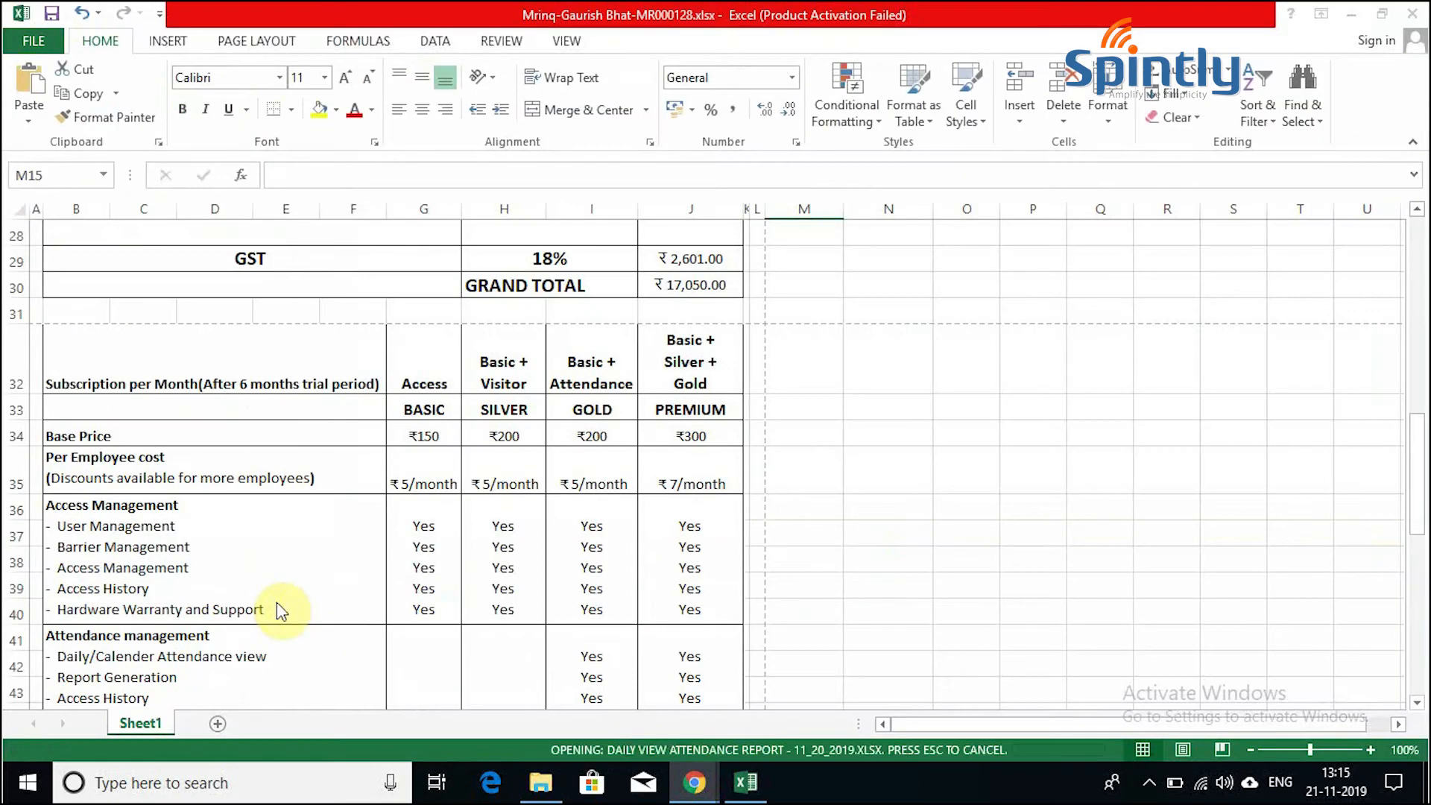
# Step: Enable editing on the 20 November Daily View workbook in Excel
pyautogui.click(692, 782)
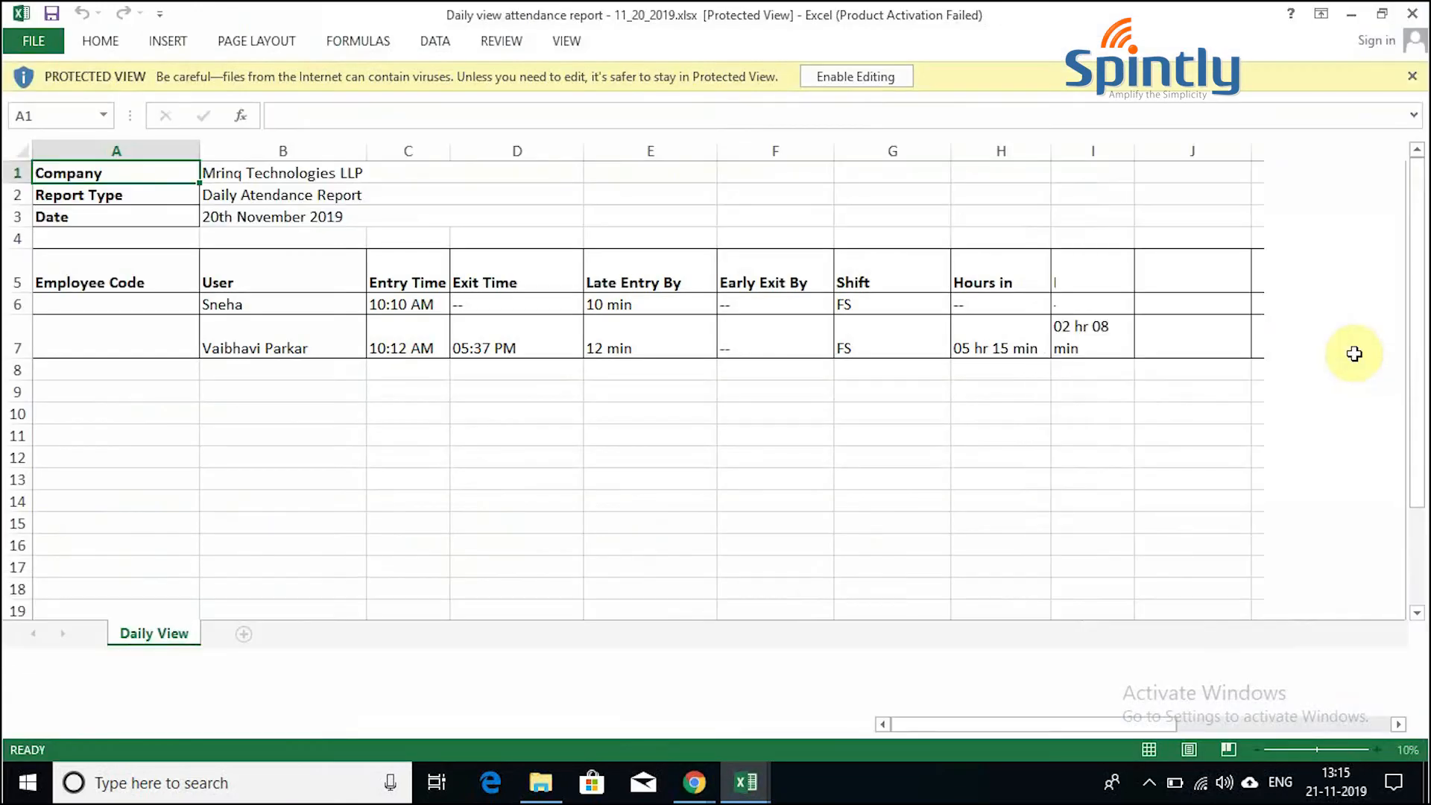
pyautogui.click(1363, 749)
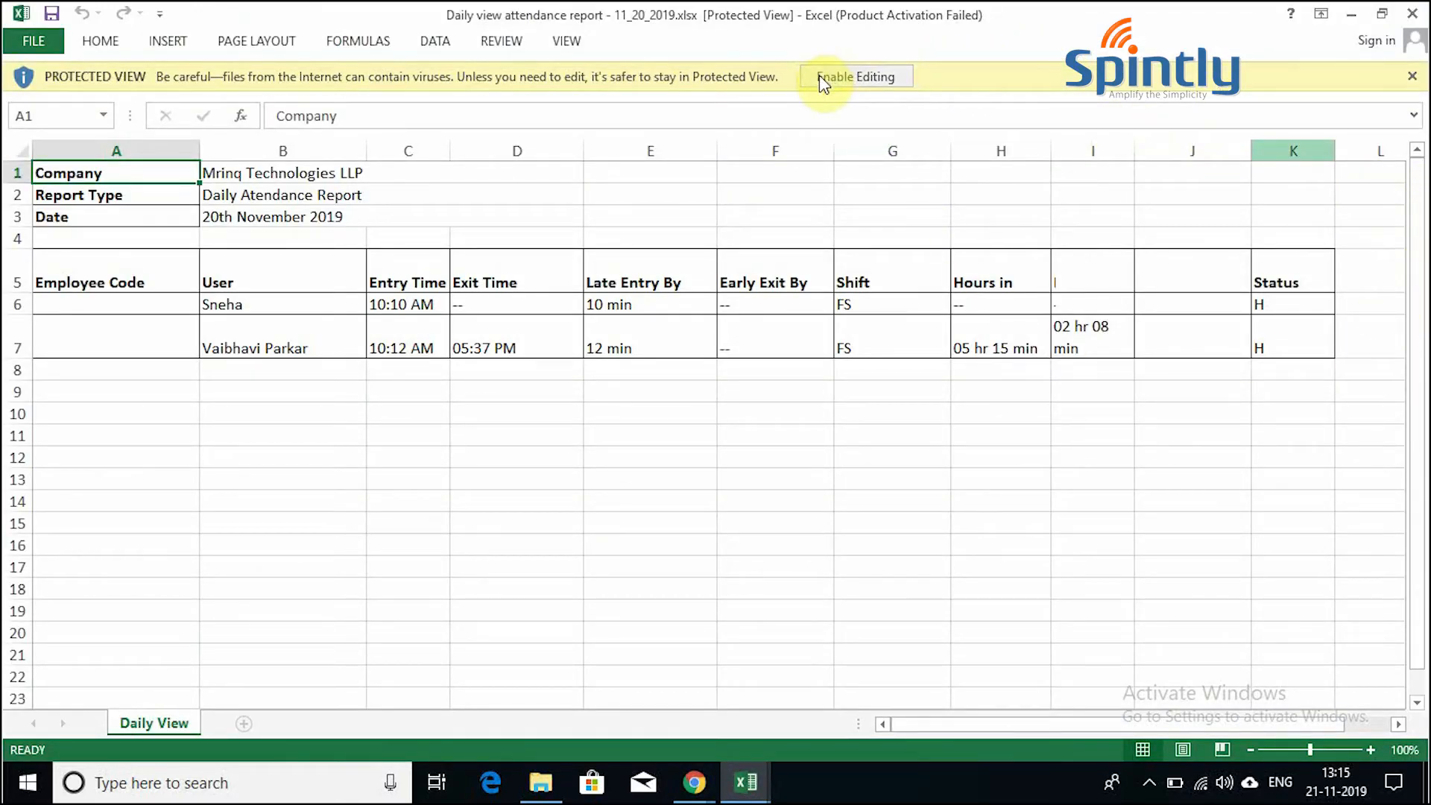
pyautogui.click(855, 76)
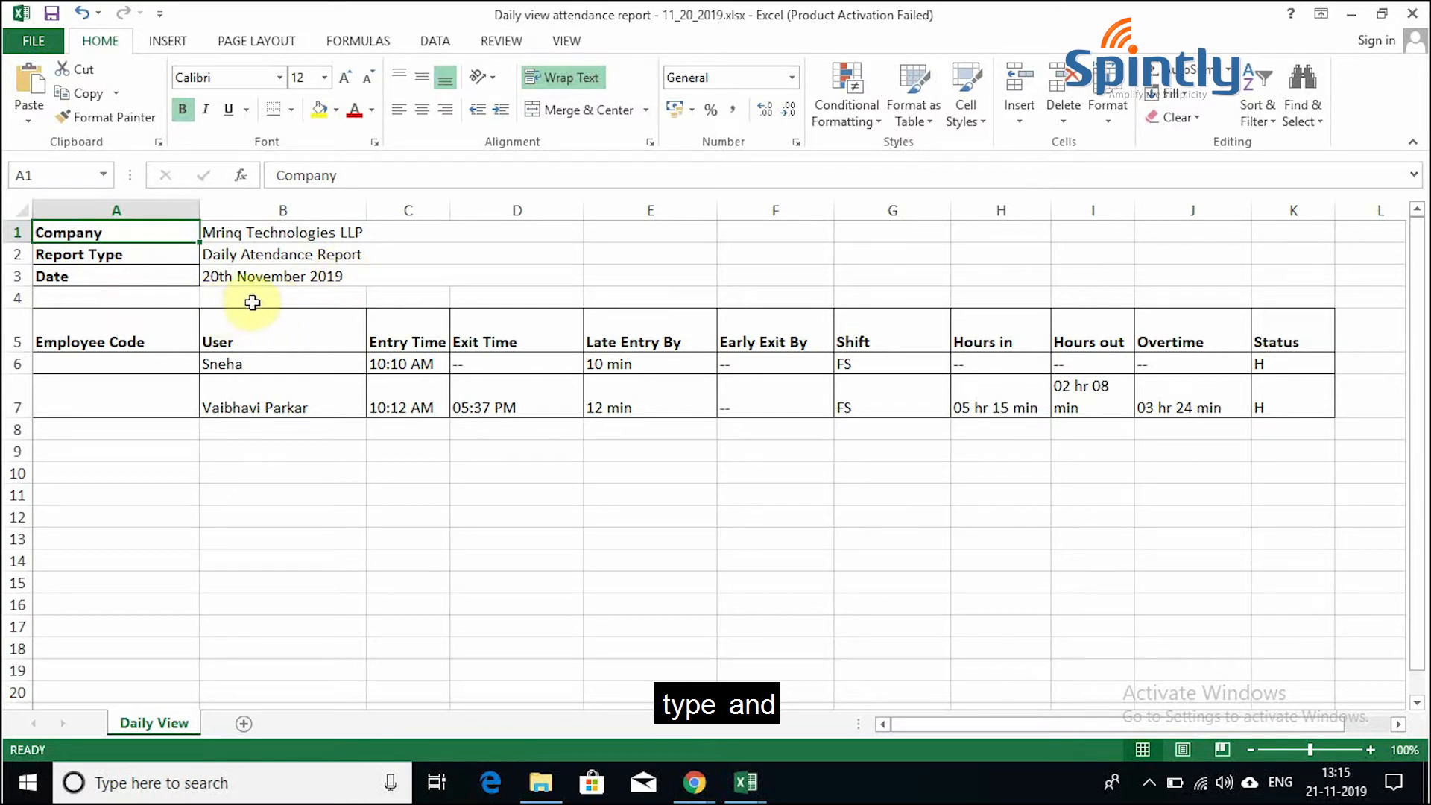
pyautogui.moveTo(545, 338)
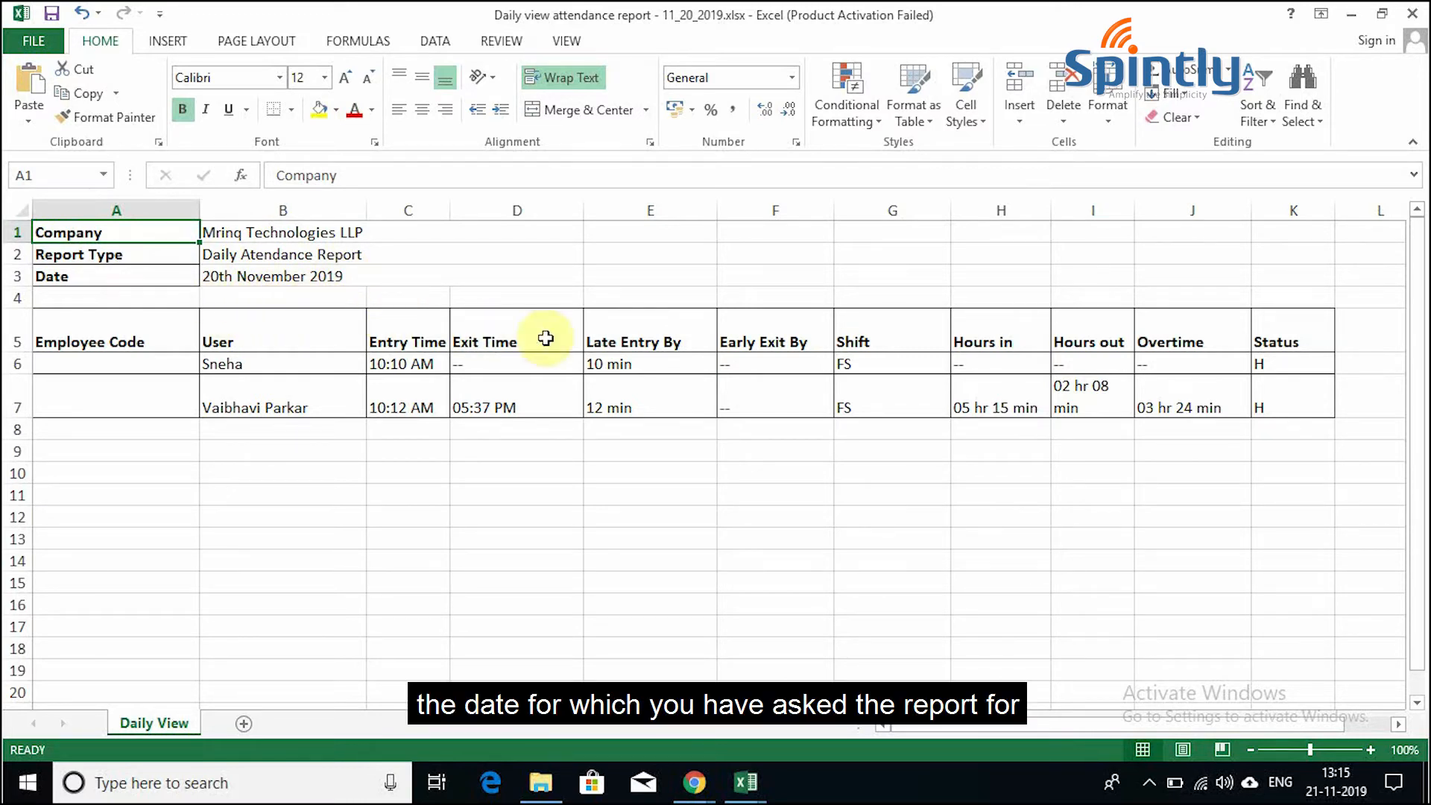
pyautogui.moveTo(232, 507)
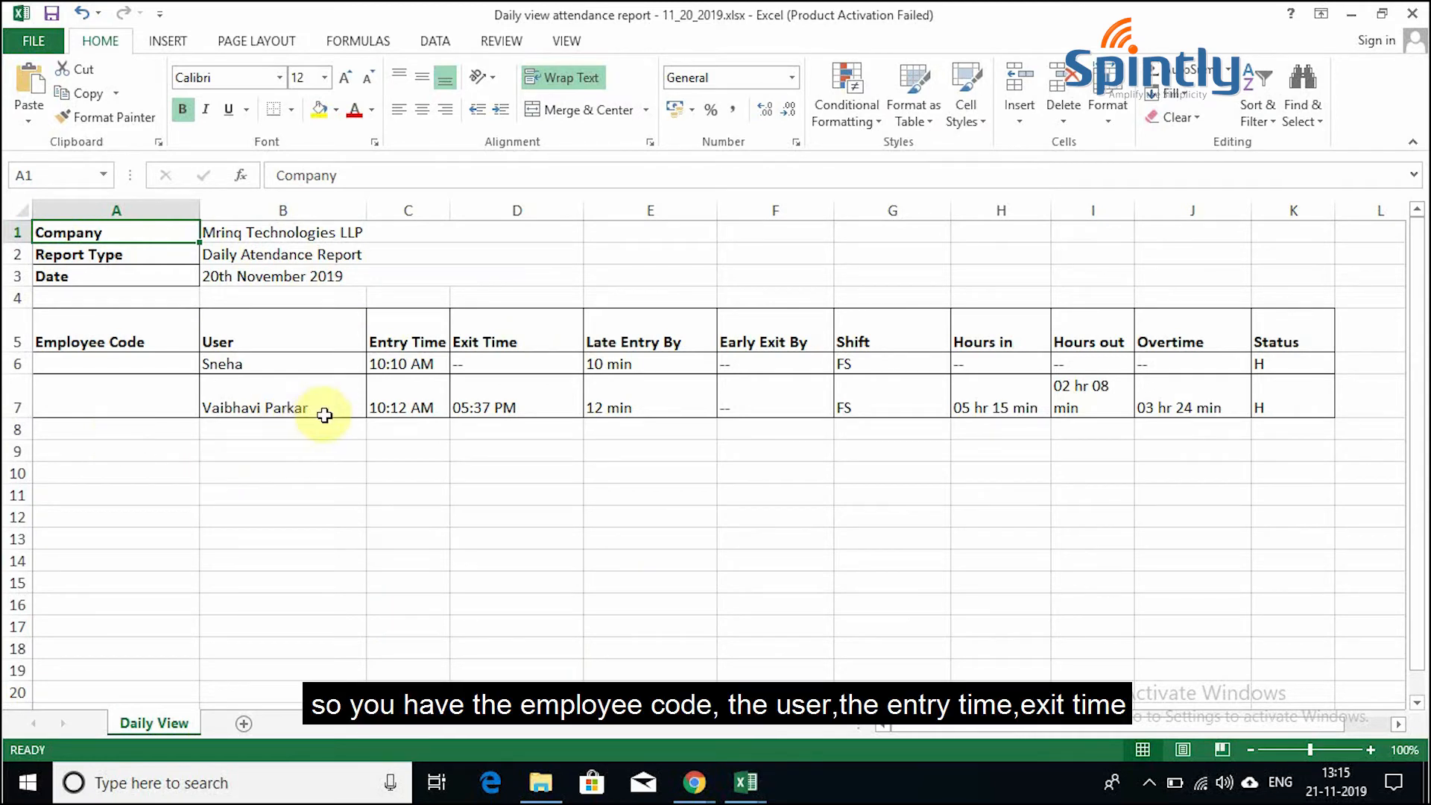
pyautogui.moveTo(627, 432)
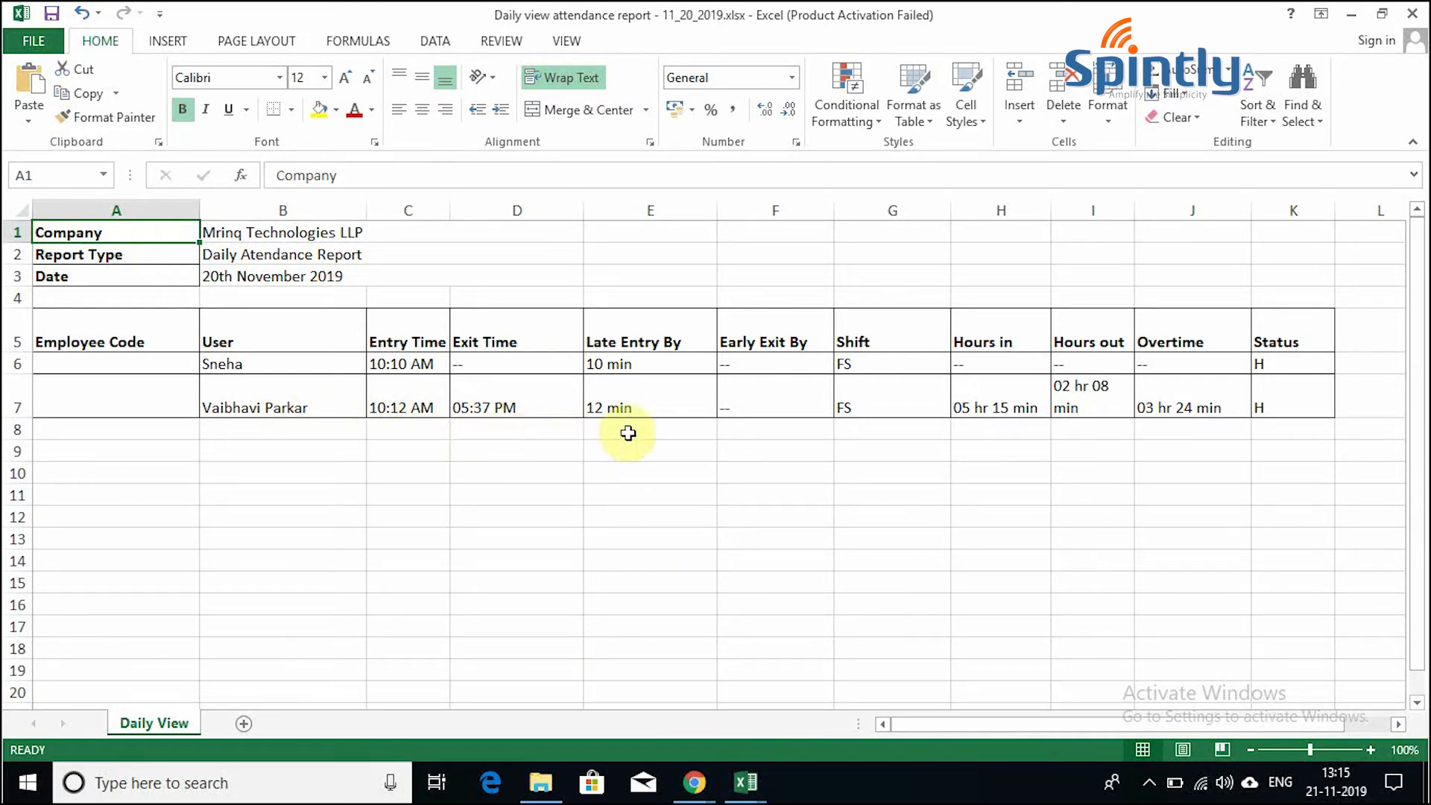
pyautogui.moveTo(860, 459)
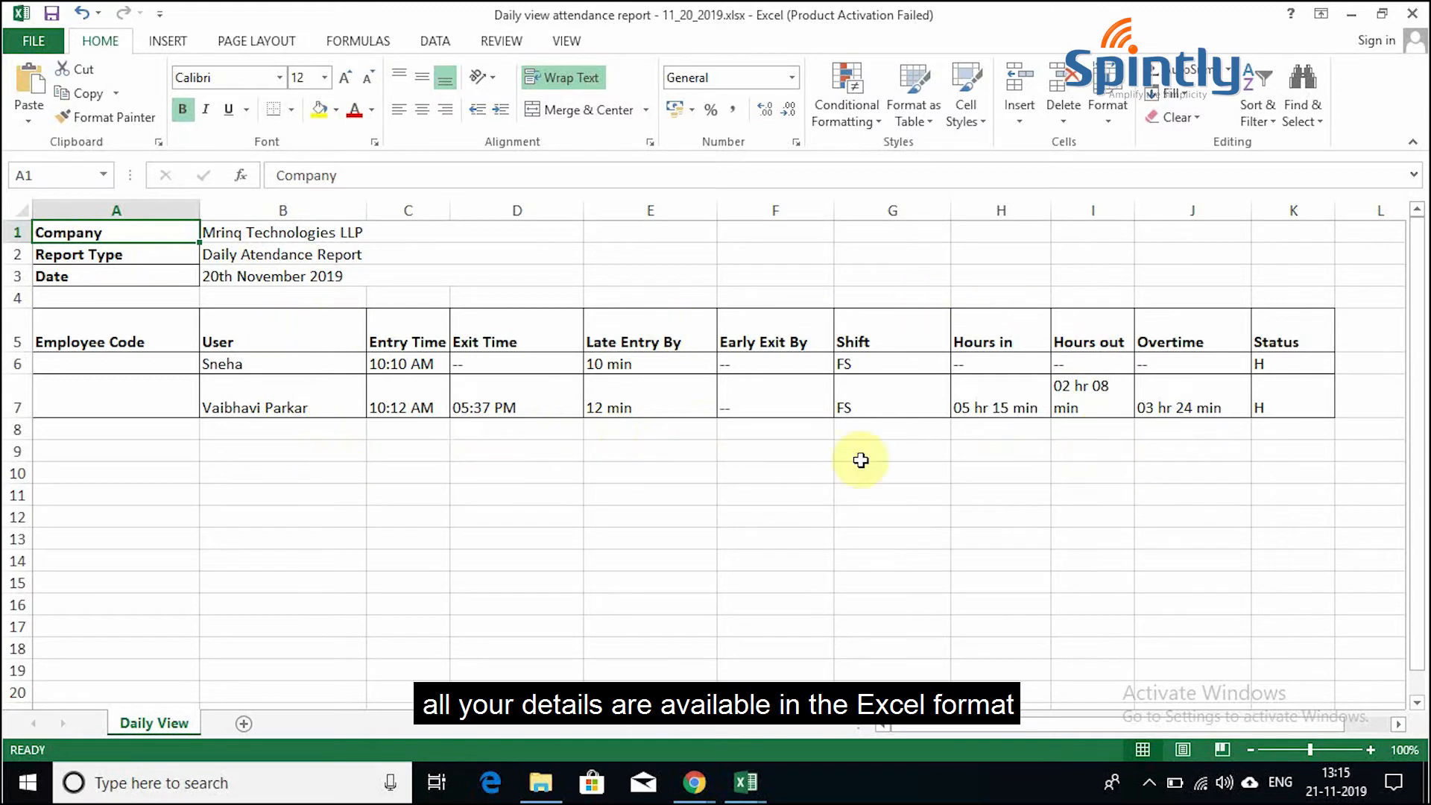
pyautogui.moveTo(679, 694)
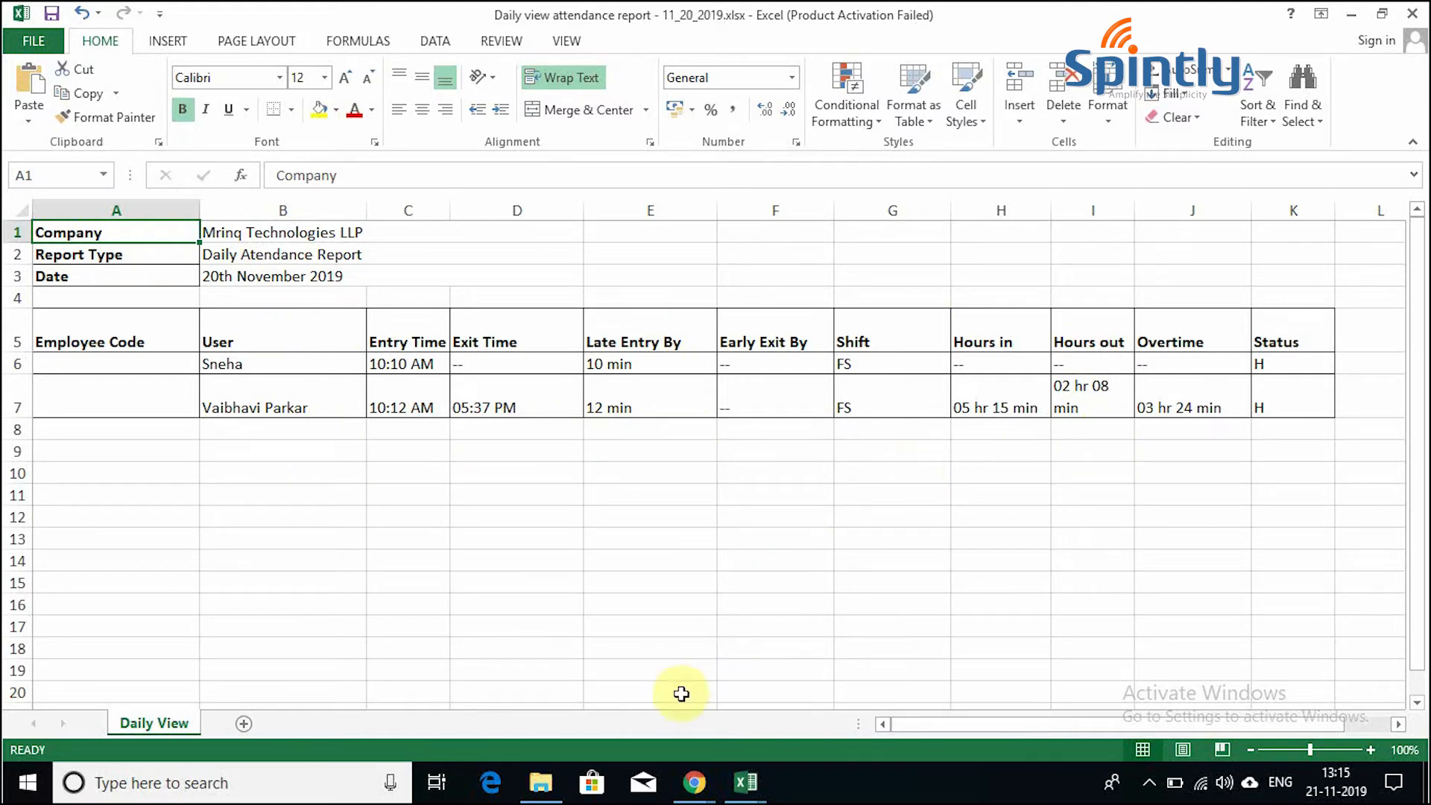
pyautogui.moveTo(694, 784)
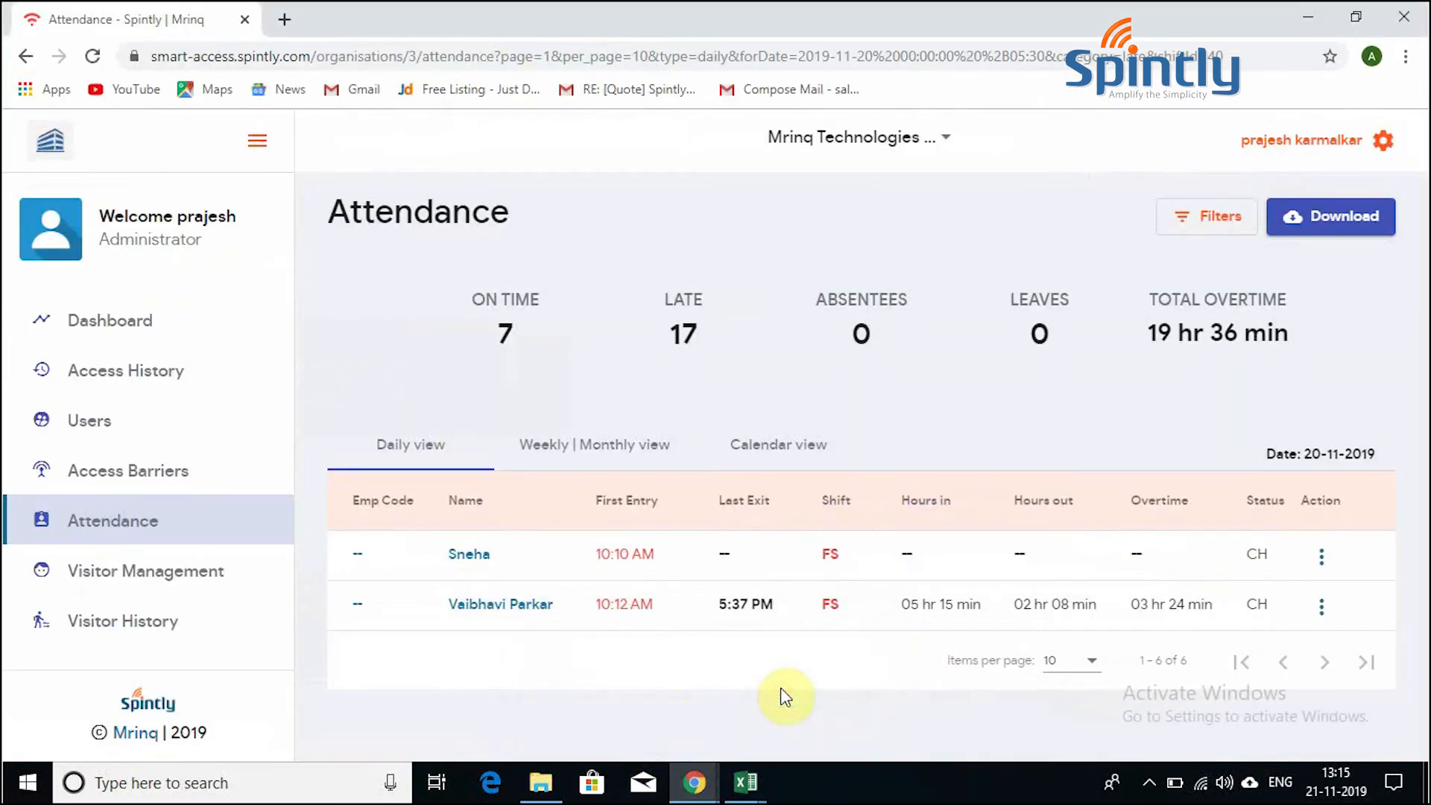
pyautogui.moveTo(858, 446)
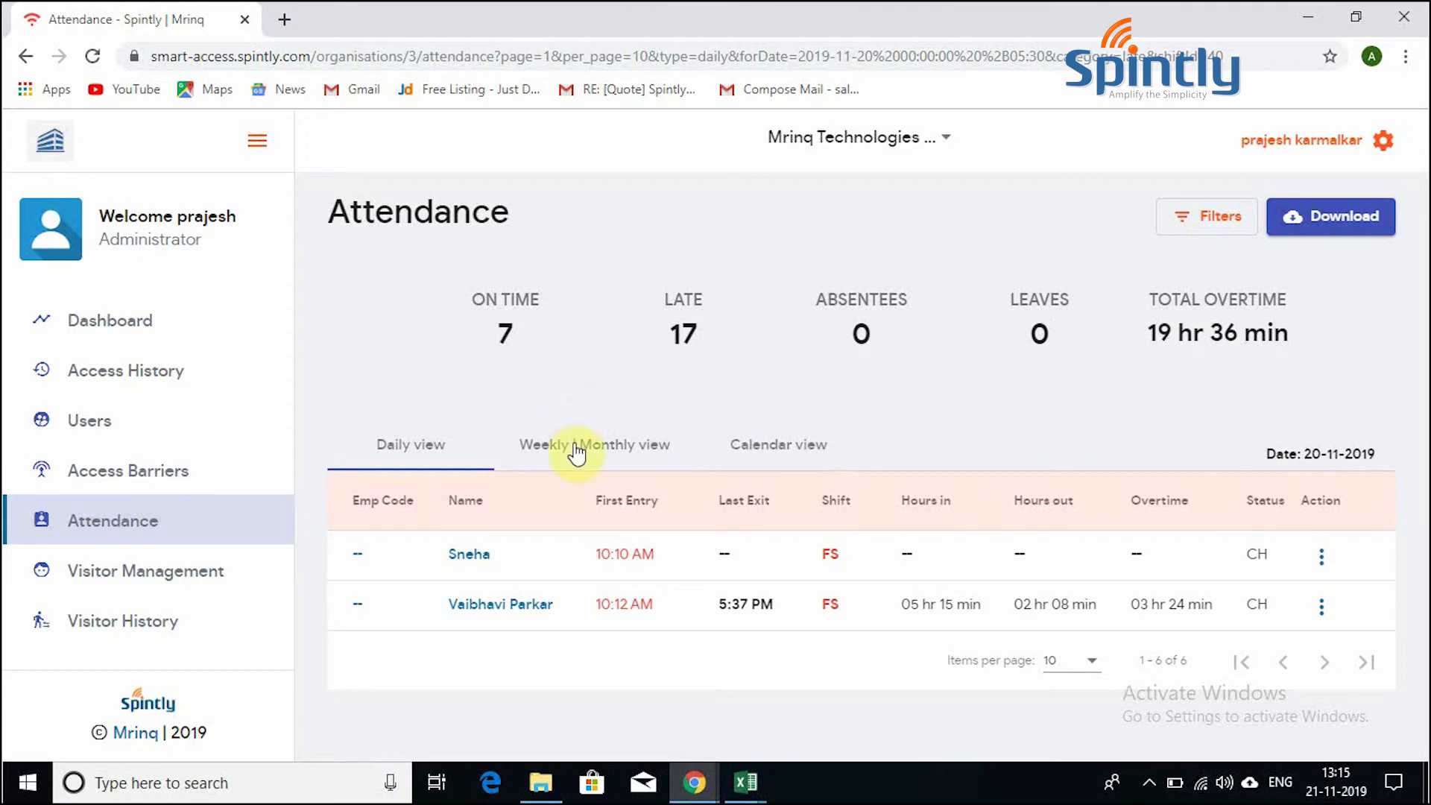
# Step: Switch the Attendance page to the Weekly | Monthly view for 13–20 November 2019
pyautogui.click(593, 444)
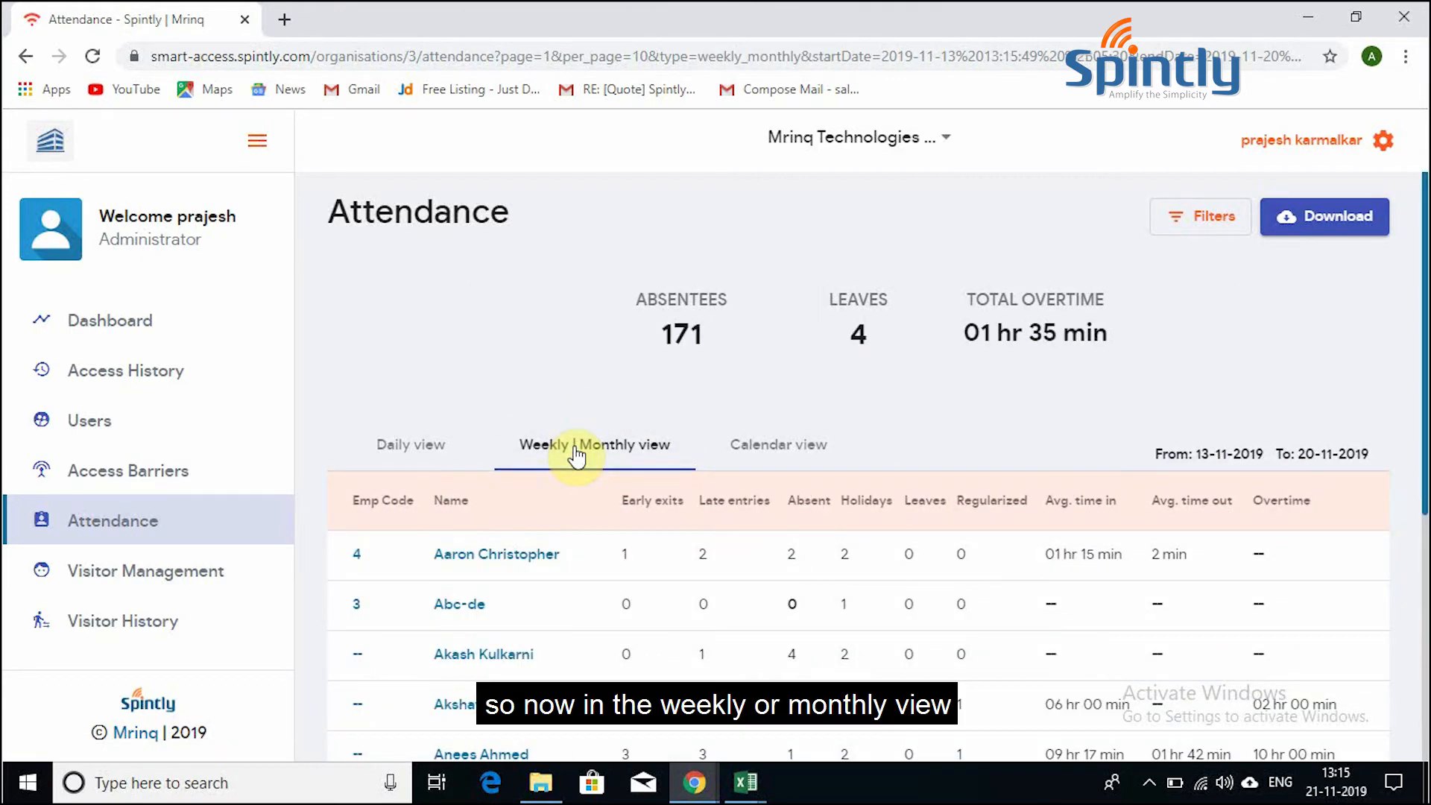
pyautogui.moveTo(1220, 418)
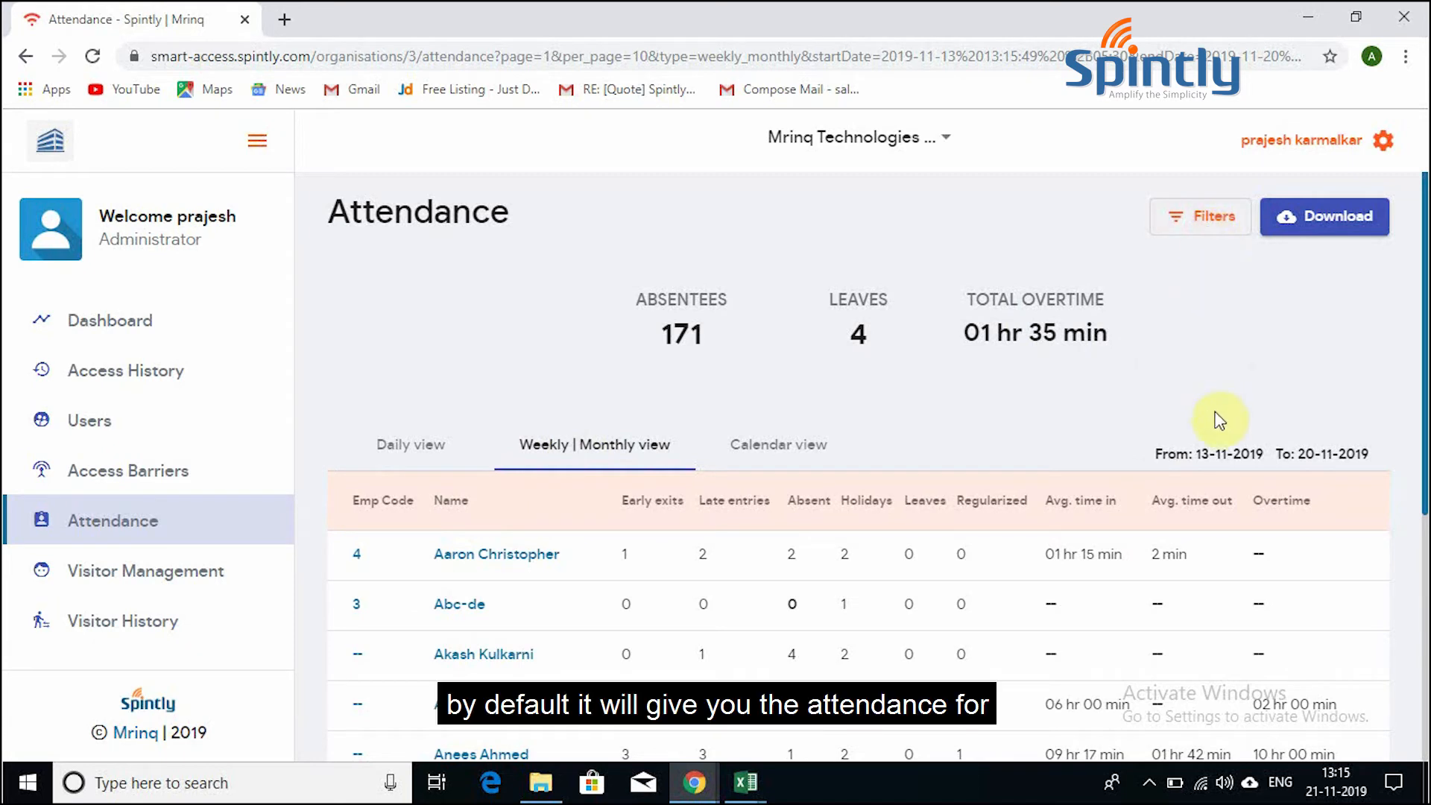
pyautogui.moveTo(1203, 481)
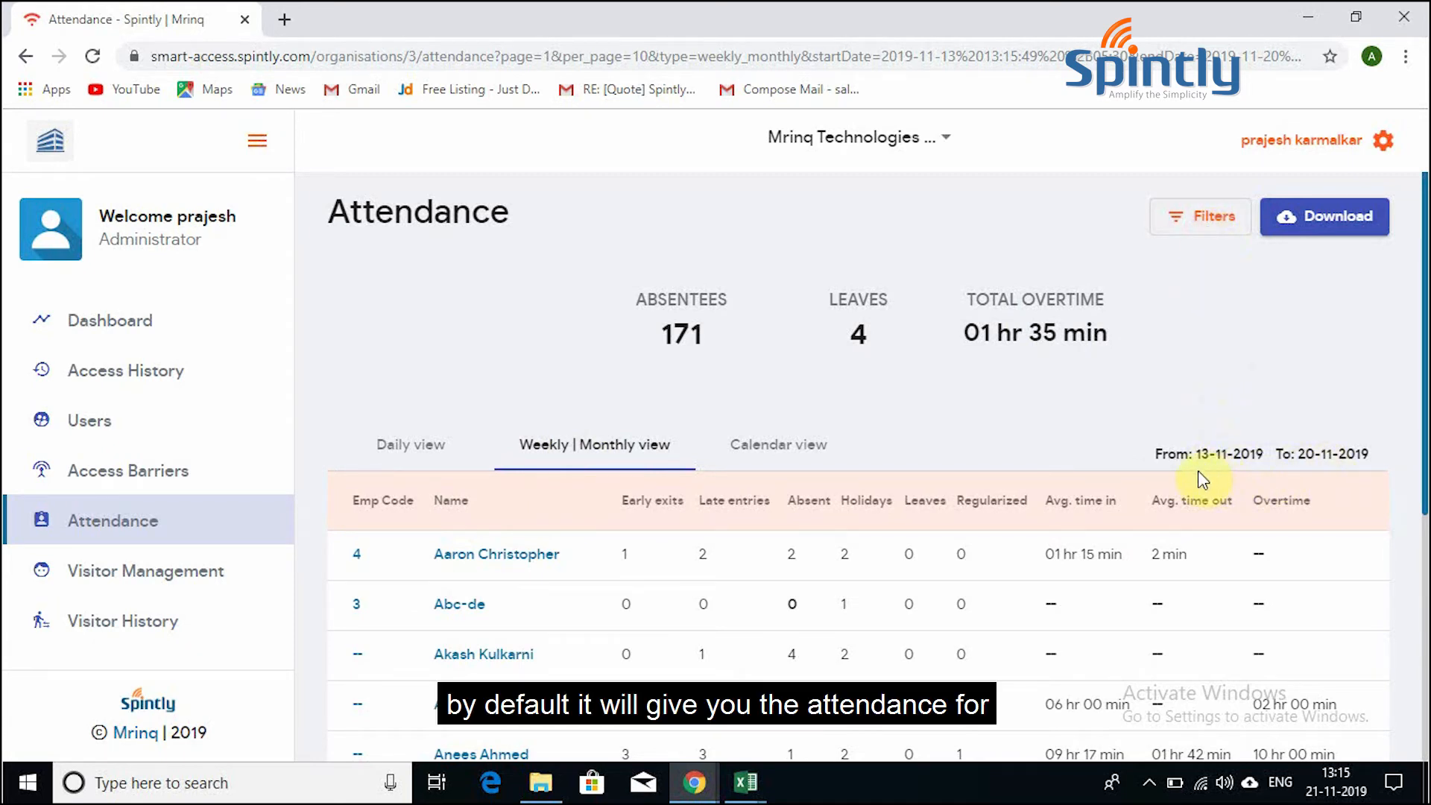
pyautogui.moveTo(1207, 270)
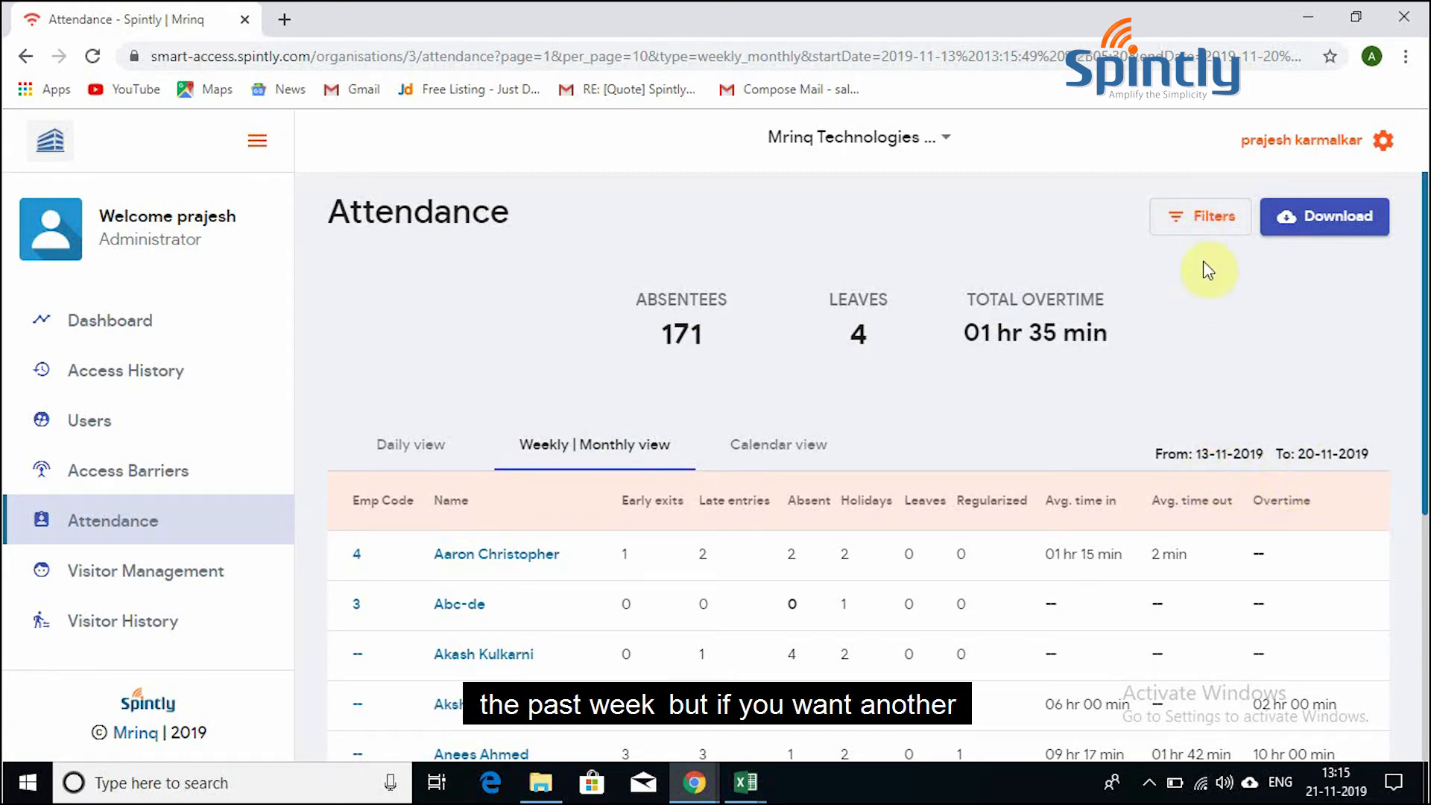
# Step: Set the weekly report start date to 6 November 2019 and apply the filter
pyautogui.click(1199, 216)
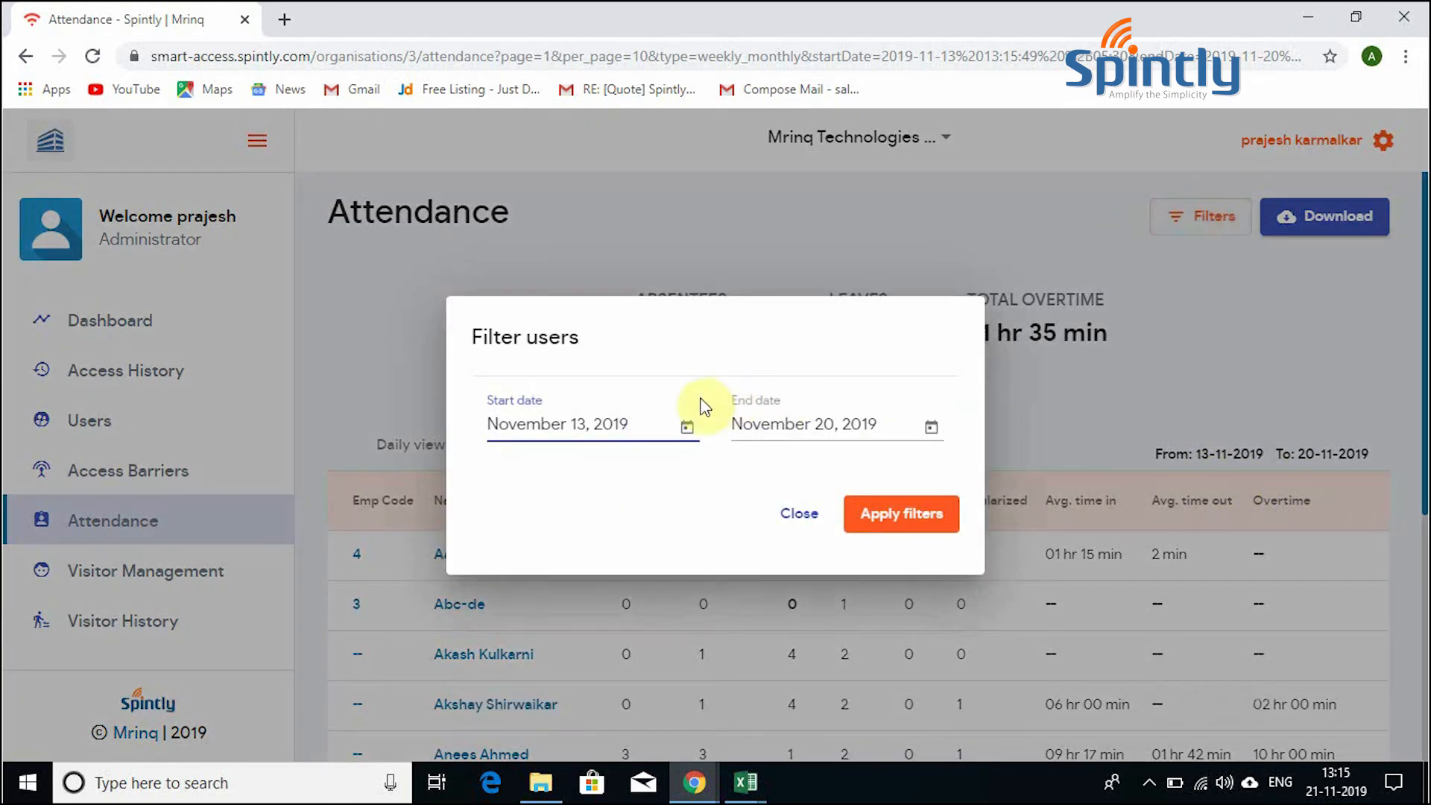
pyautogui.click(687, 426)
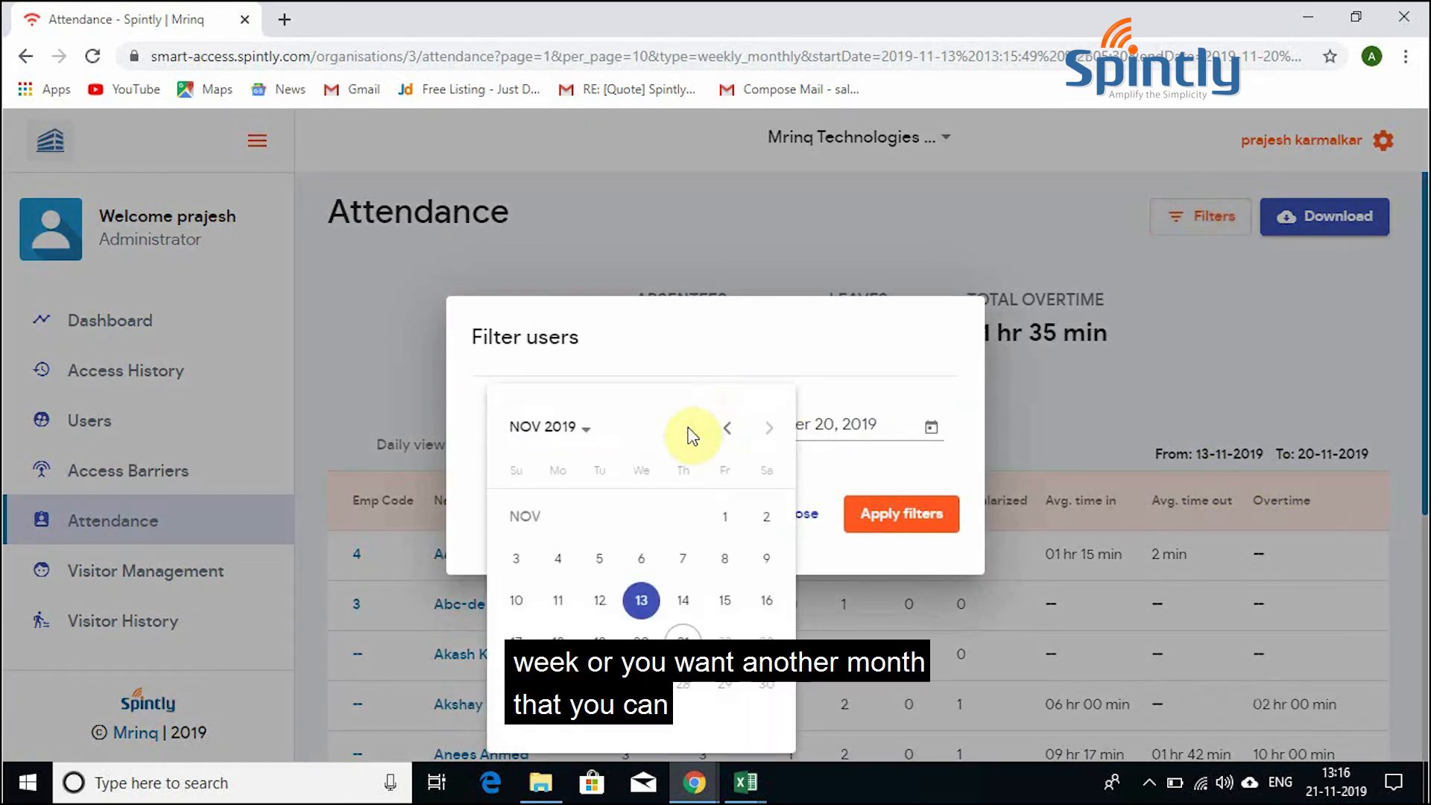
pyautogui.moveTo(641, 571)
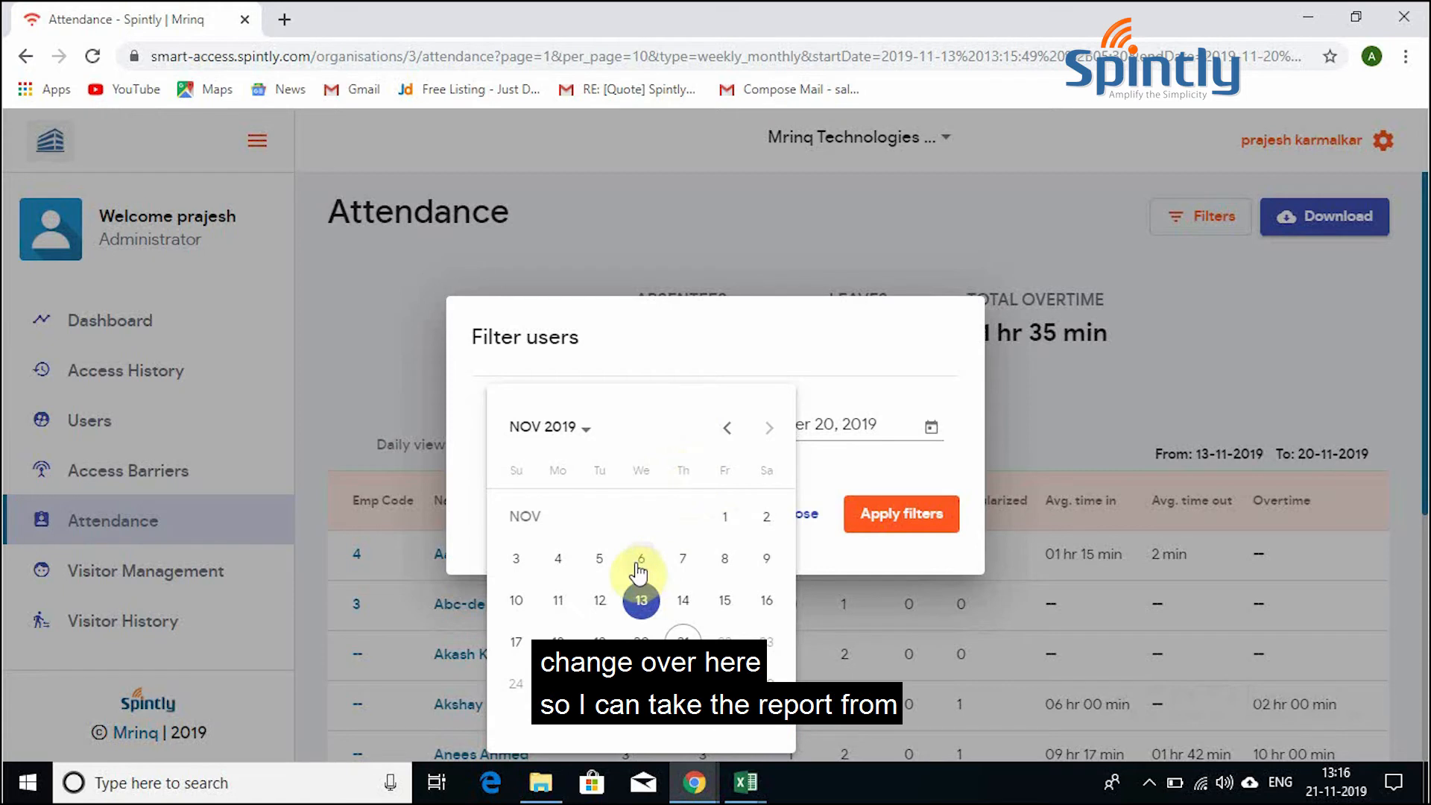
pyautogui.click(641, 558)
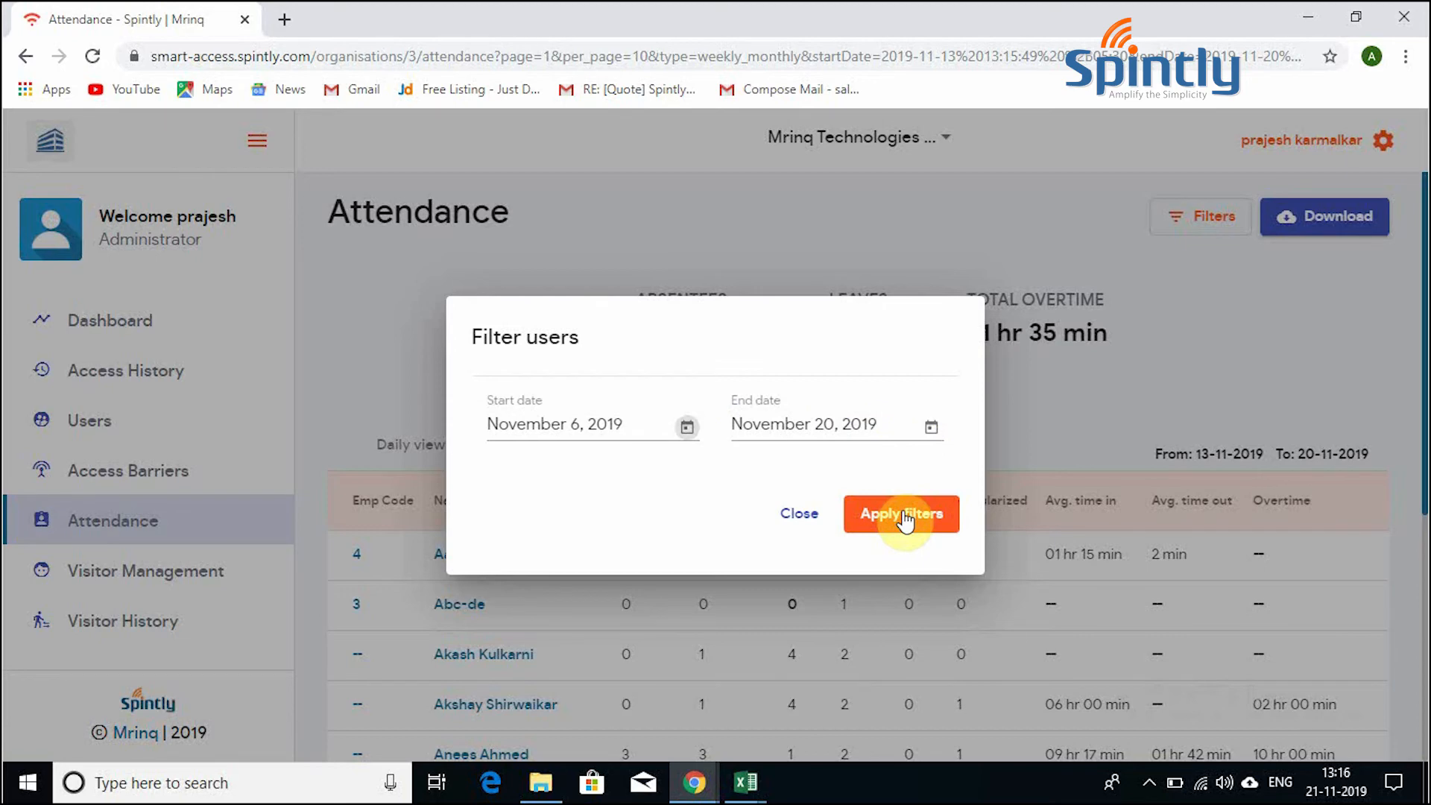
pyautogui.click(899, 513)
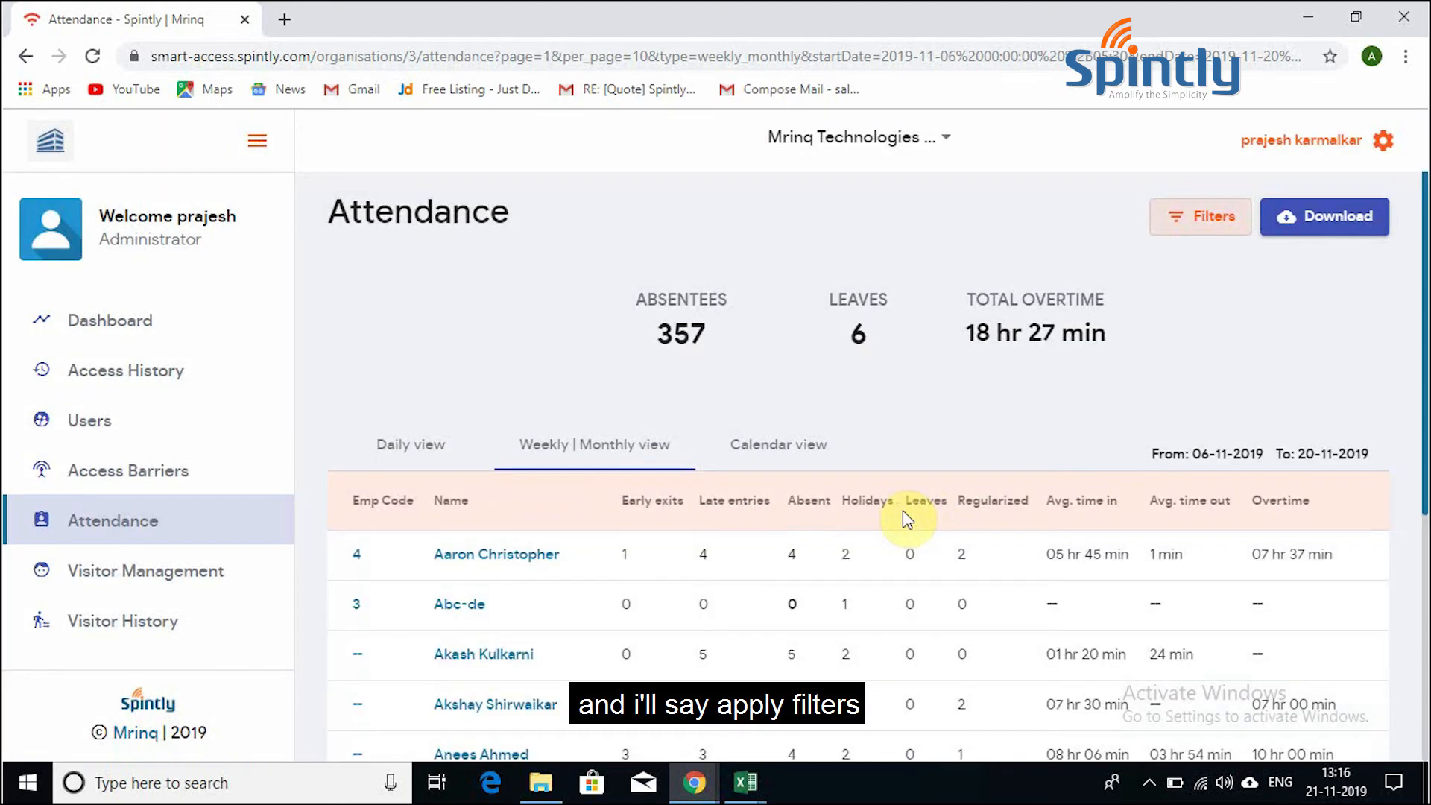
pyautogui.moveTo(1297, 253)
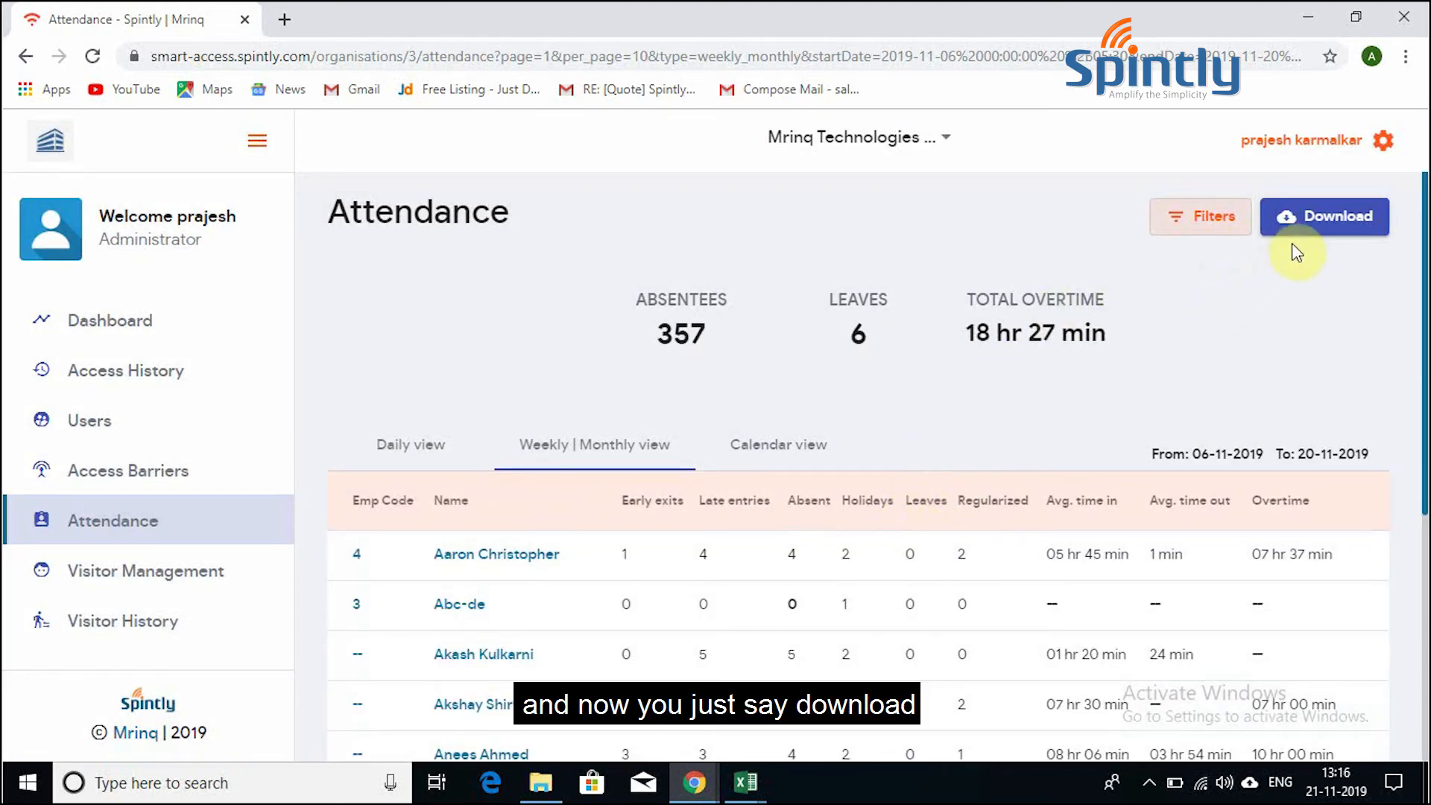
# Step: Download the 6–20 November weekly report as CSV and open it in Excel
pyautogui.click(1324, 216)
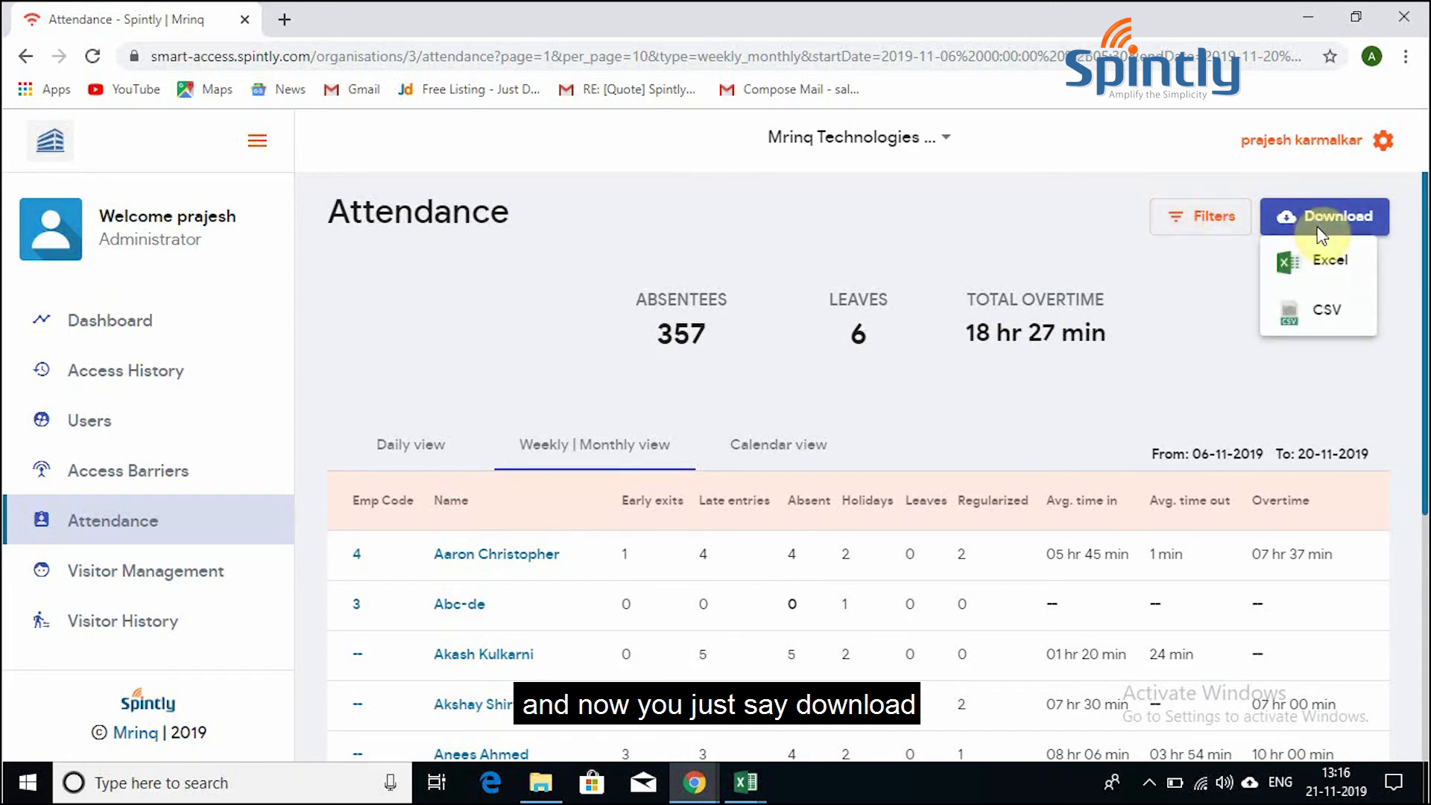
pyautogui.moveTo(1329, 310)
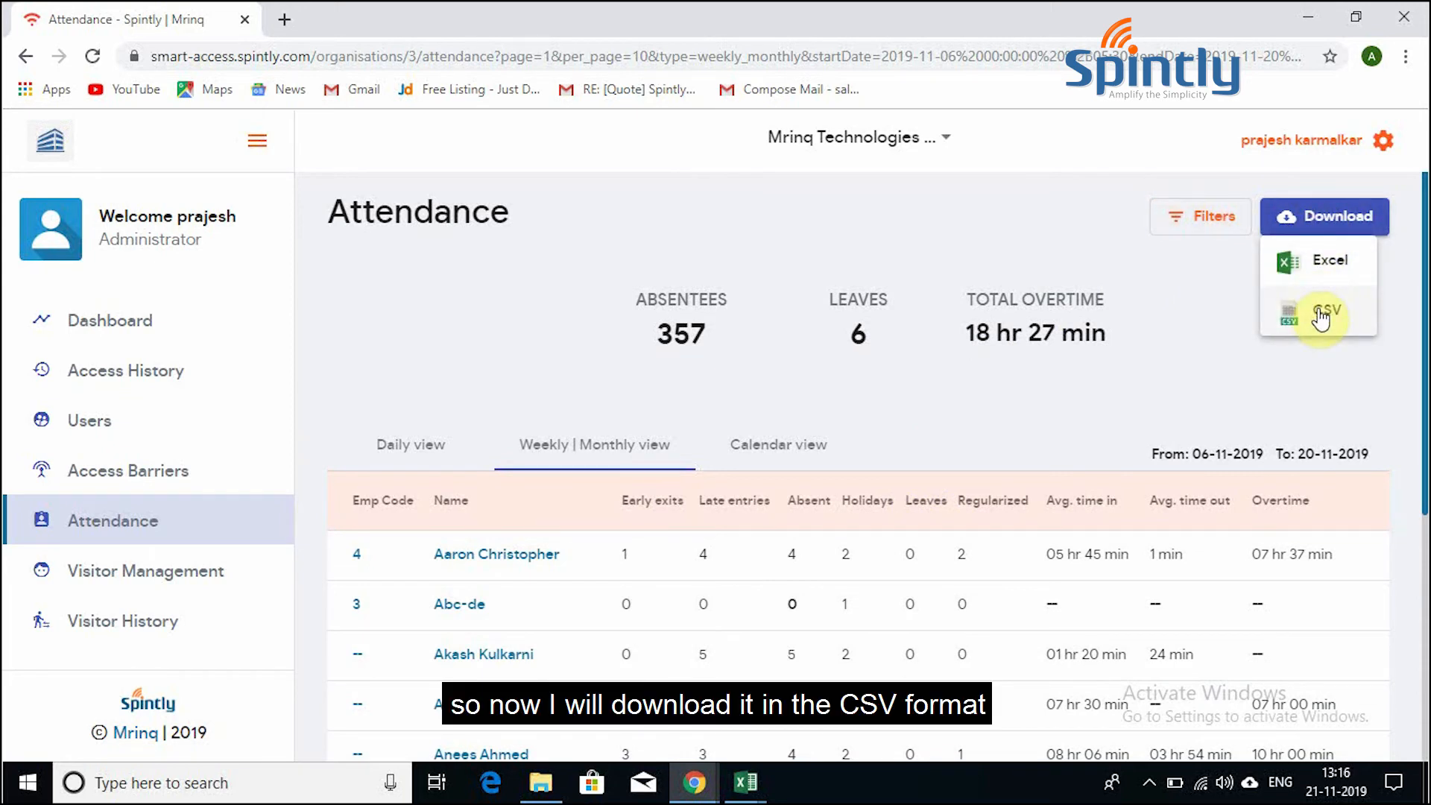
pyautogui.click(1317, 315)
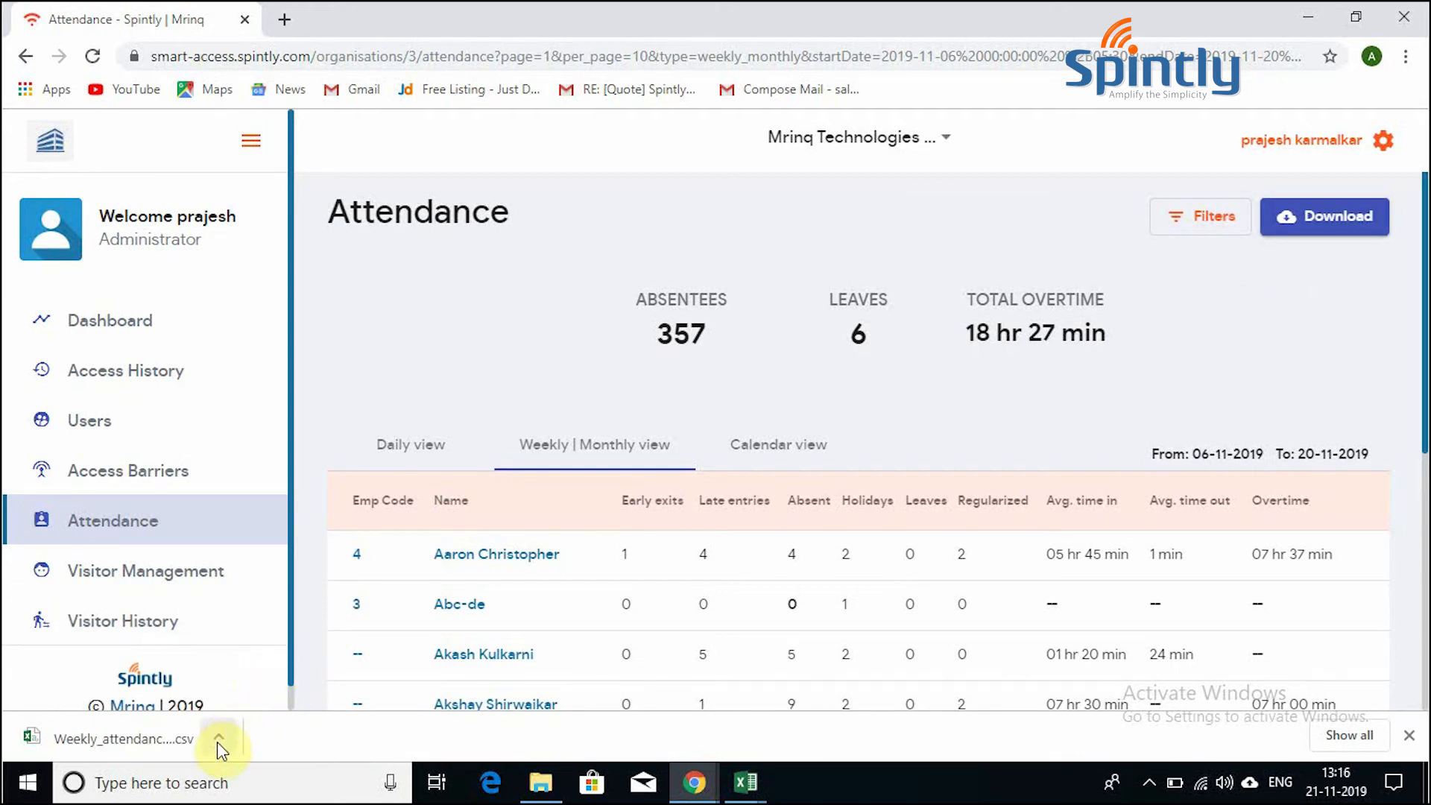
pyautogui.click(219, 739)
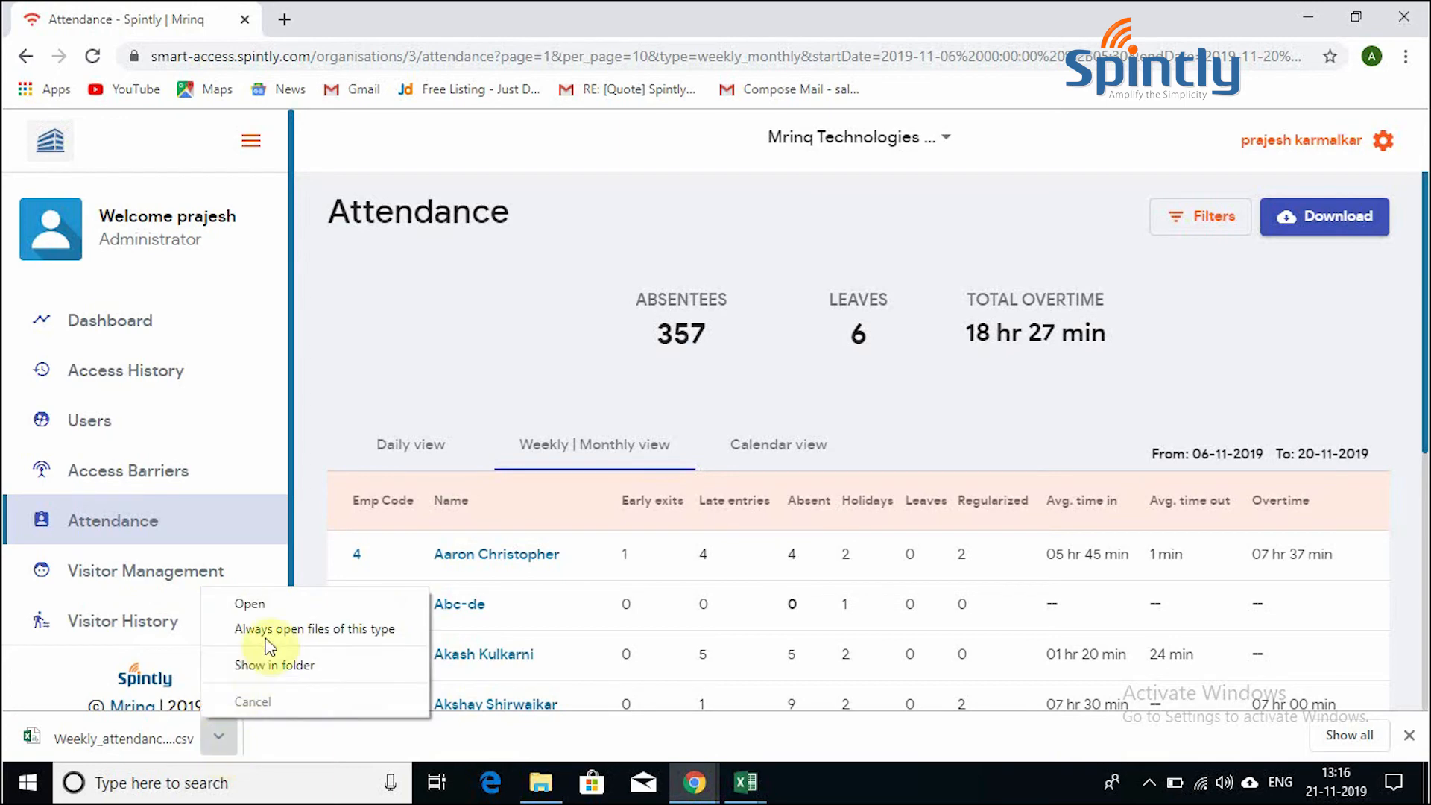
pyautogui.click(249, 604)
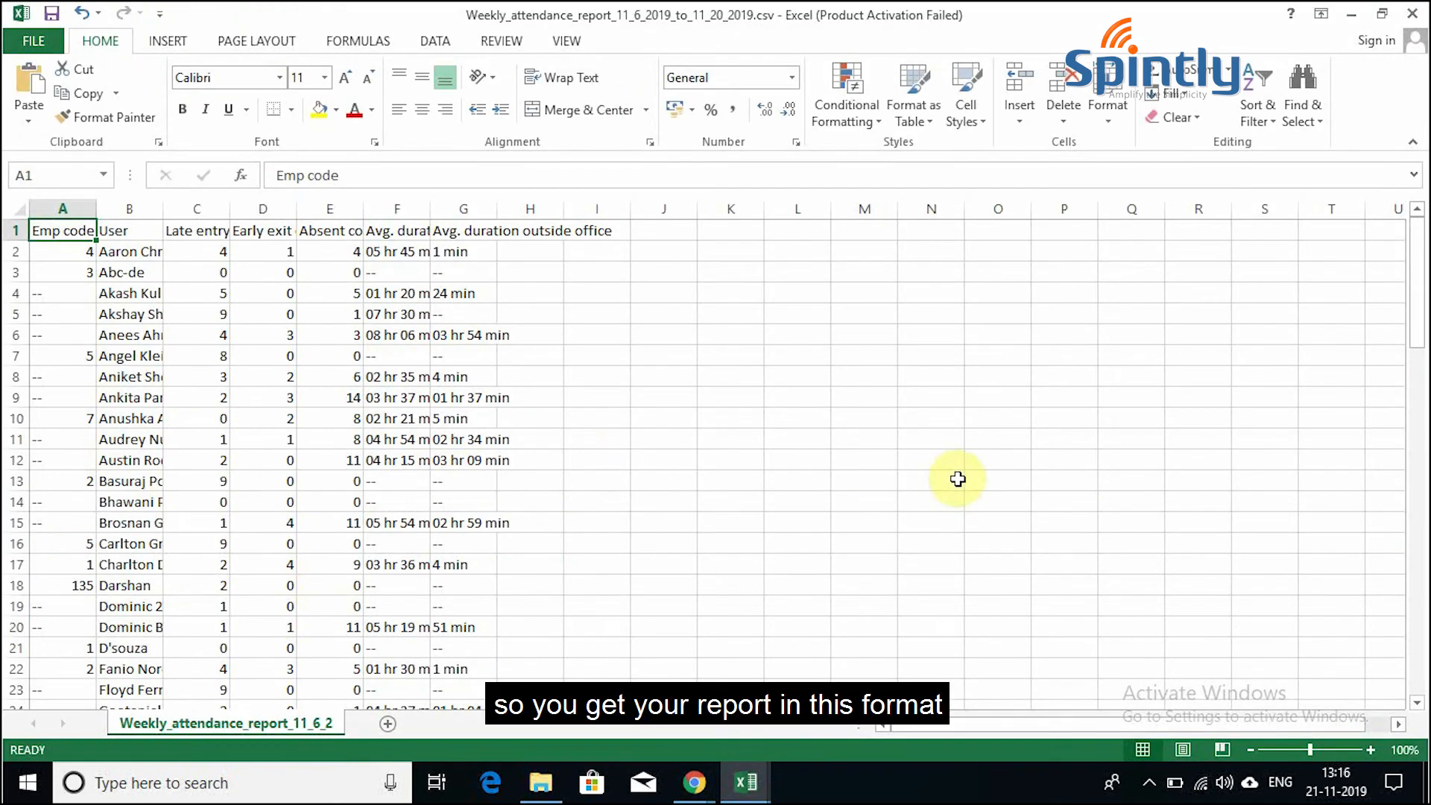
pyautogui.moveTo(1419, 290)
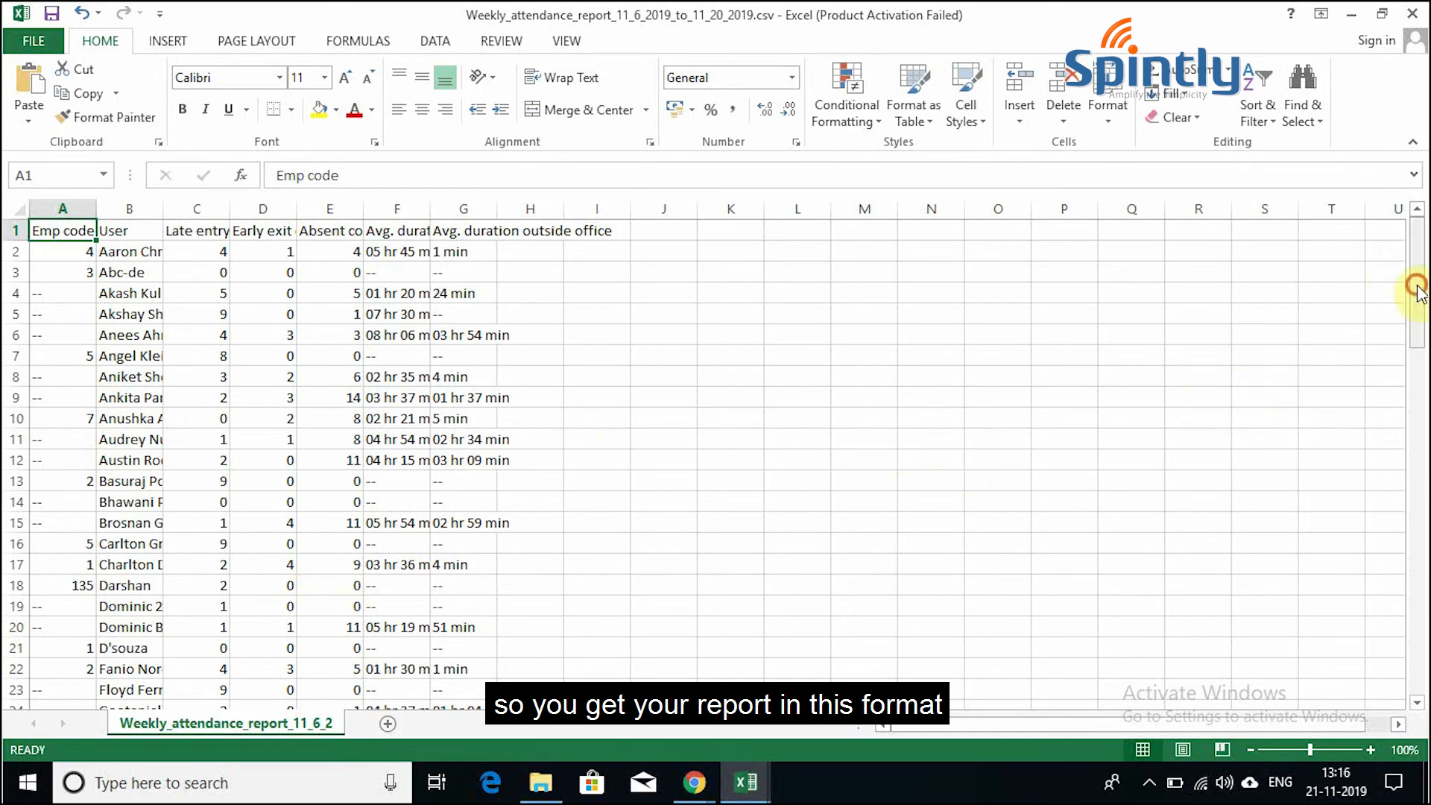
pyautogui.scroll(-3)
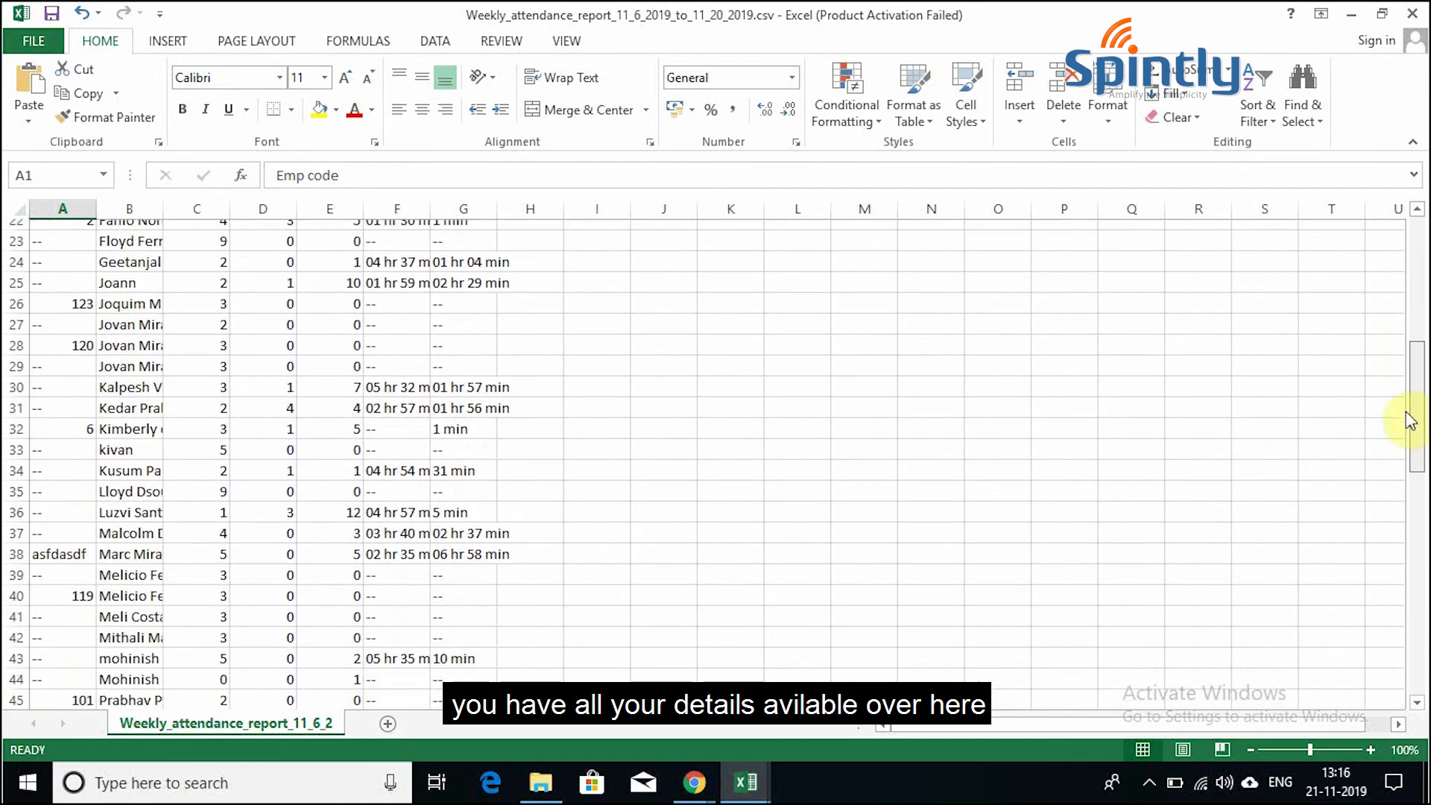
pyautogui.scroll(3)
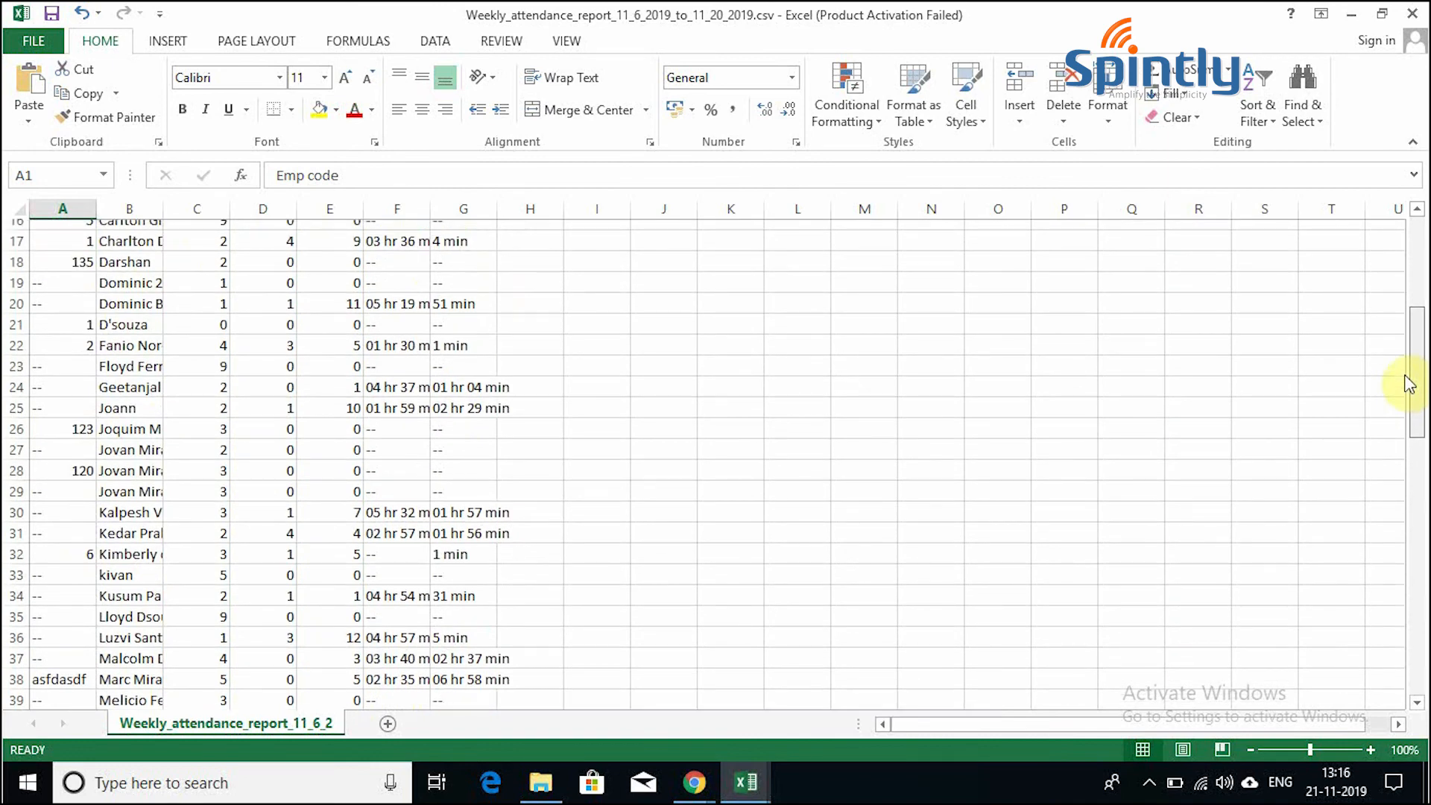
pyautogui.scroll(3)
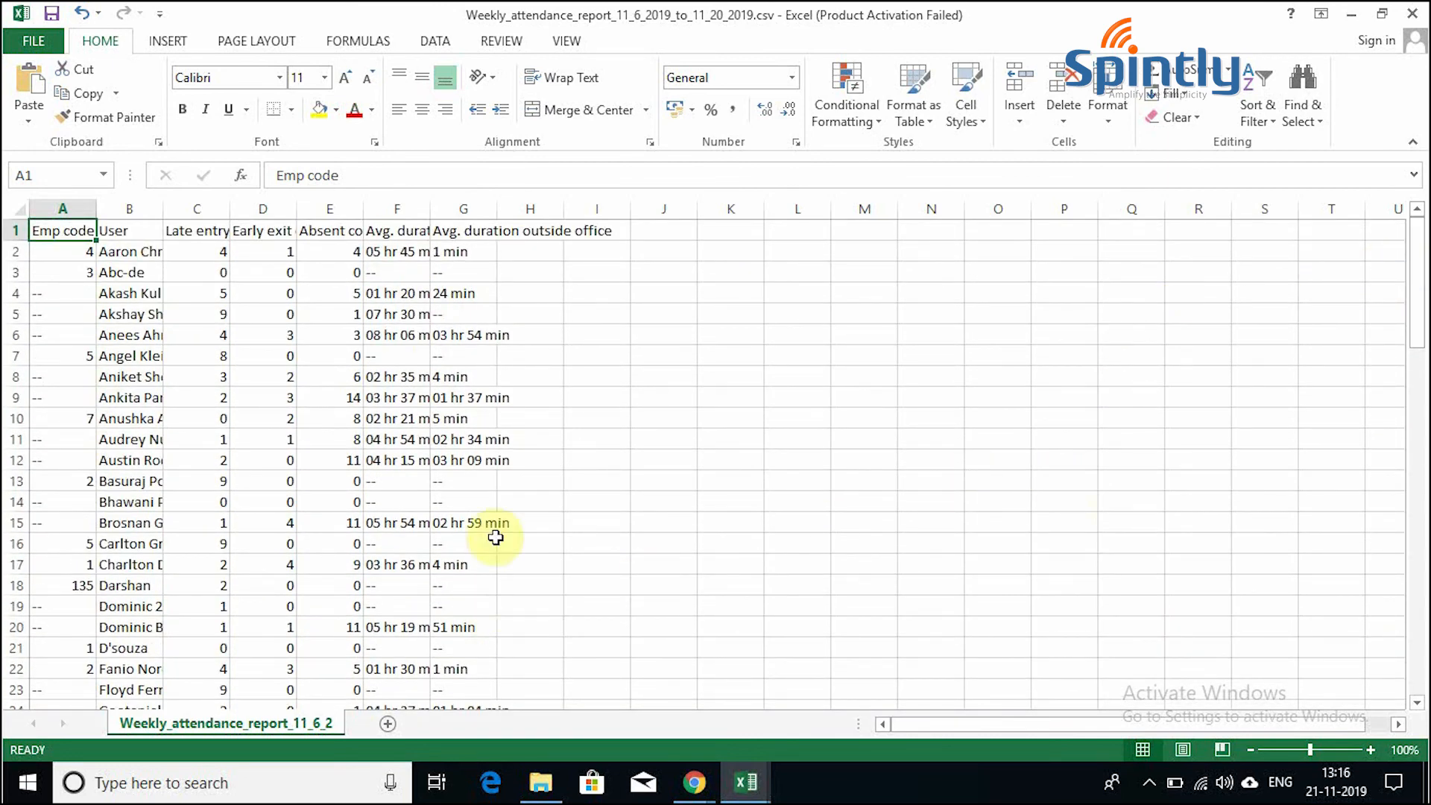
pyautogui.moveTo(695, 782)
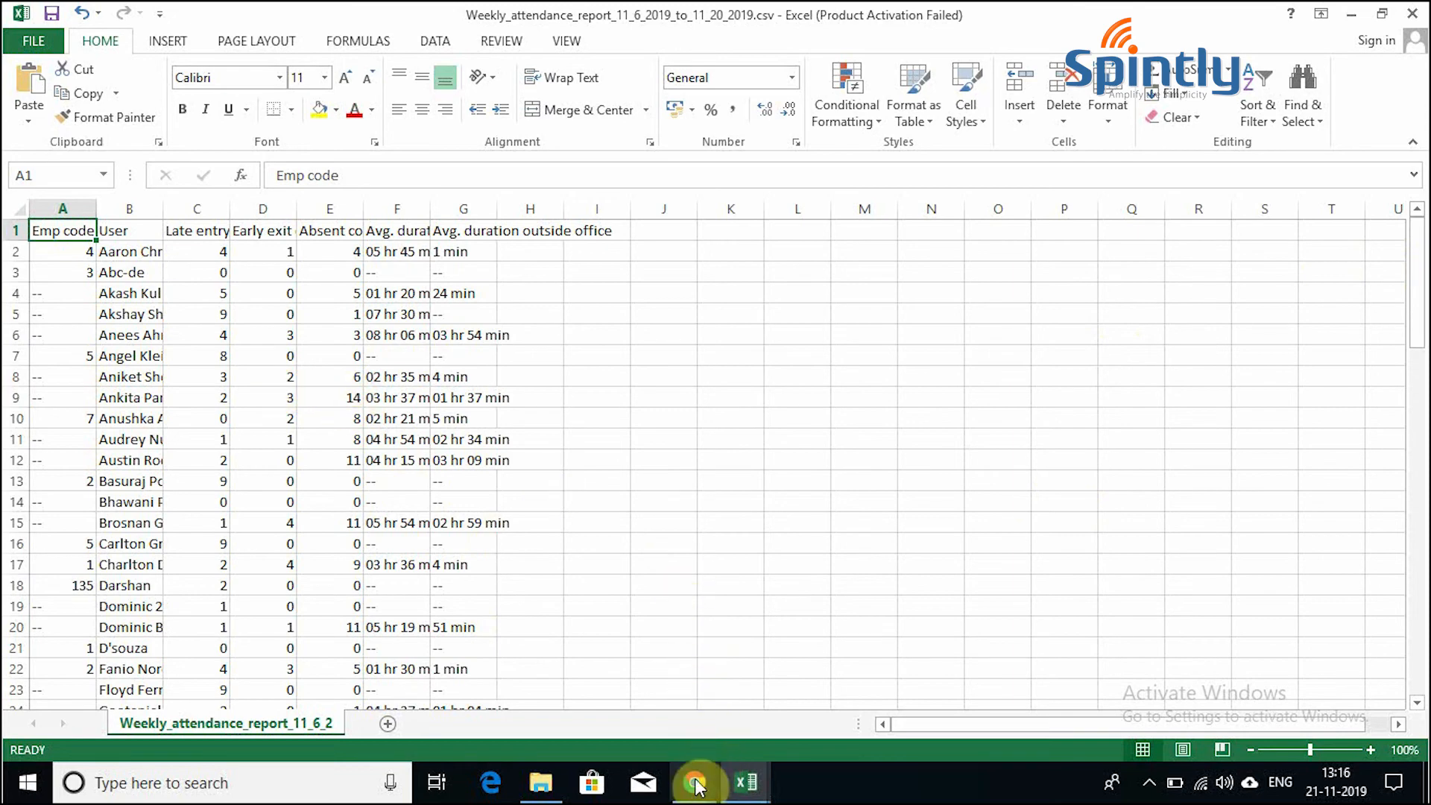
# Step: Return to Chrome, view the November attendance calendar, then go back to Weekly | Monthly view
pyautogui.click(693, 782)
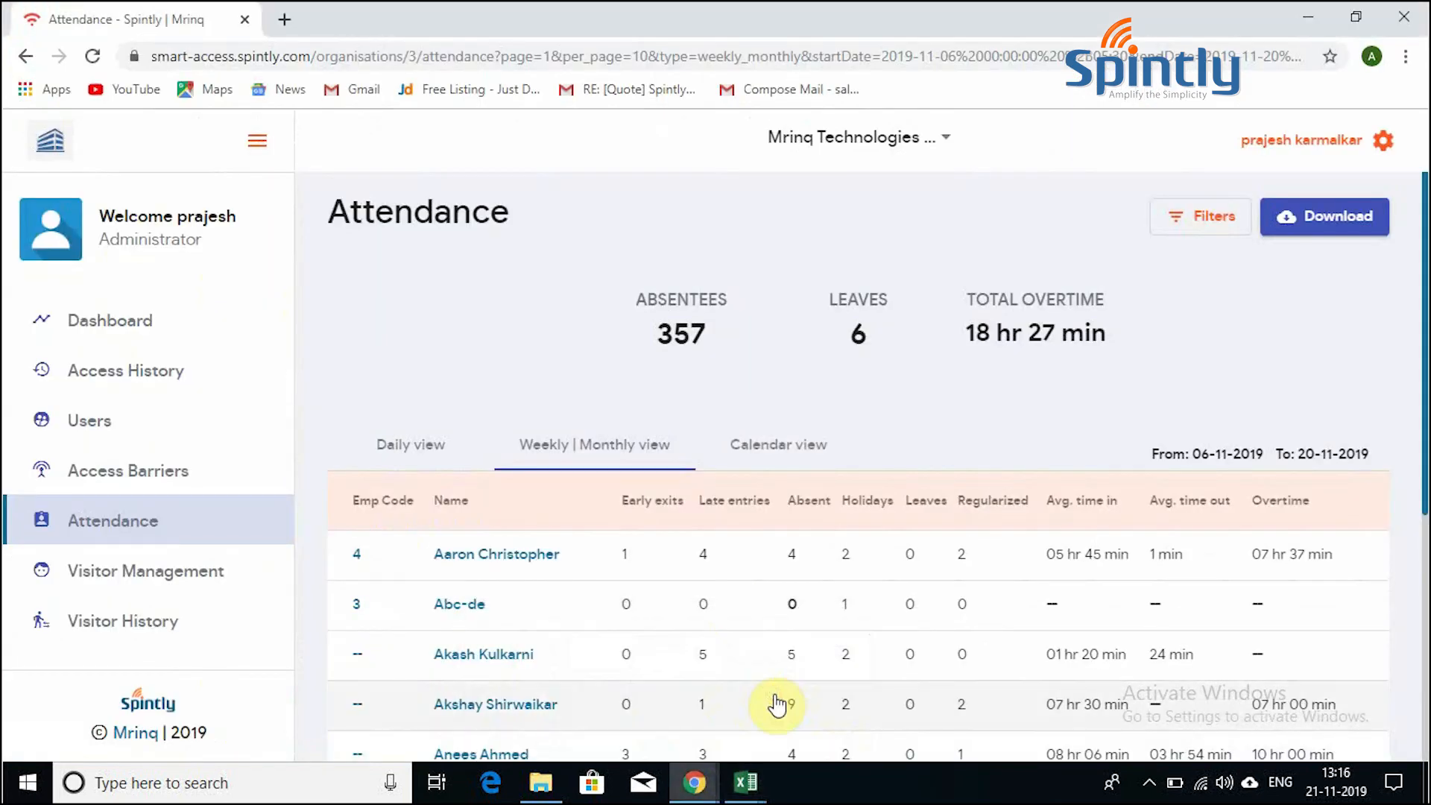
pyautogui.moveTo(1212, 383)
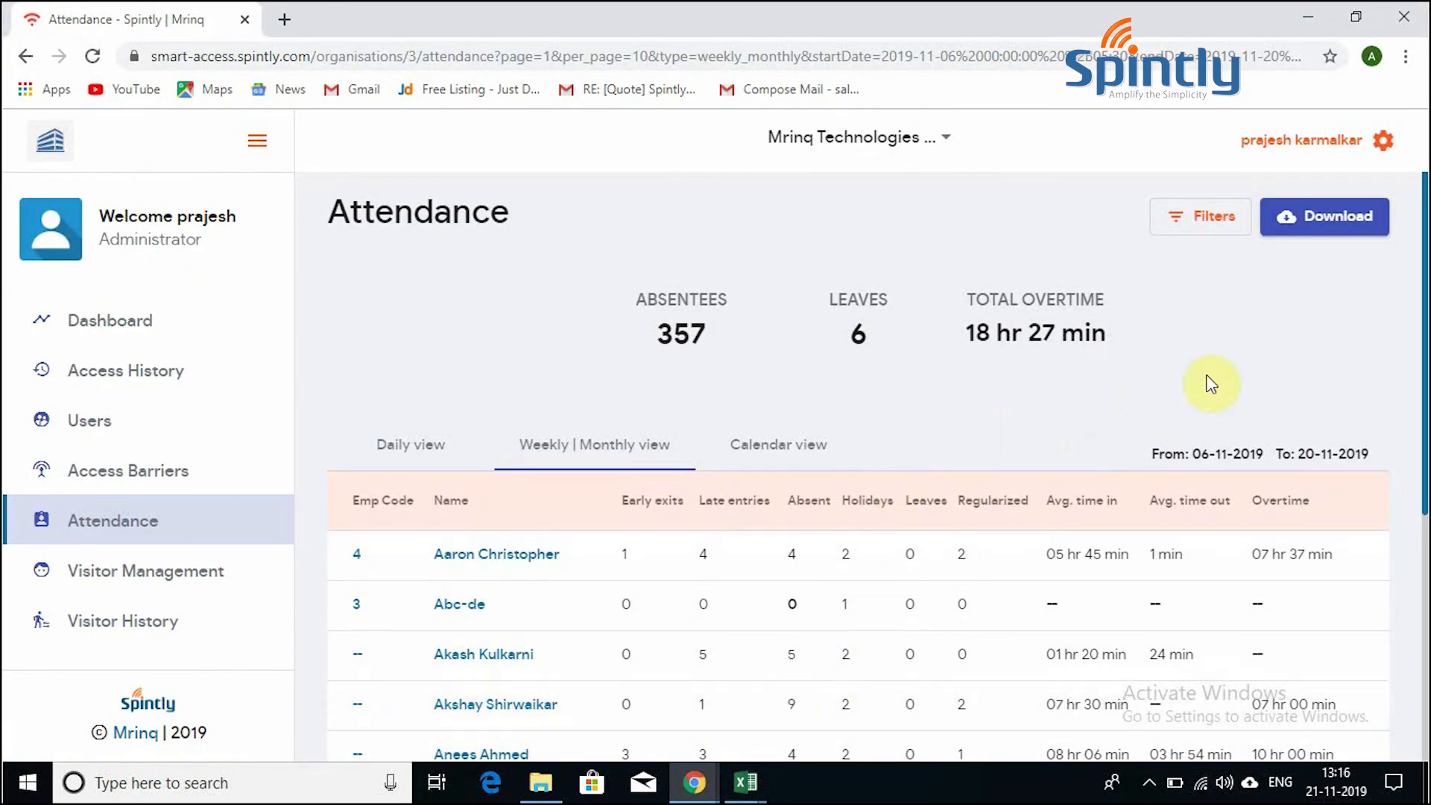
pyautogui.click(777, 444)
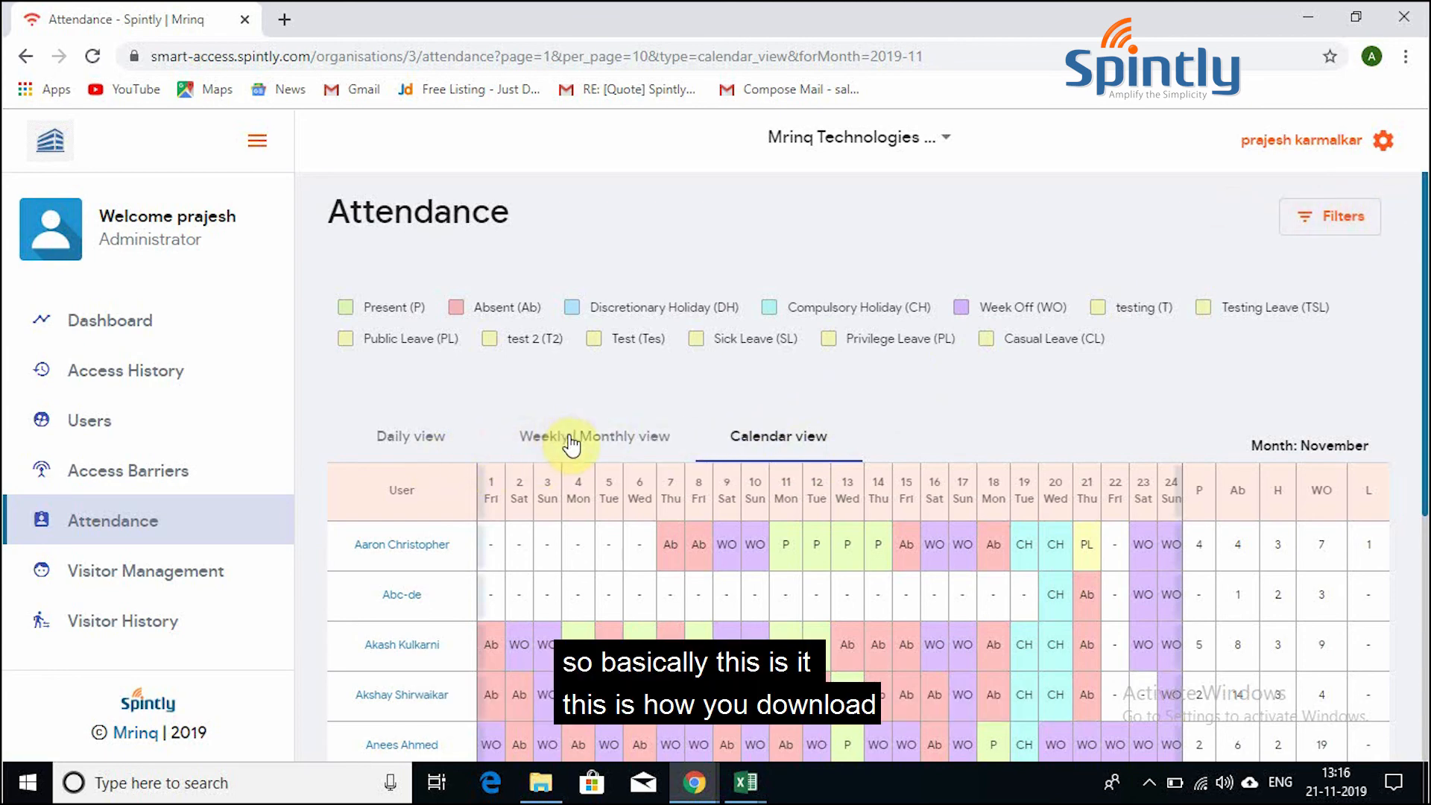
pyautogui.click(593, 444)
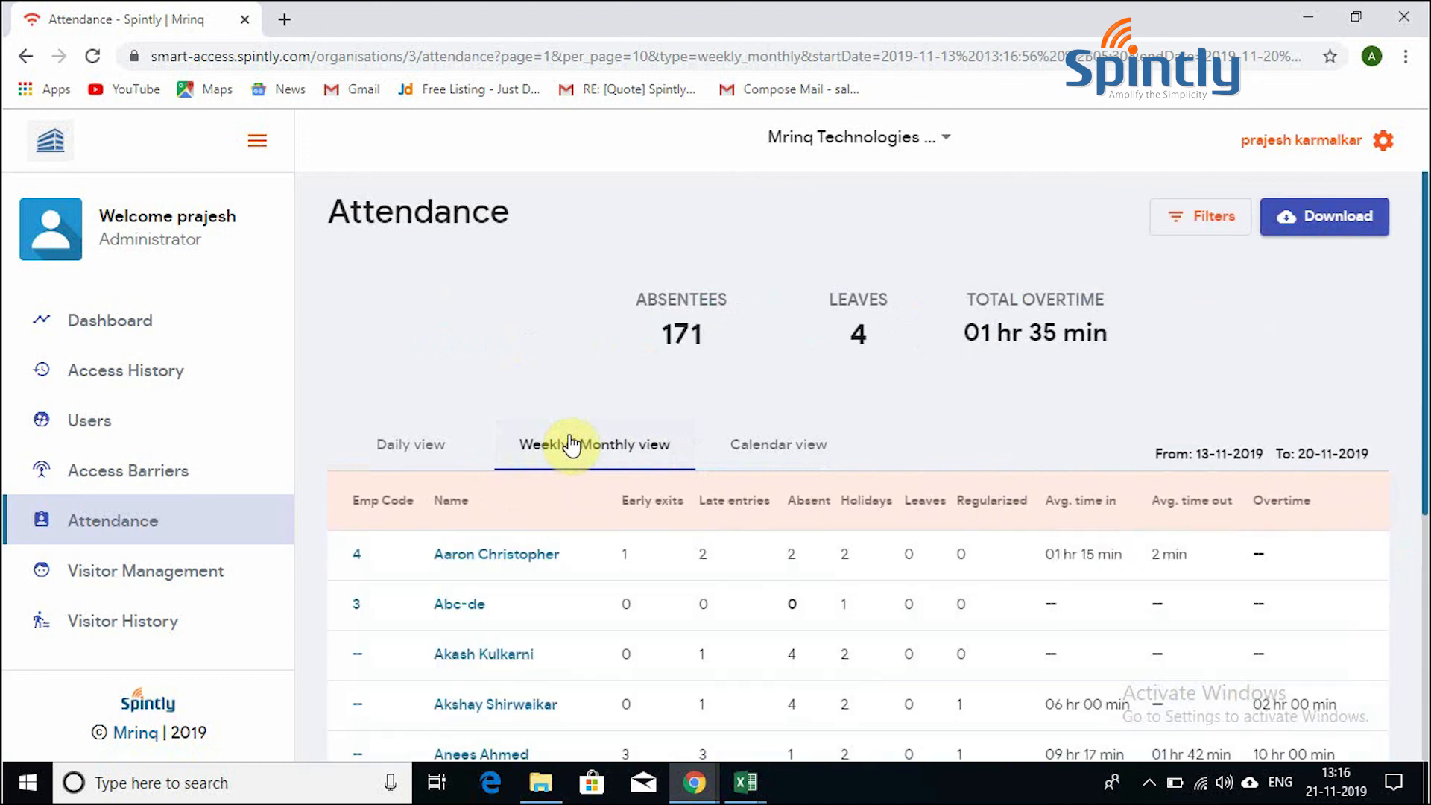